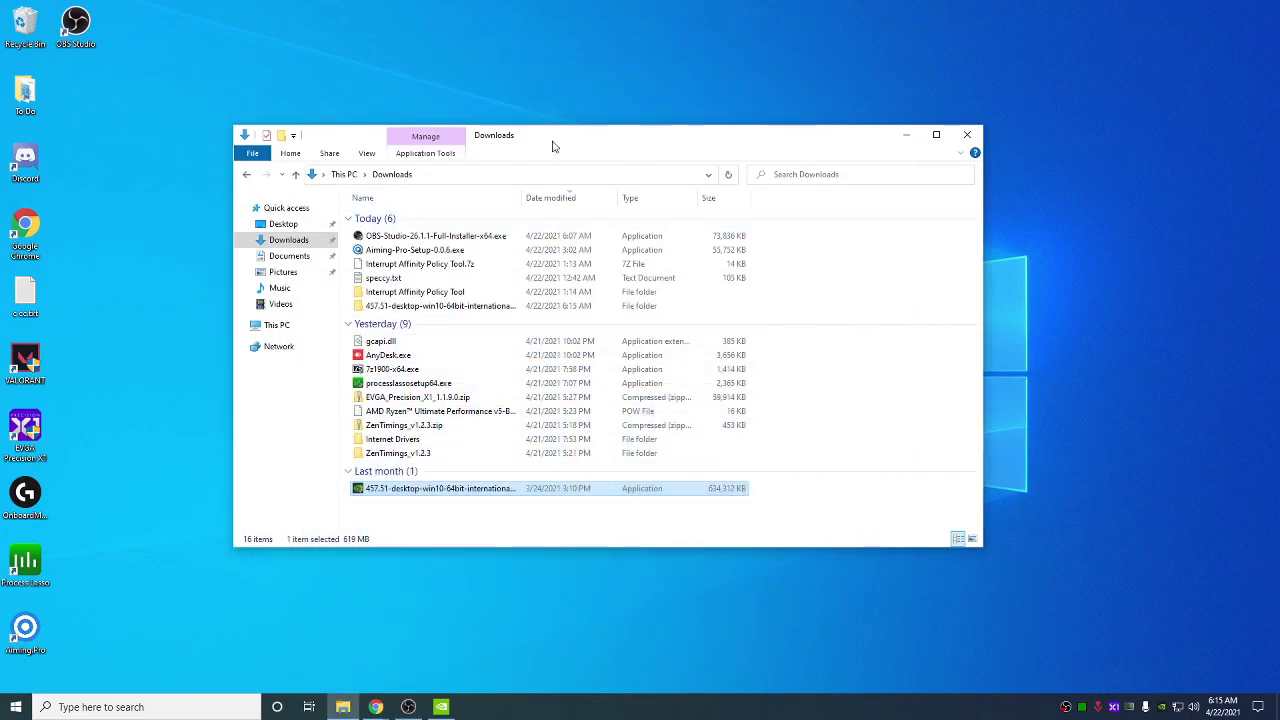
mouse_move(568, 136)
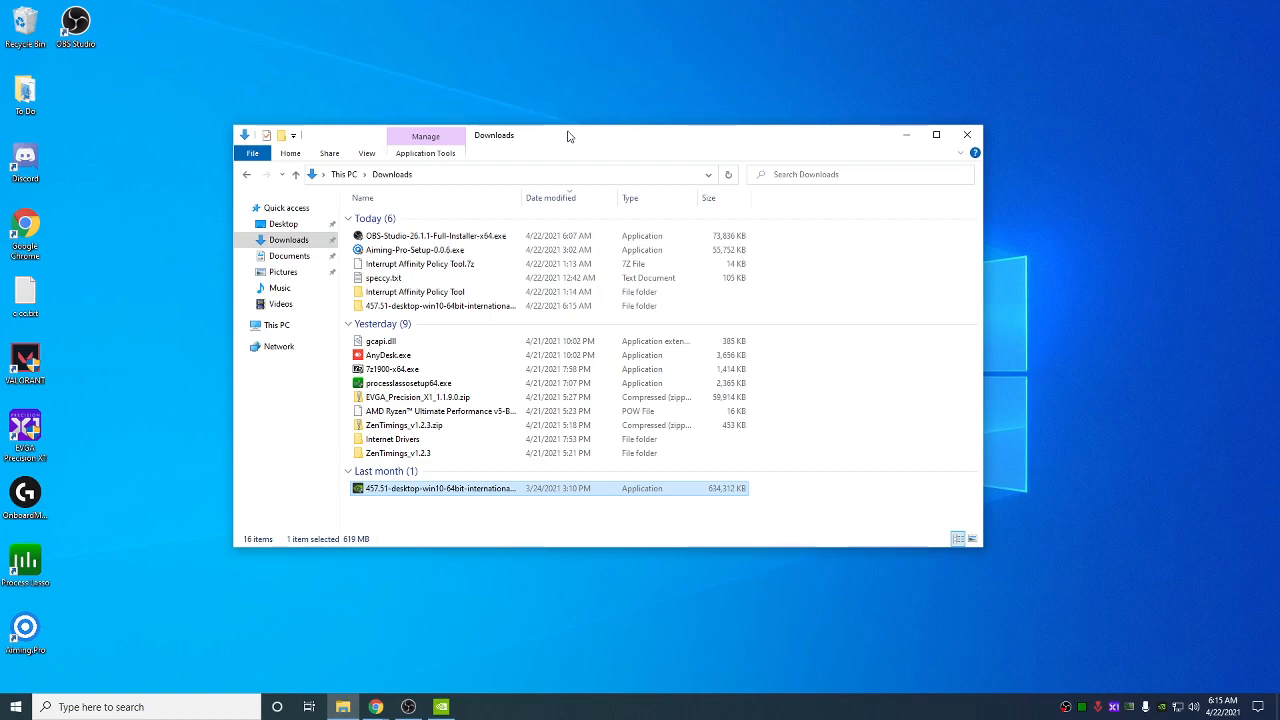
mouse_move(490, 56)
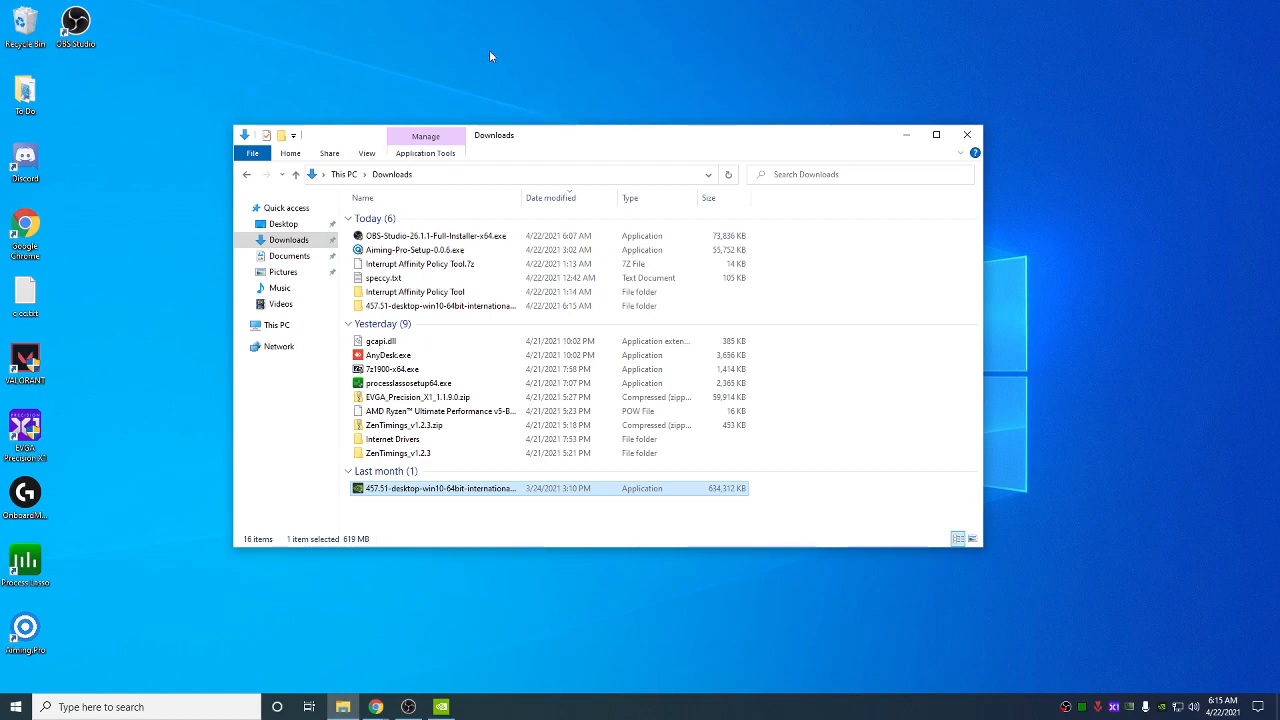
mouse_move(396, 340)
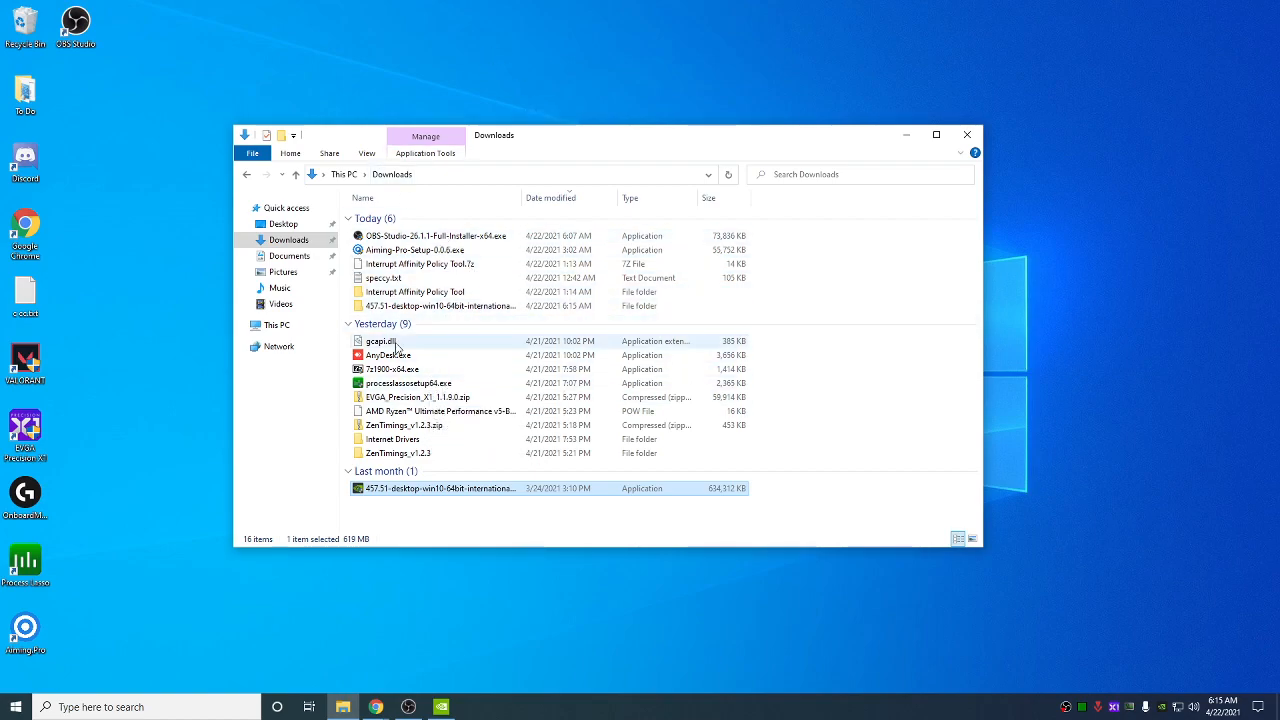
mouse_move(440, 708)
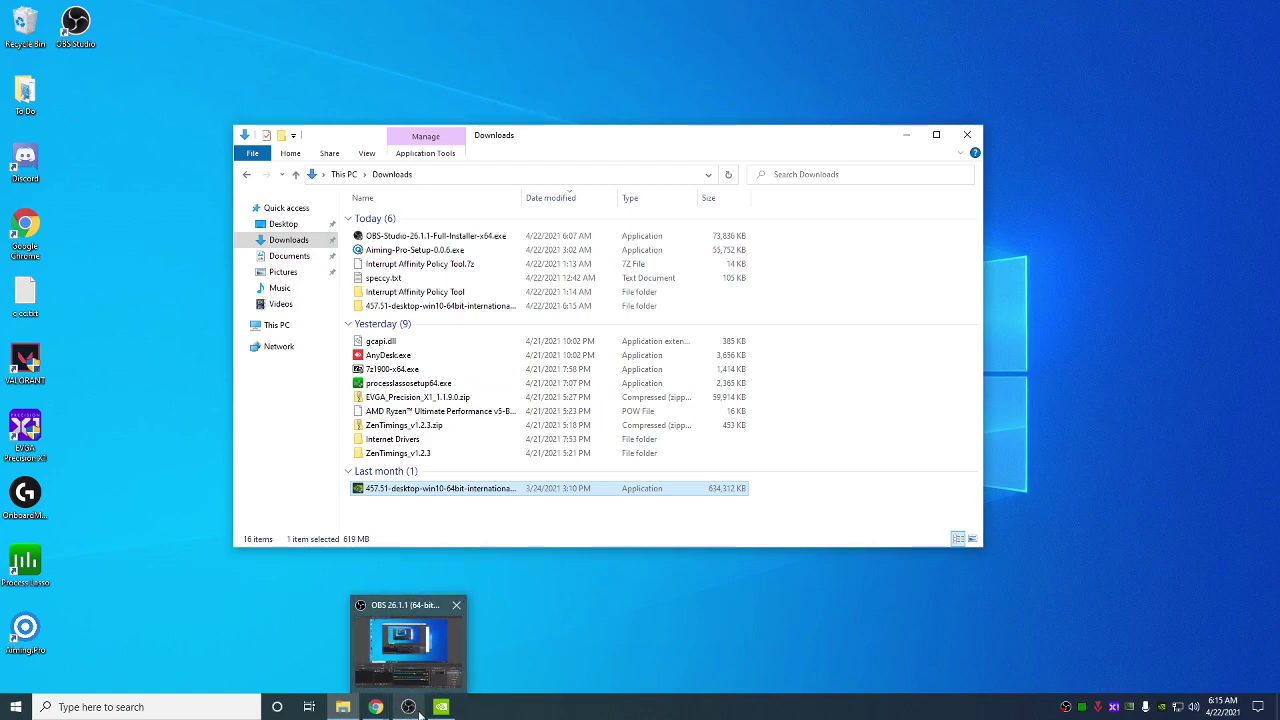
mouse_move(440, 708)
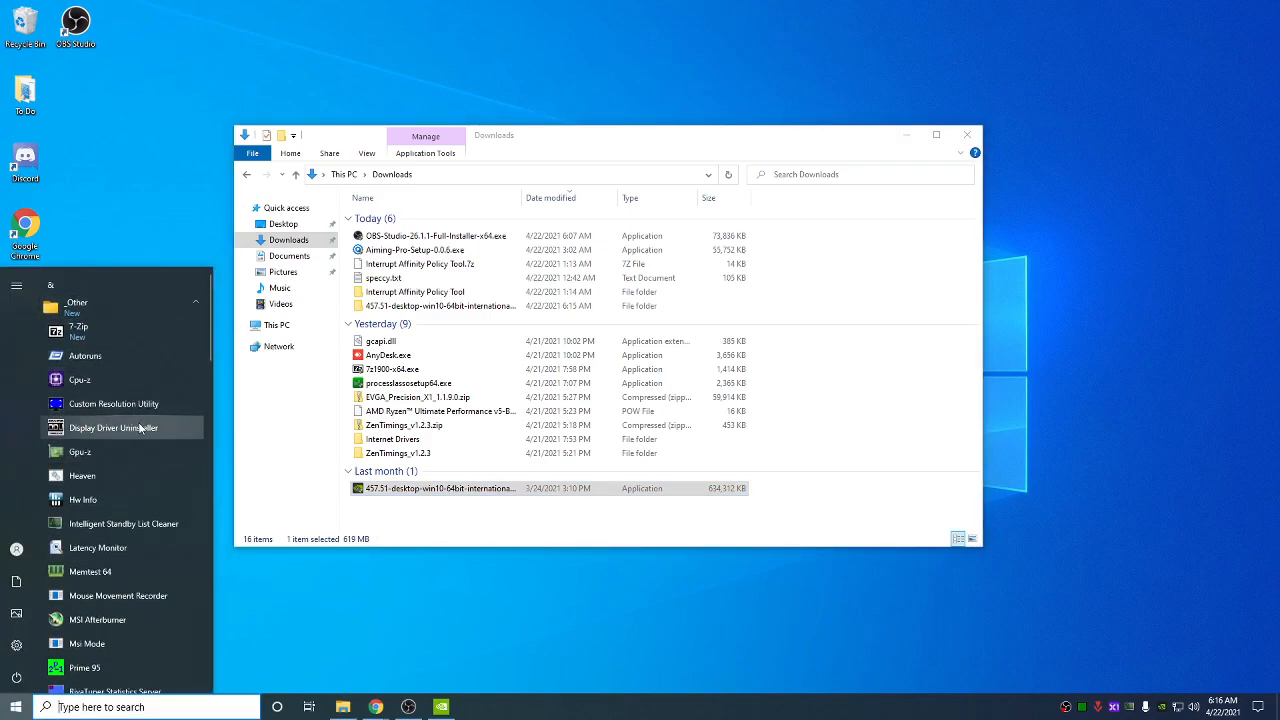
mouse_move(128, 436)
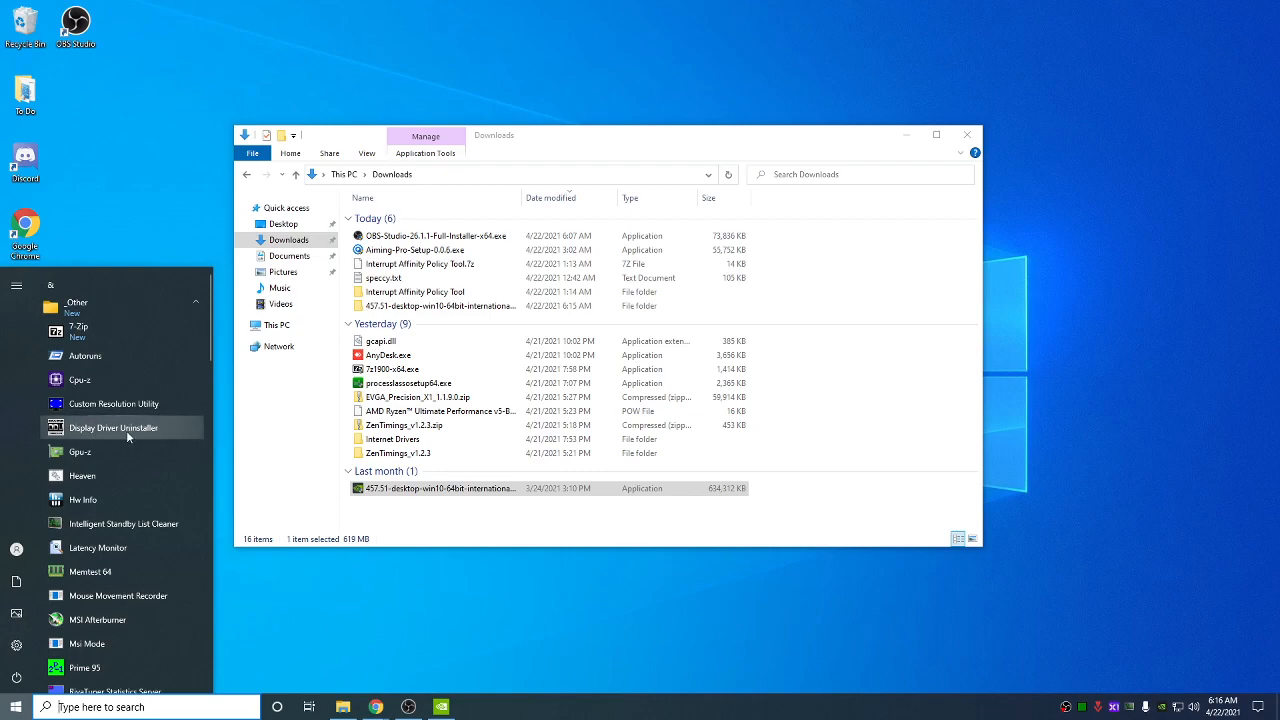
mouse_move(380, 614)
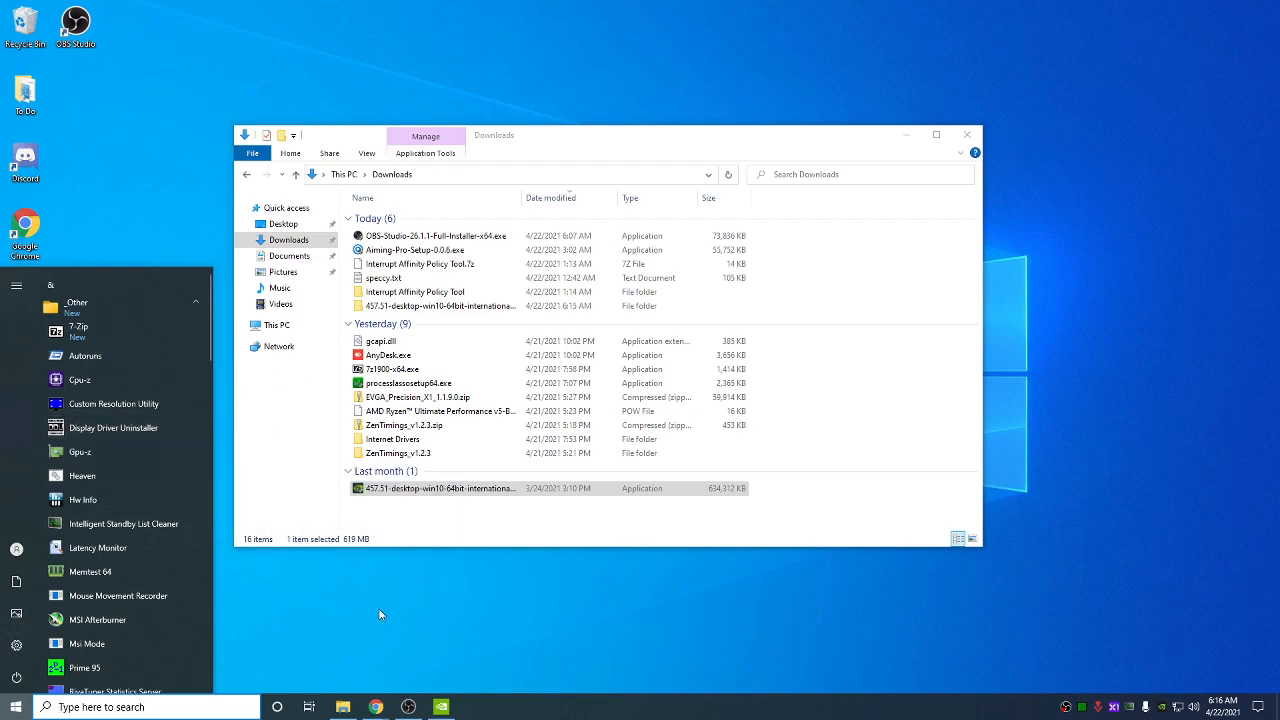
- Run msconfig and turn Safe boot off in the Boot settings, keeping Windows 10 as the boot entry
text(ms)
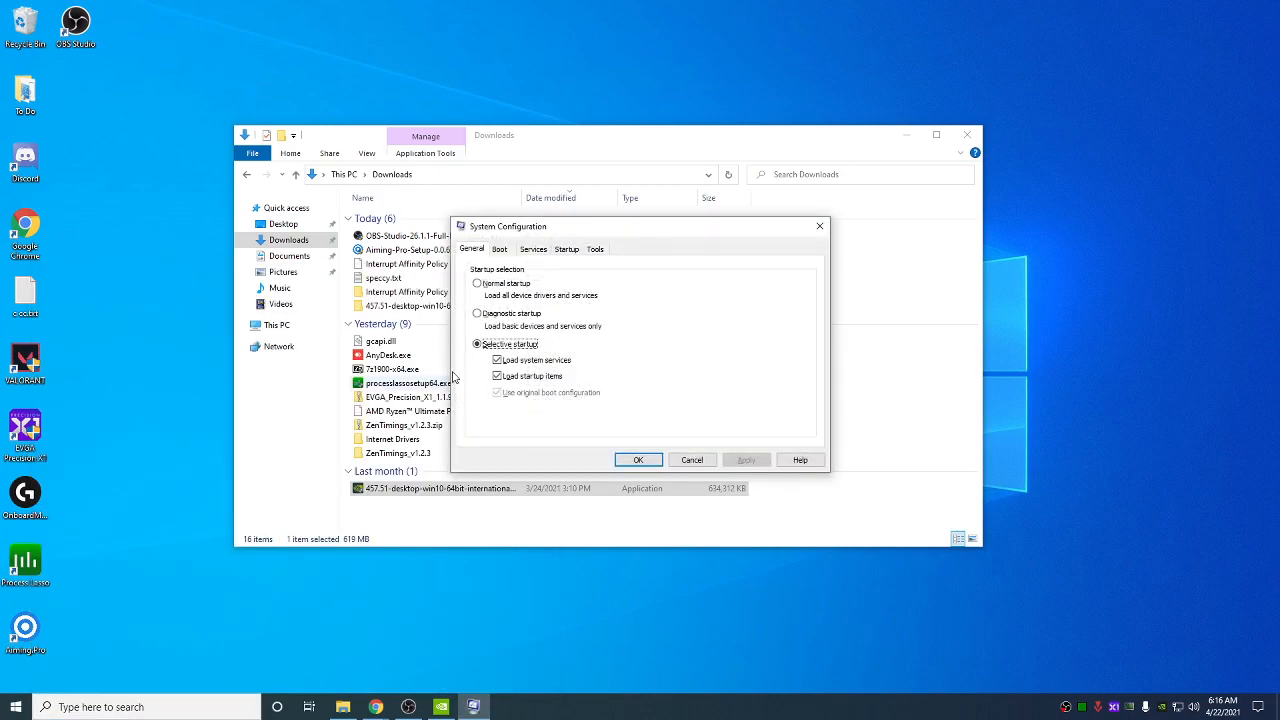
click(500, 248)
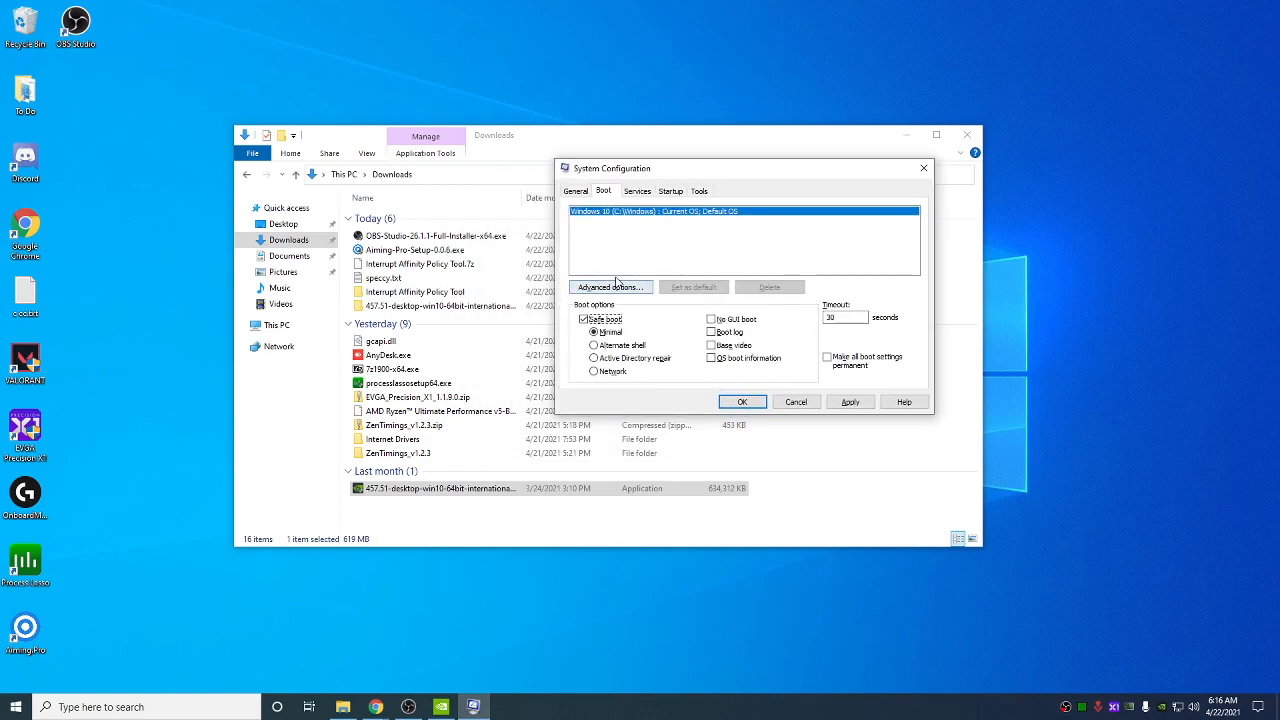
mouse_move(750, 390)
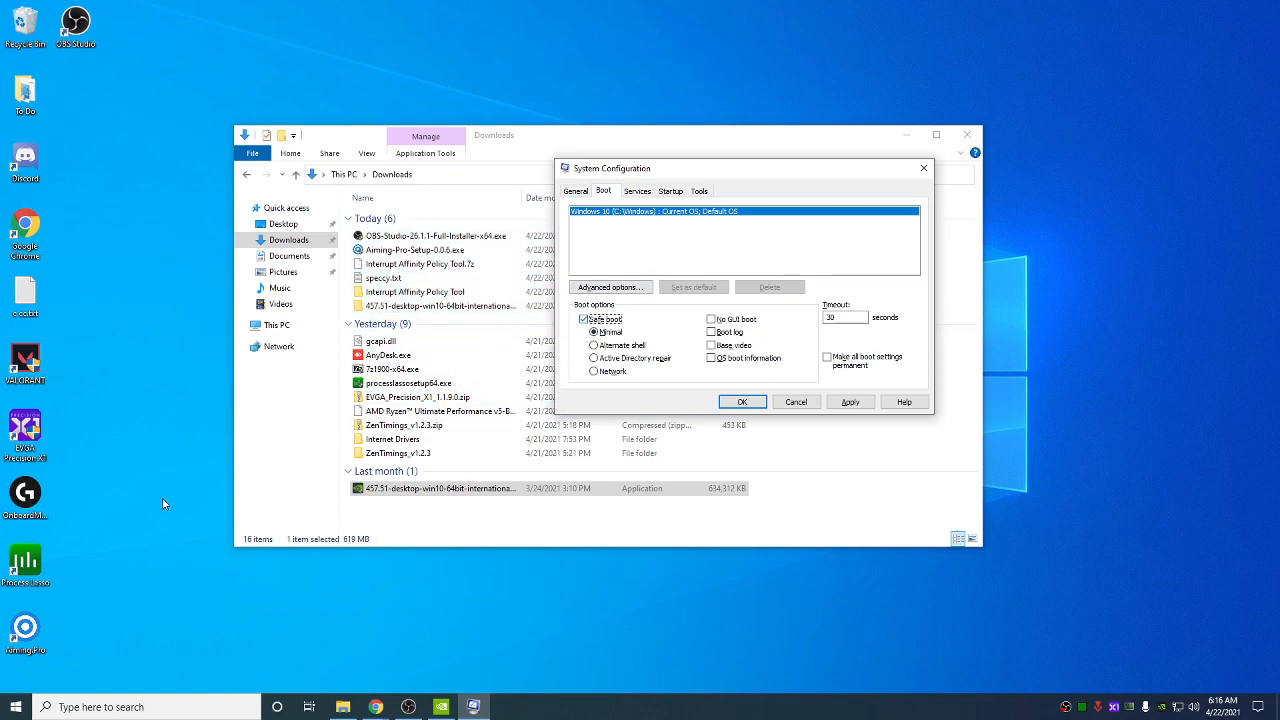
mouse_move(320, 500)
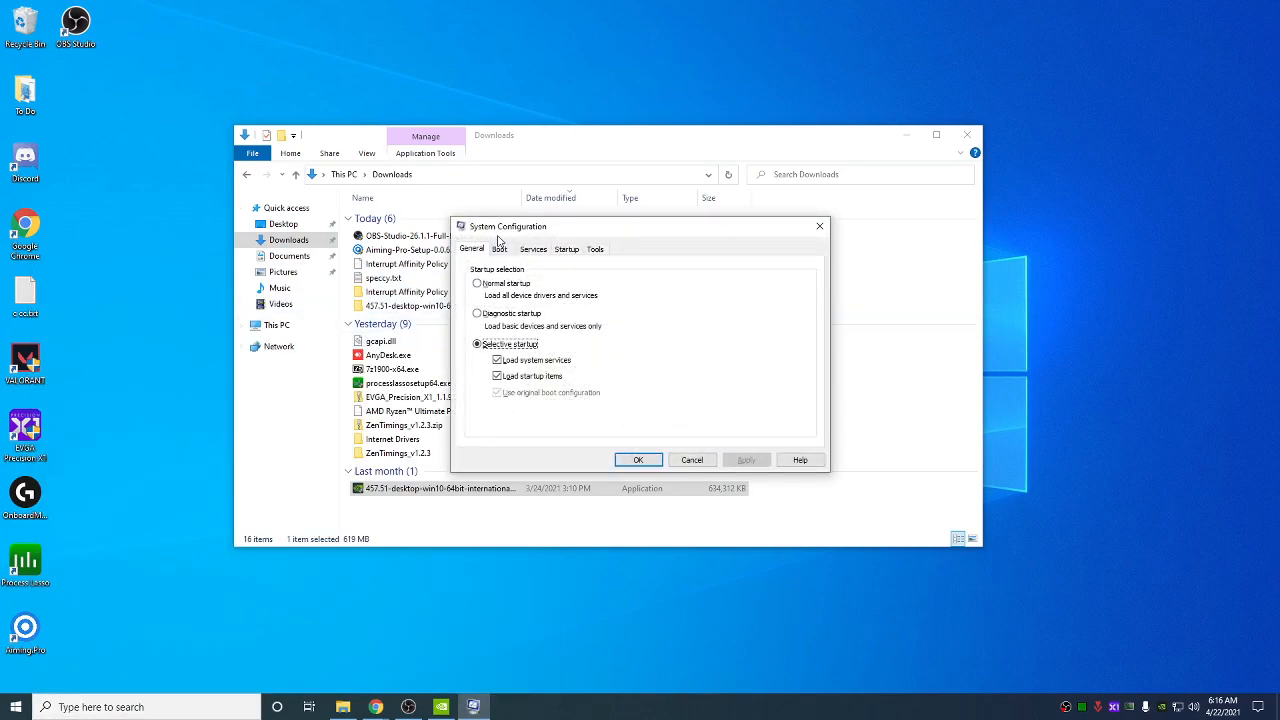
click(500, 248)
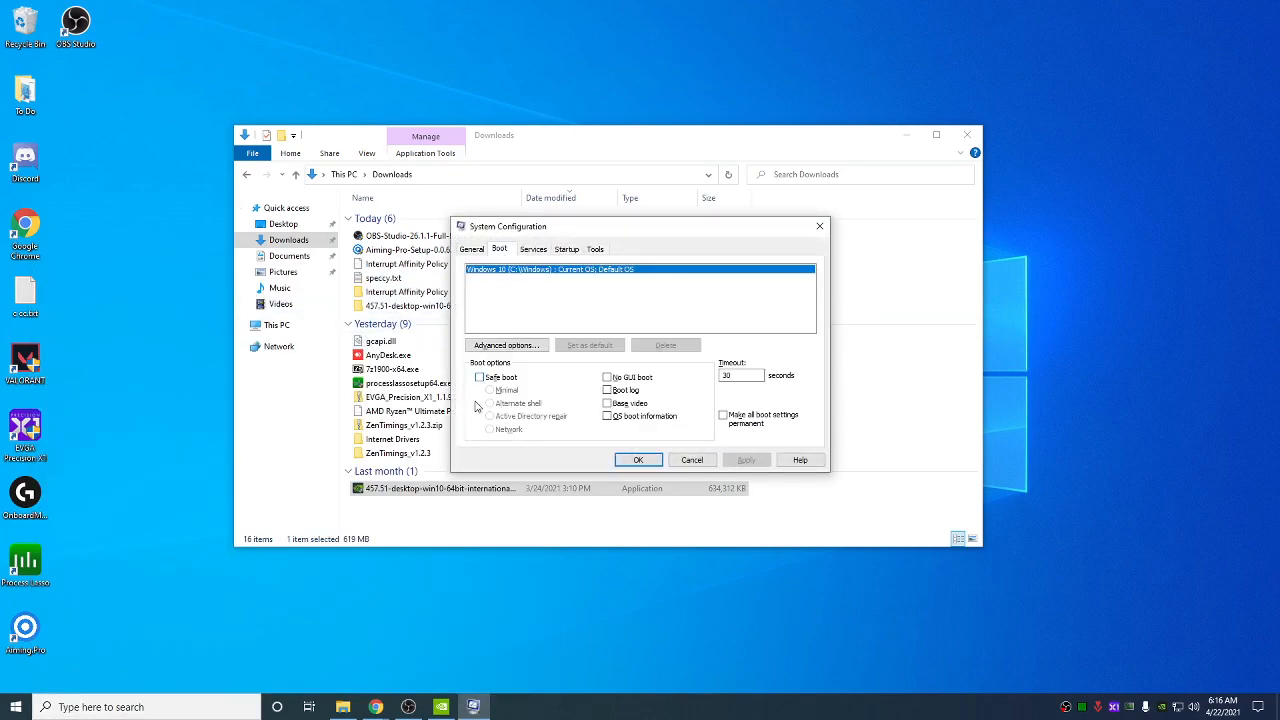
mouse_move(764, 388)
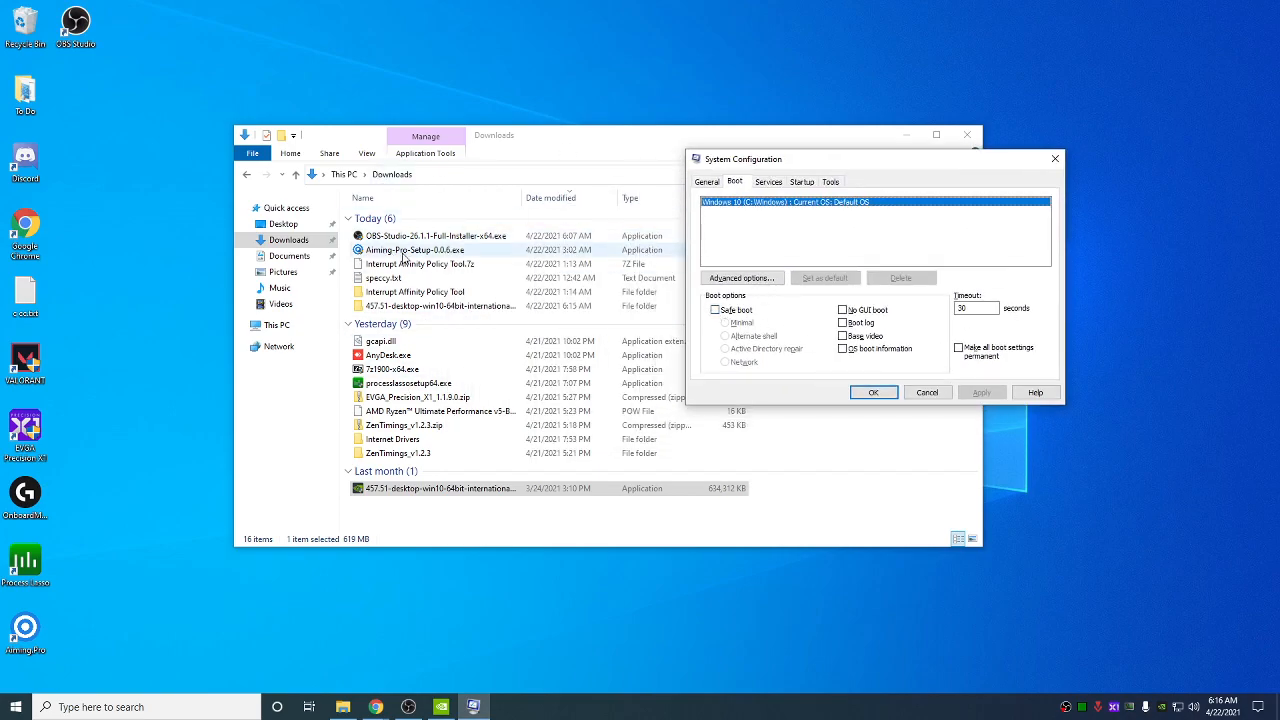
click(14, 706)
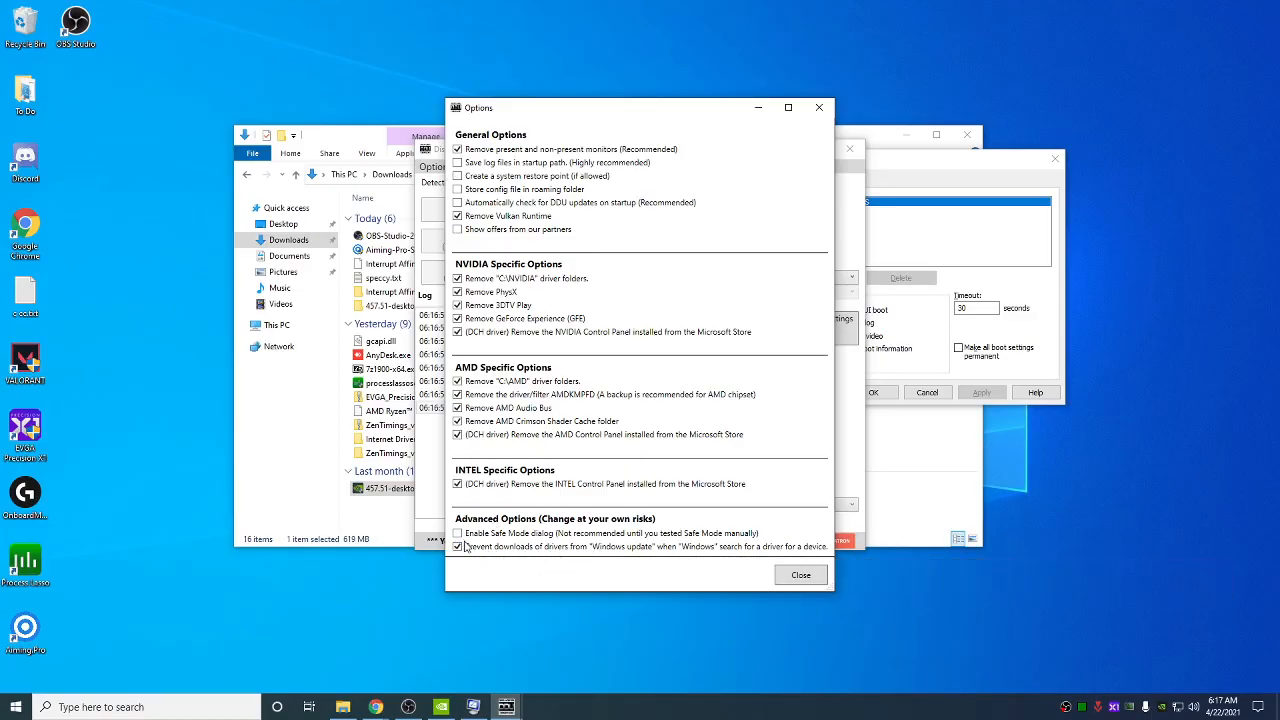
mouse_move(640, 546)
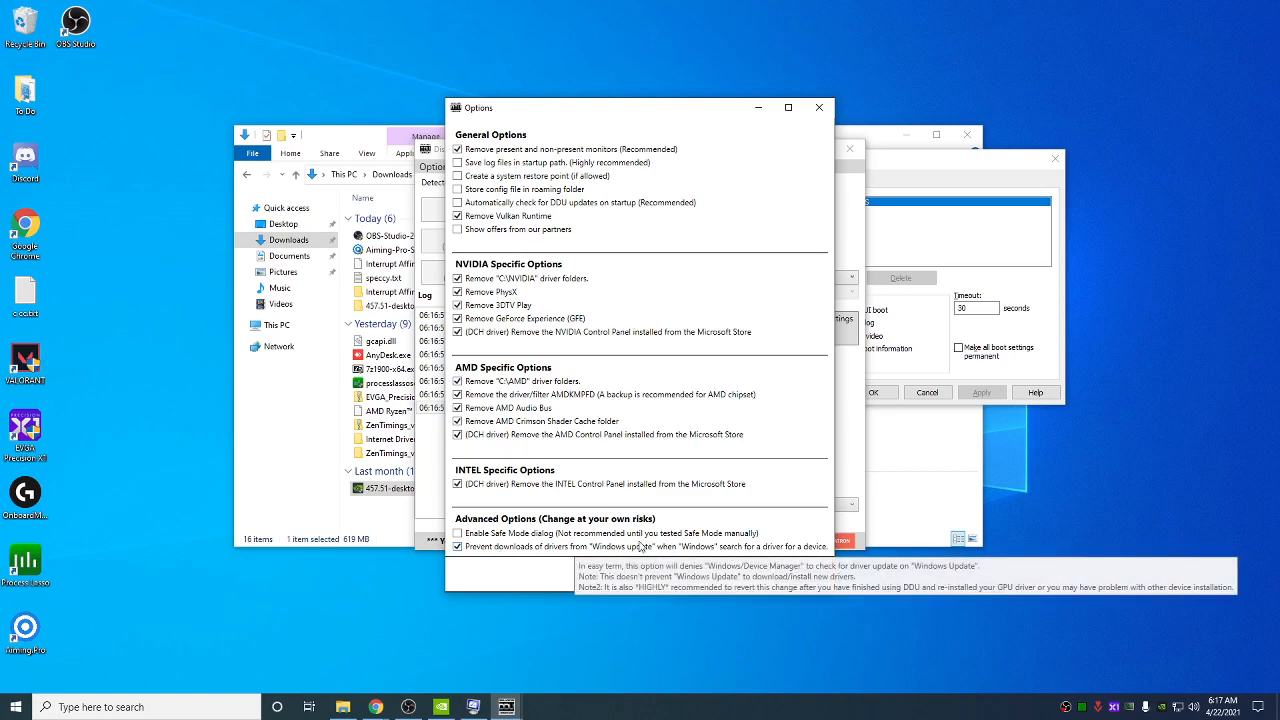
mouse_move(520, 548)
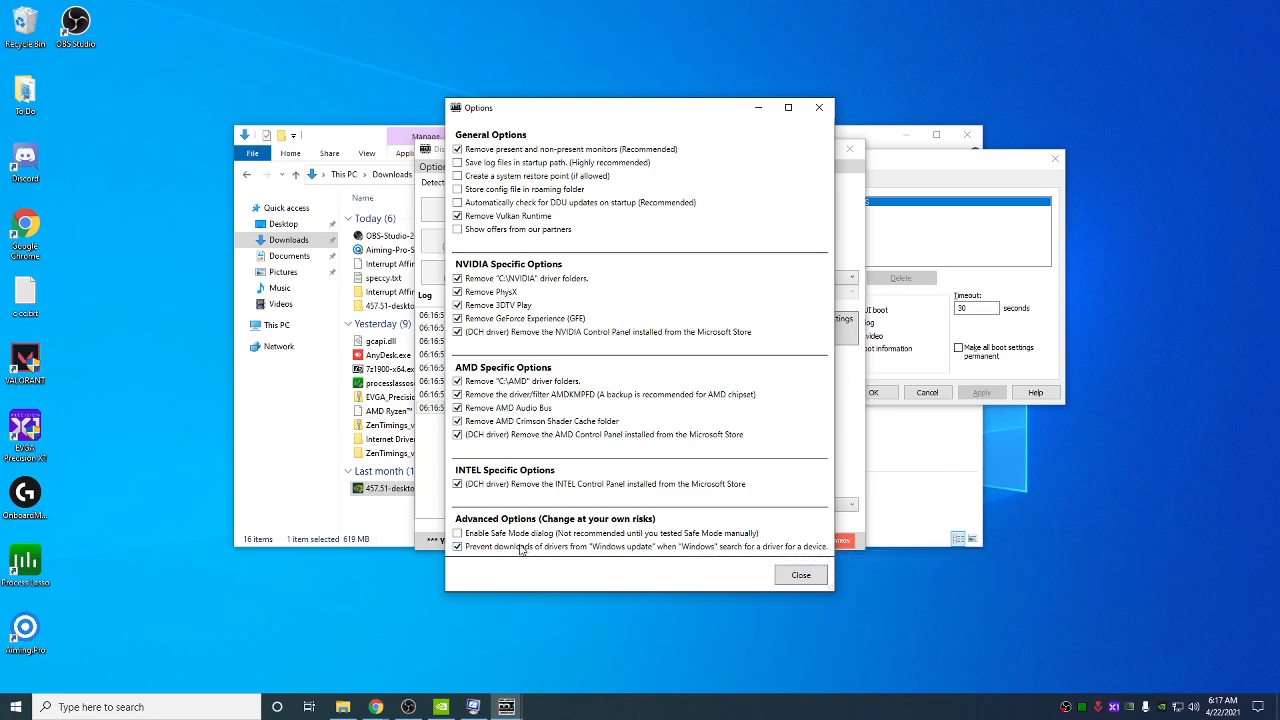
mouse_move(820, 108)
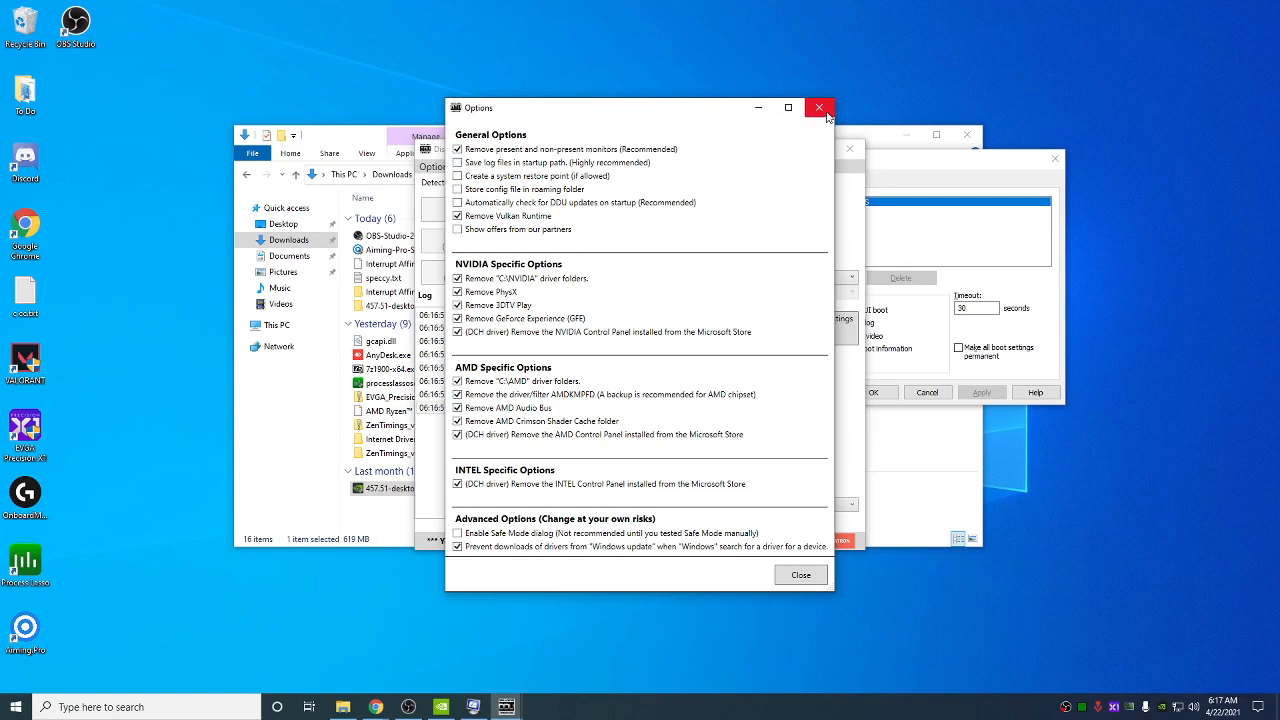
click(800, 574)
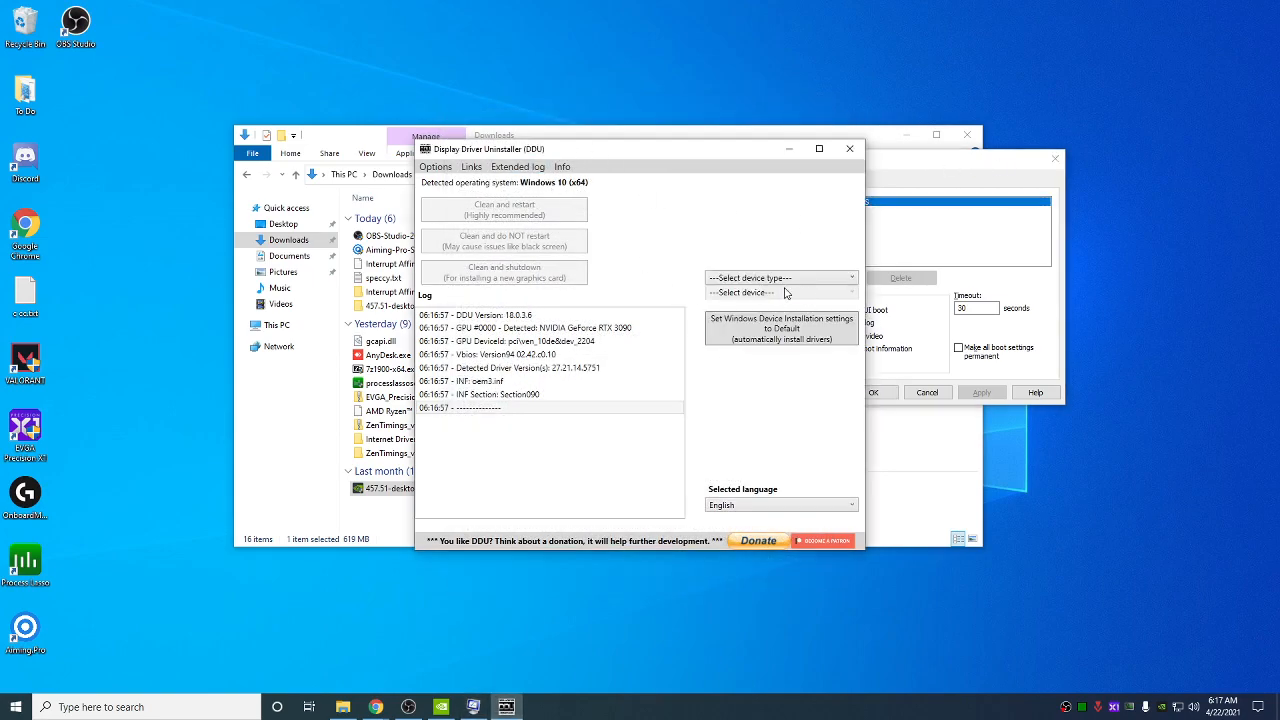
click(780, 276)
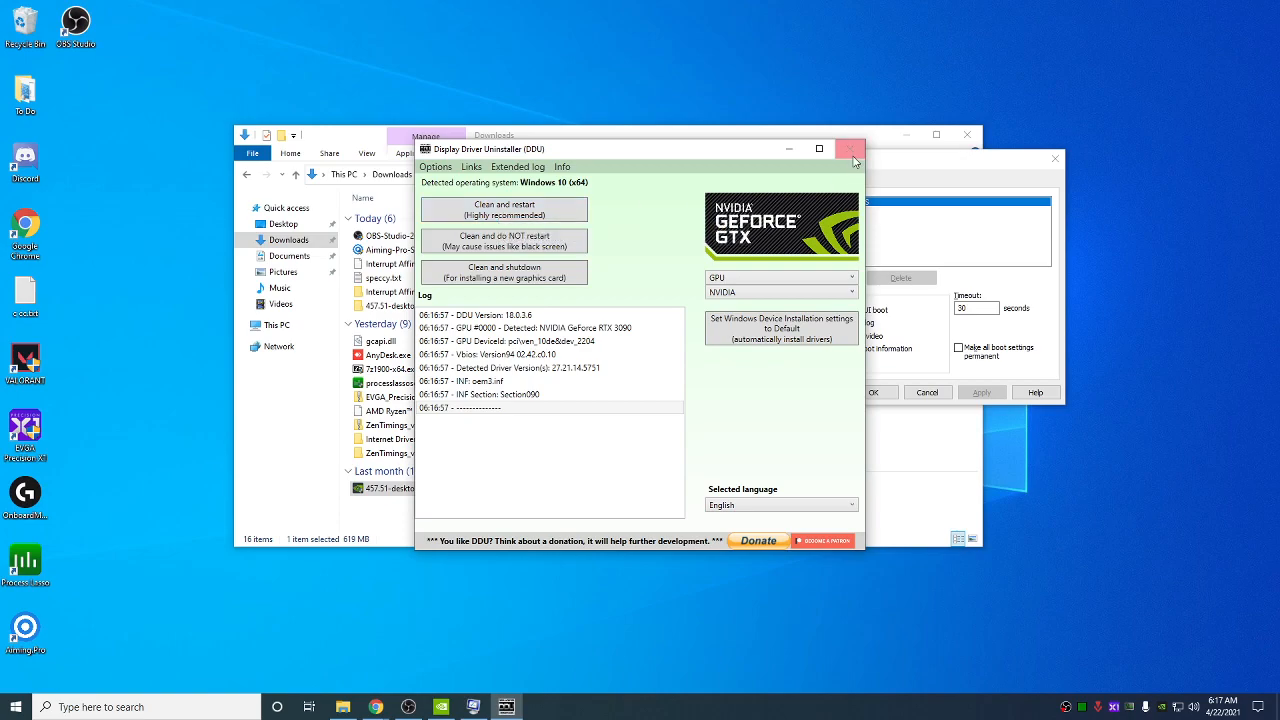
click(852, 148)
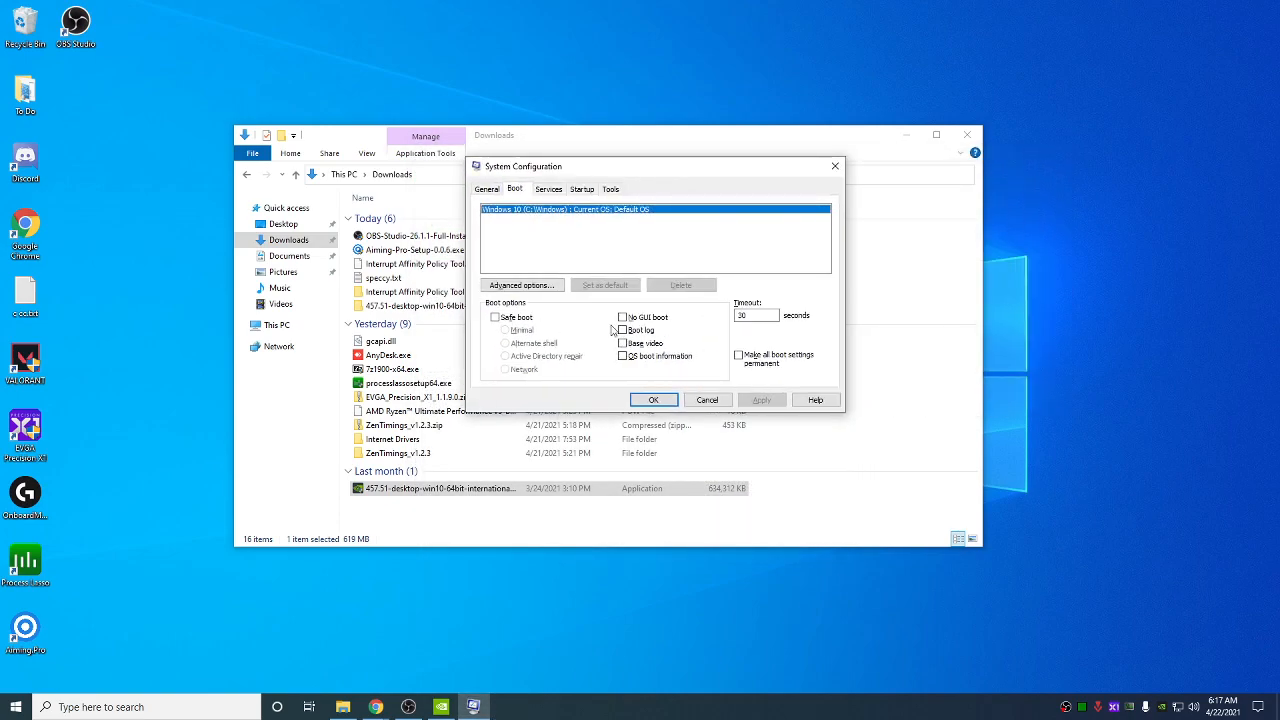
mouse_move(836, 166)
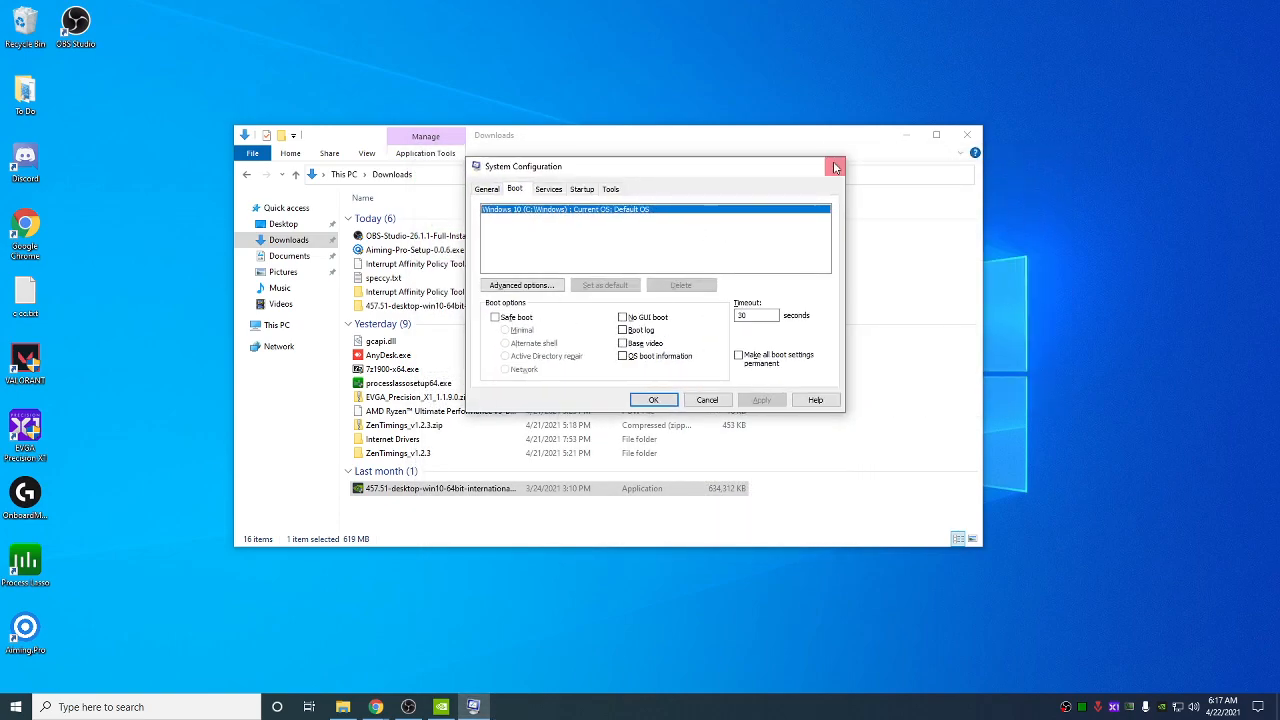
click(836, 166)
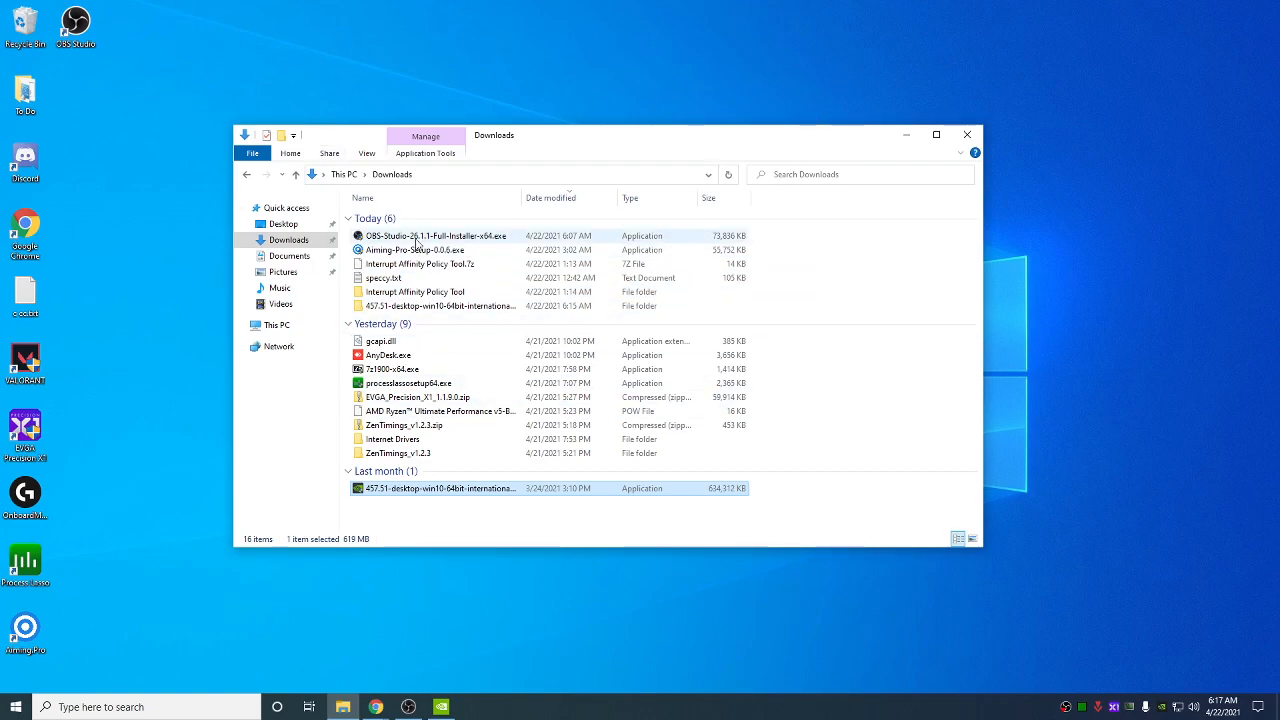
mouse_move(592, 156)
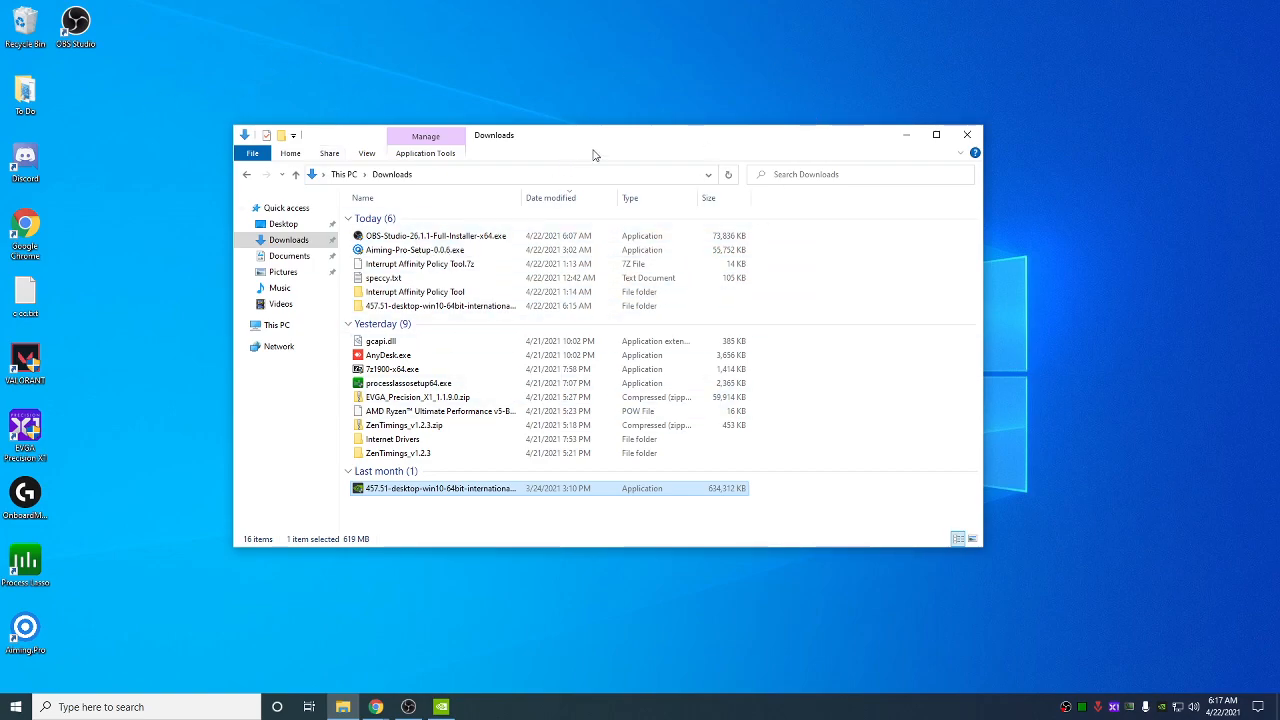
mouse_move(448, 268)
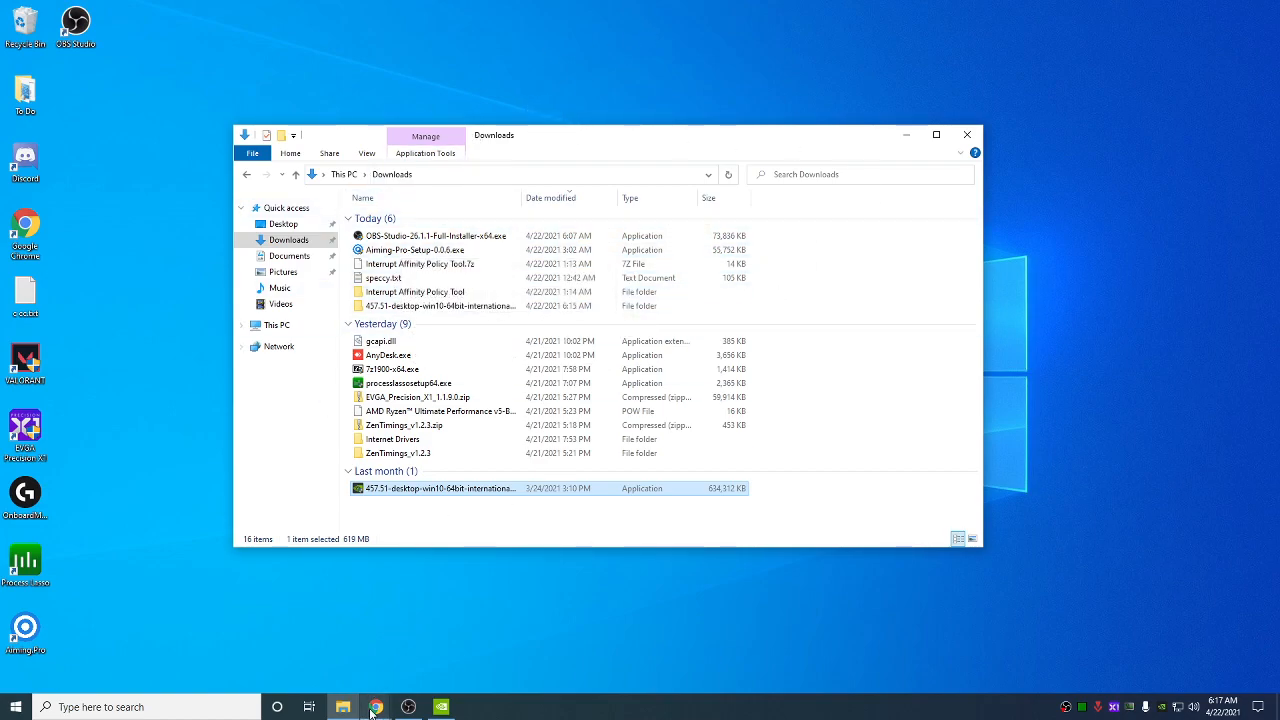
- Set the advanced driver search product to GeForce RTX 30 Series / RTX 3090
click(376, 708)
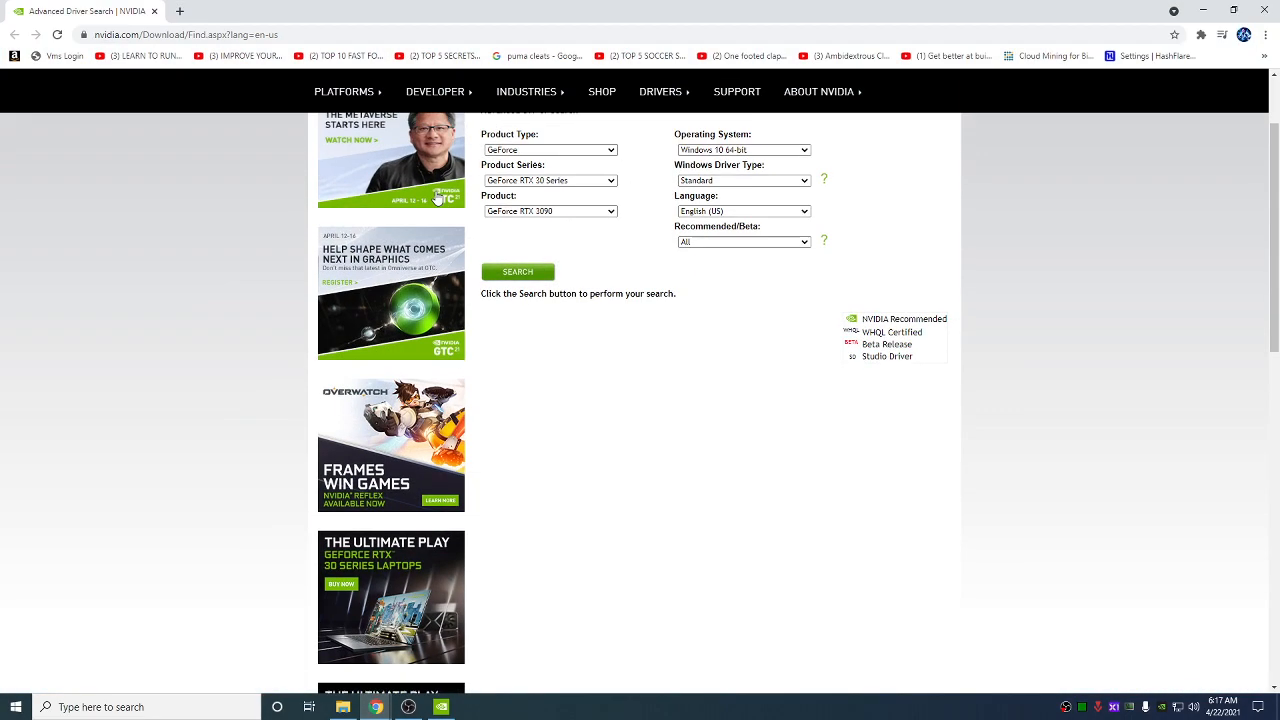
scroll(up, 3)
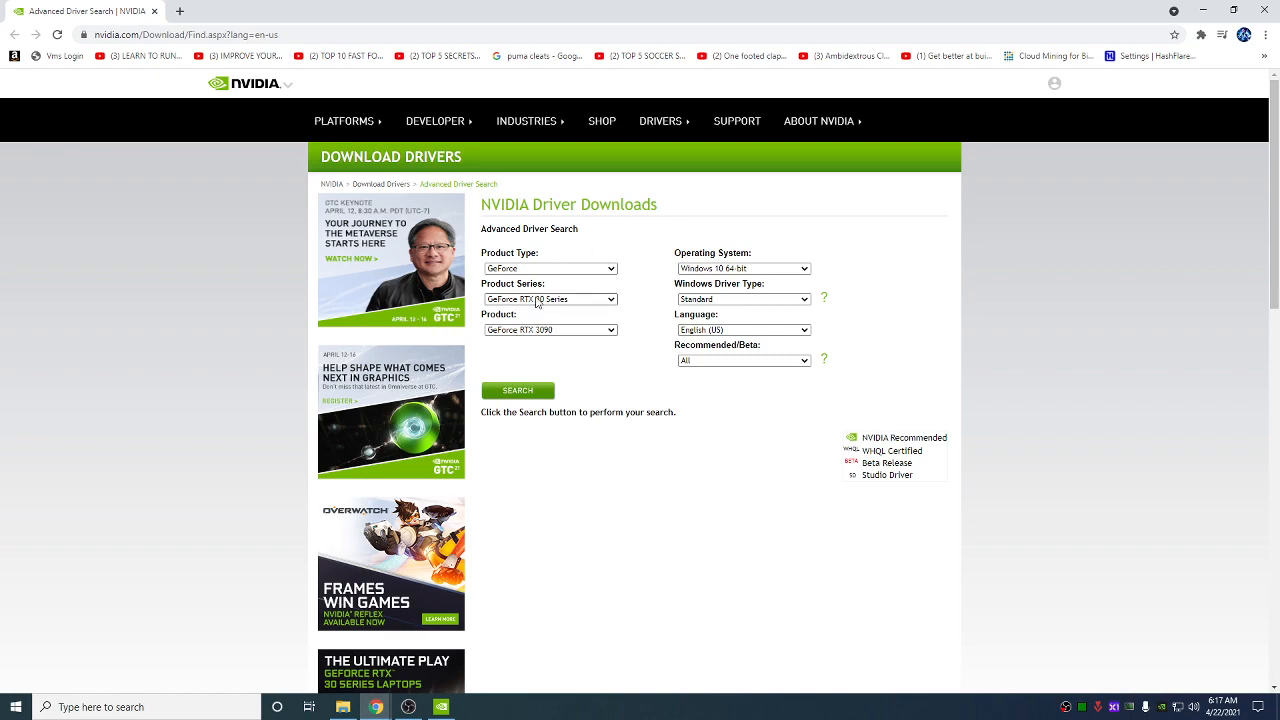
click(550, 268)
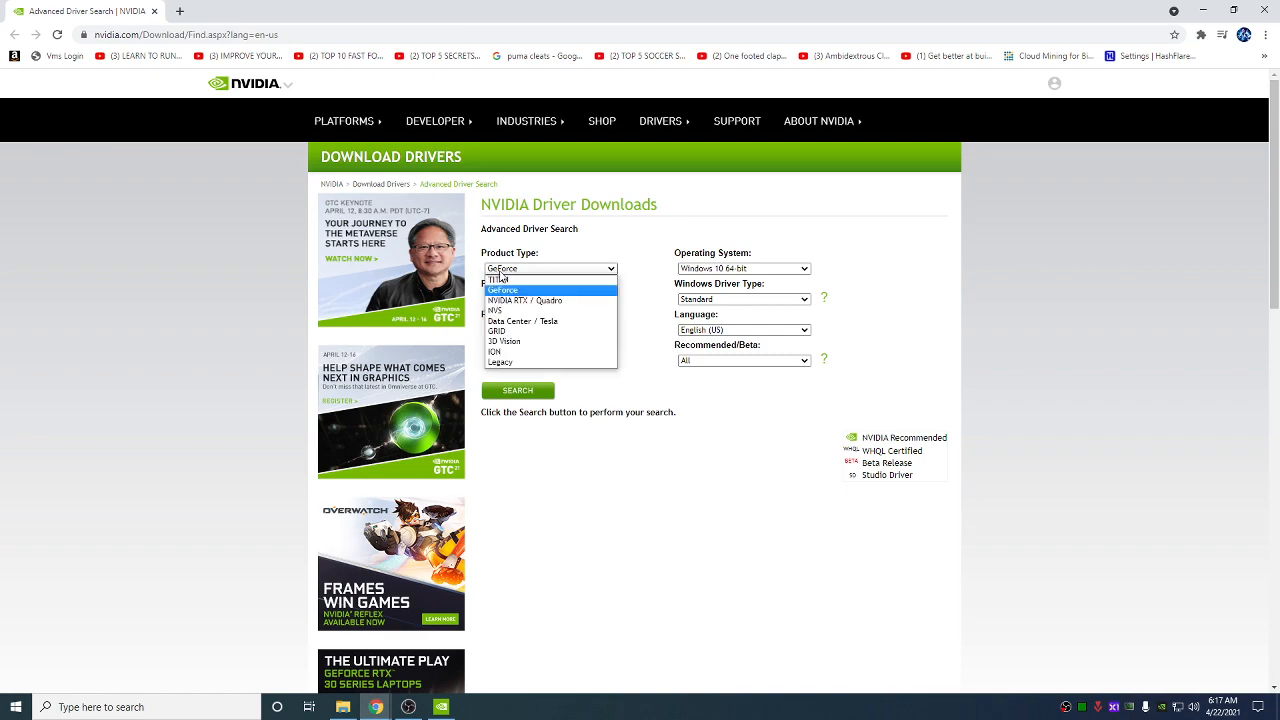
click(502, 290)
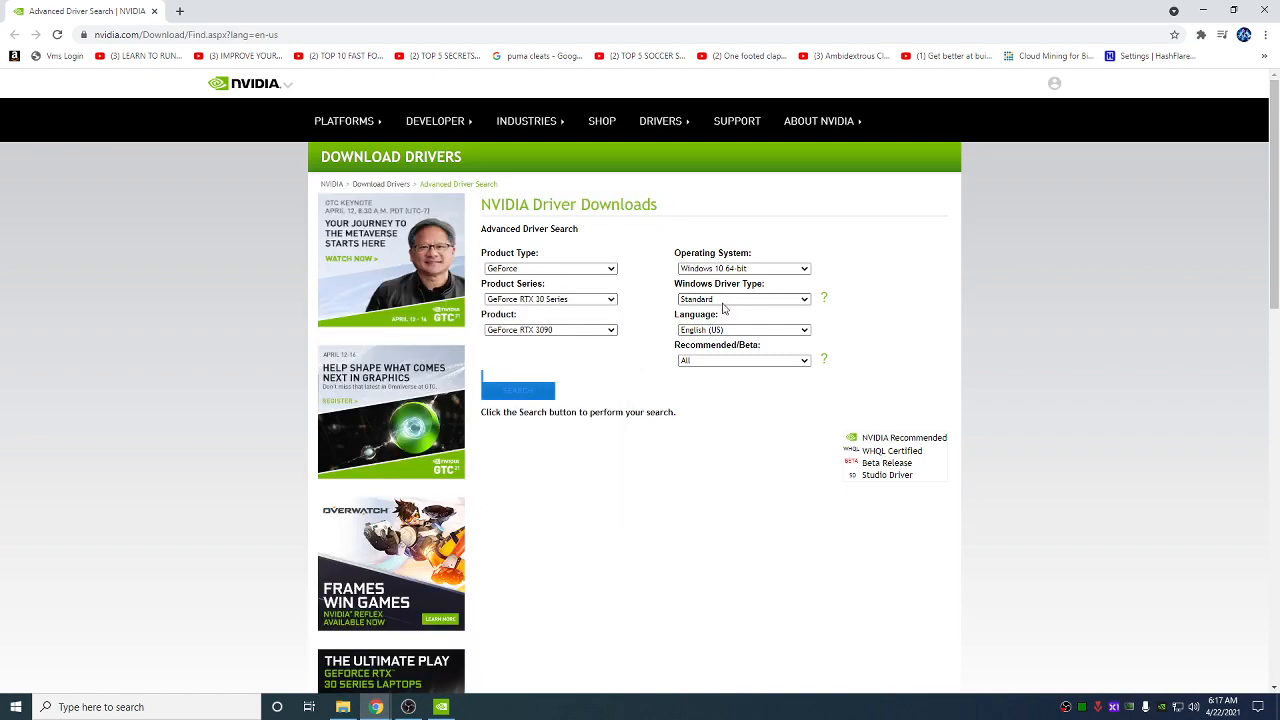
click(744, 298)
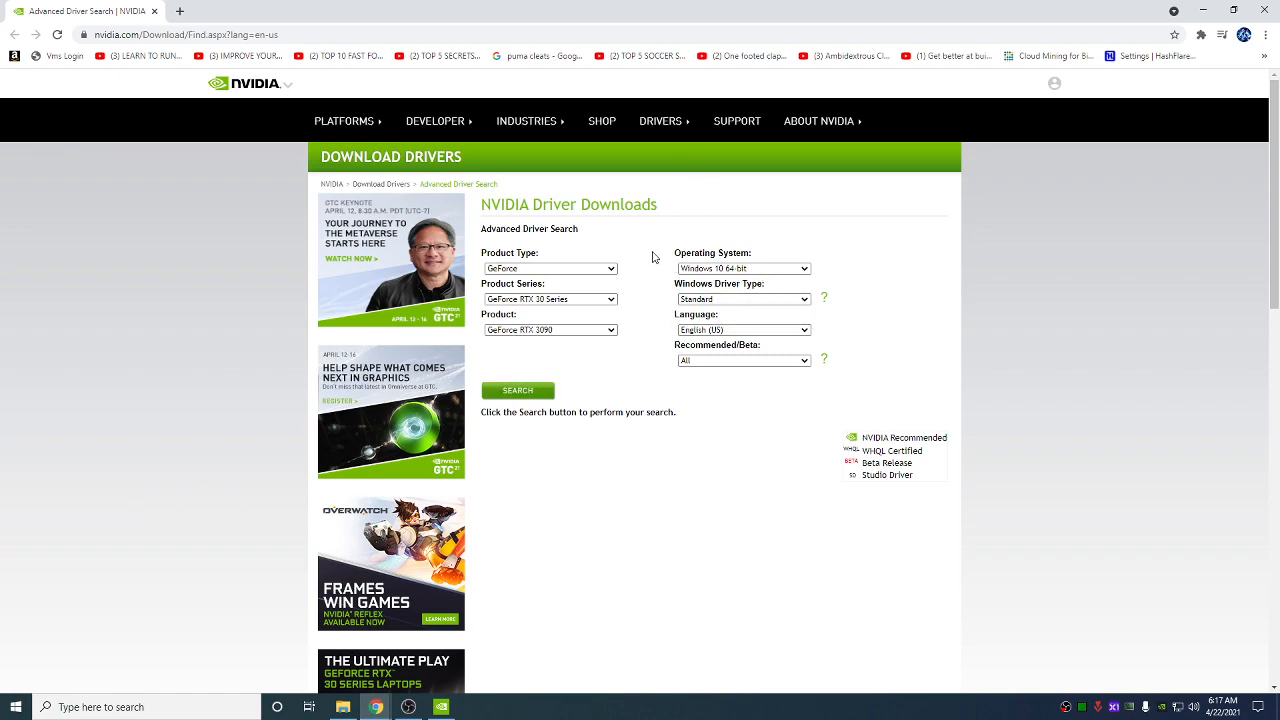
mouse_move(756, 236)
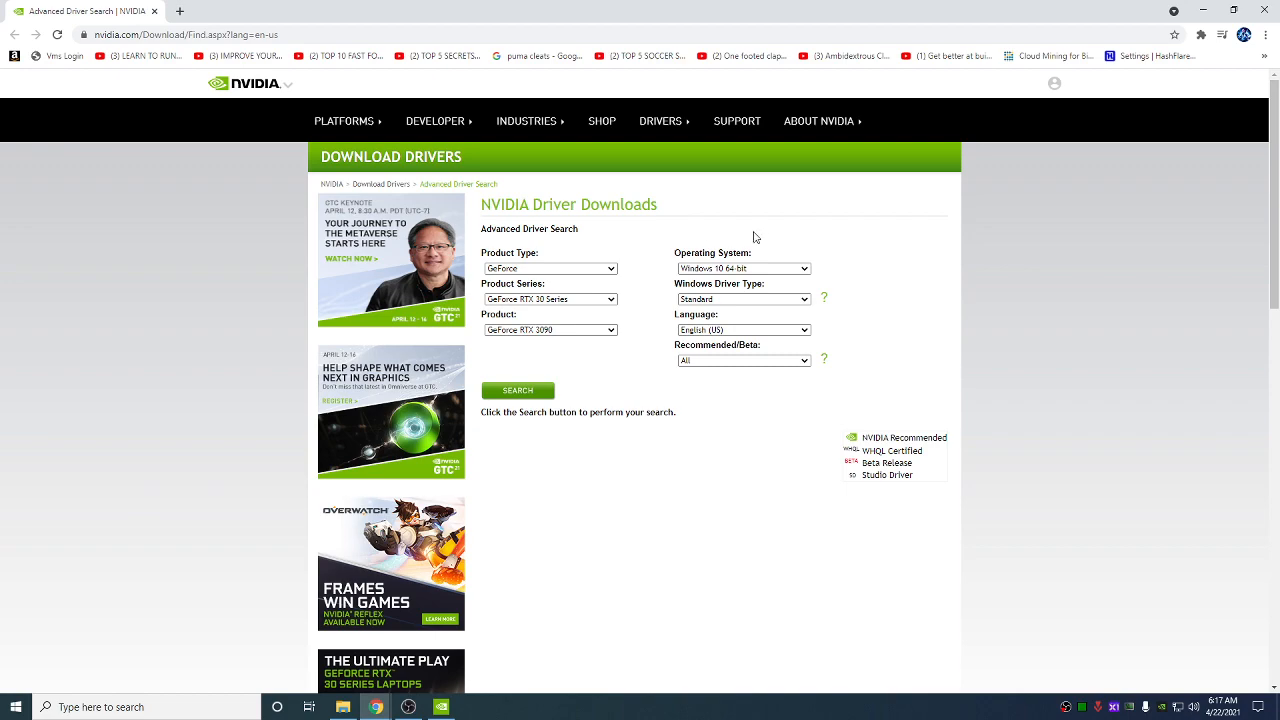
- Choose Windows 10 64-bit, DCH driver type and Recommended/Certified results
click(744, 300)
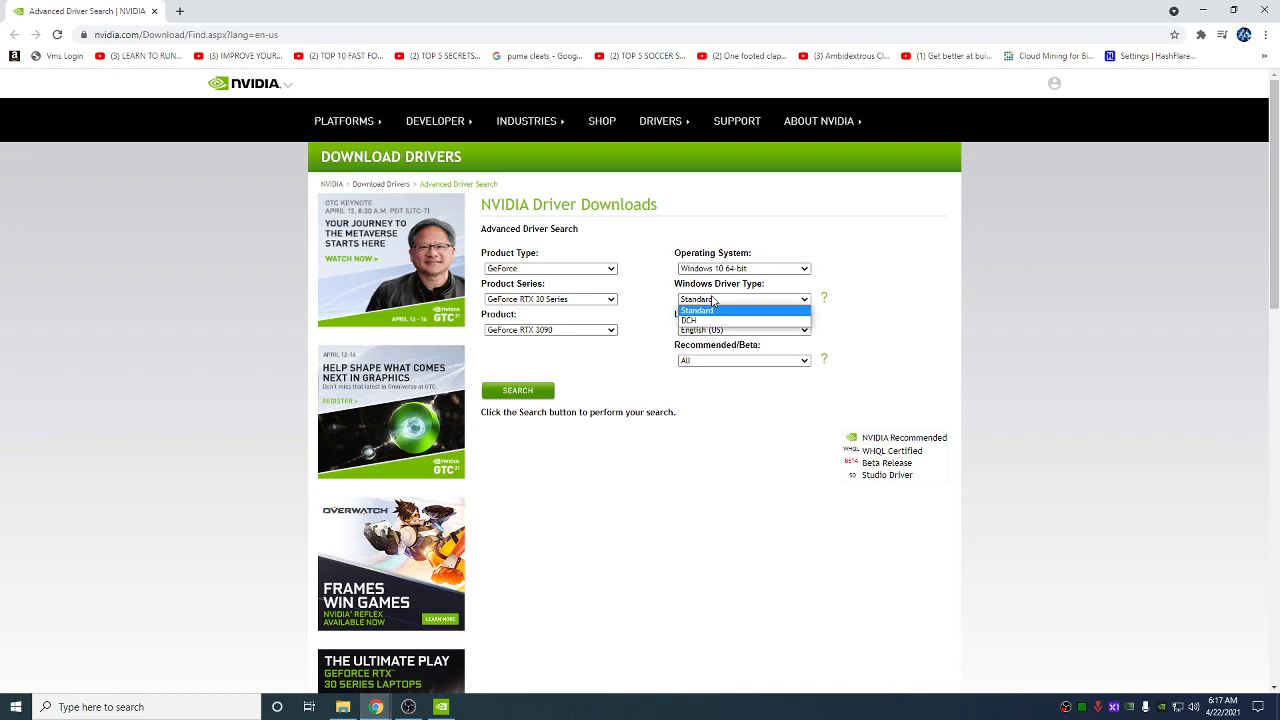
click(688, 320)
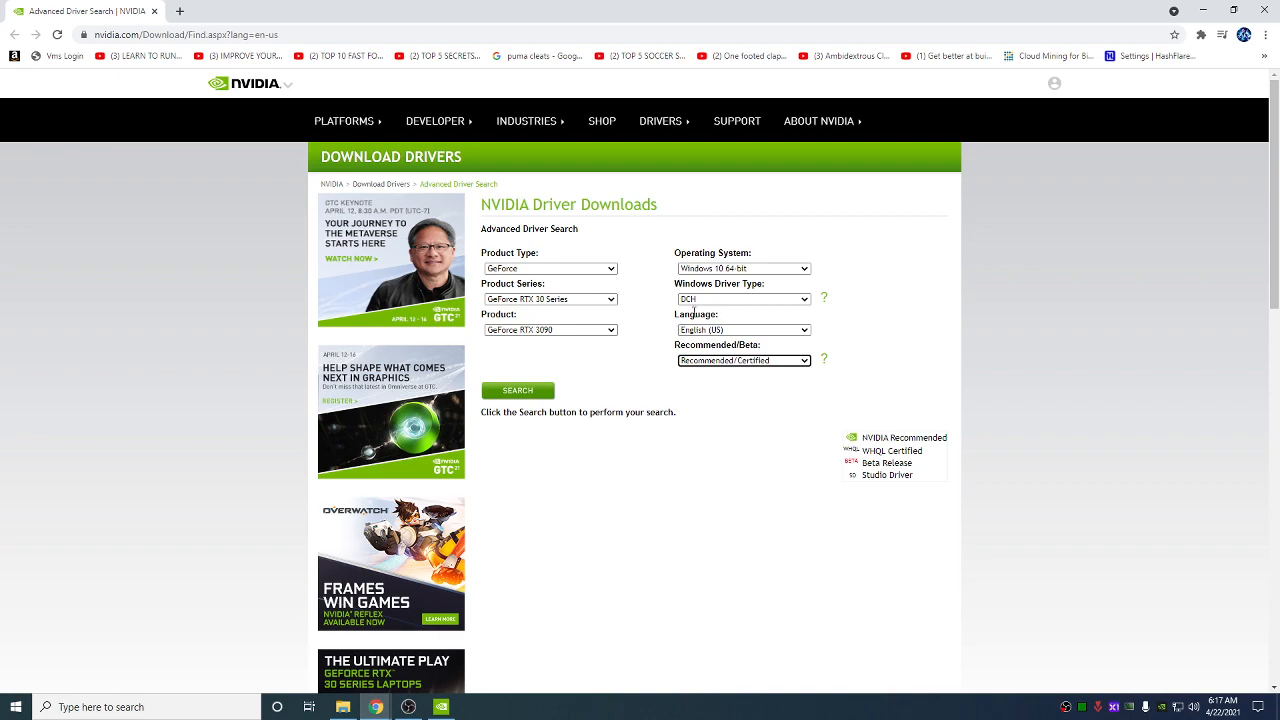
click(744, 300)
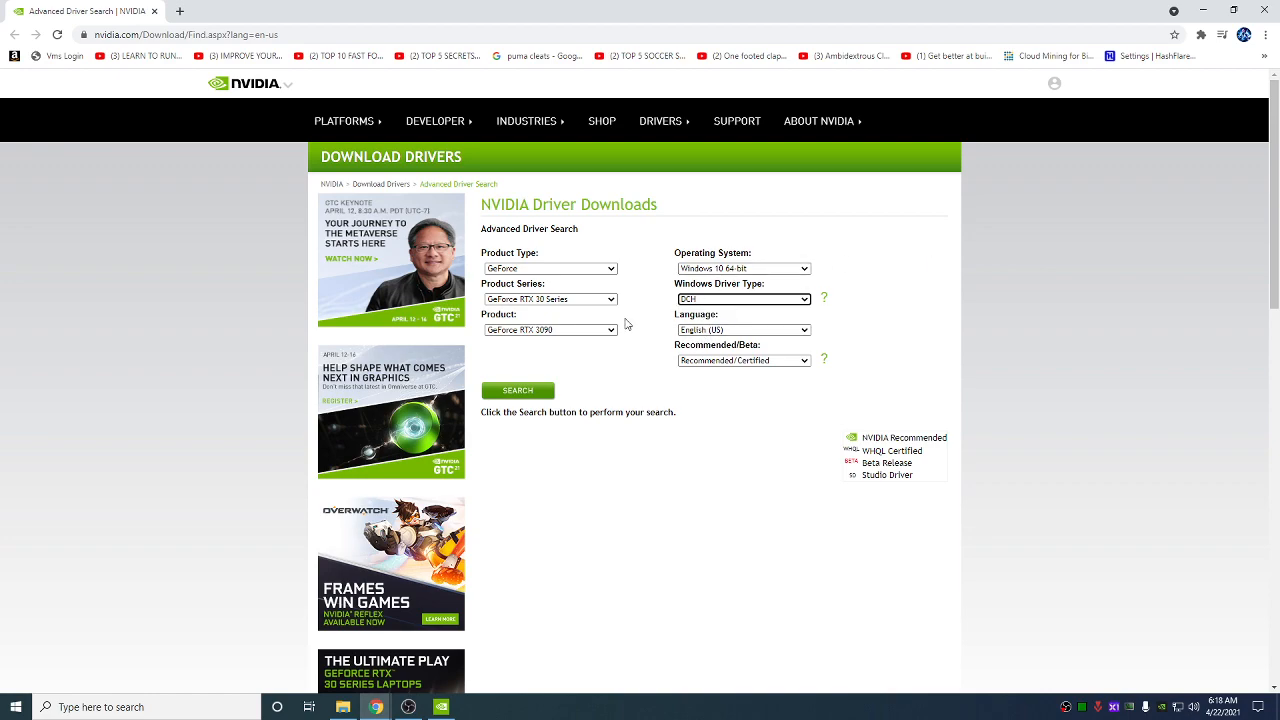
click(518, 390)
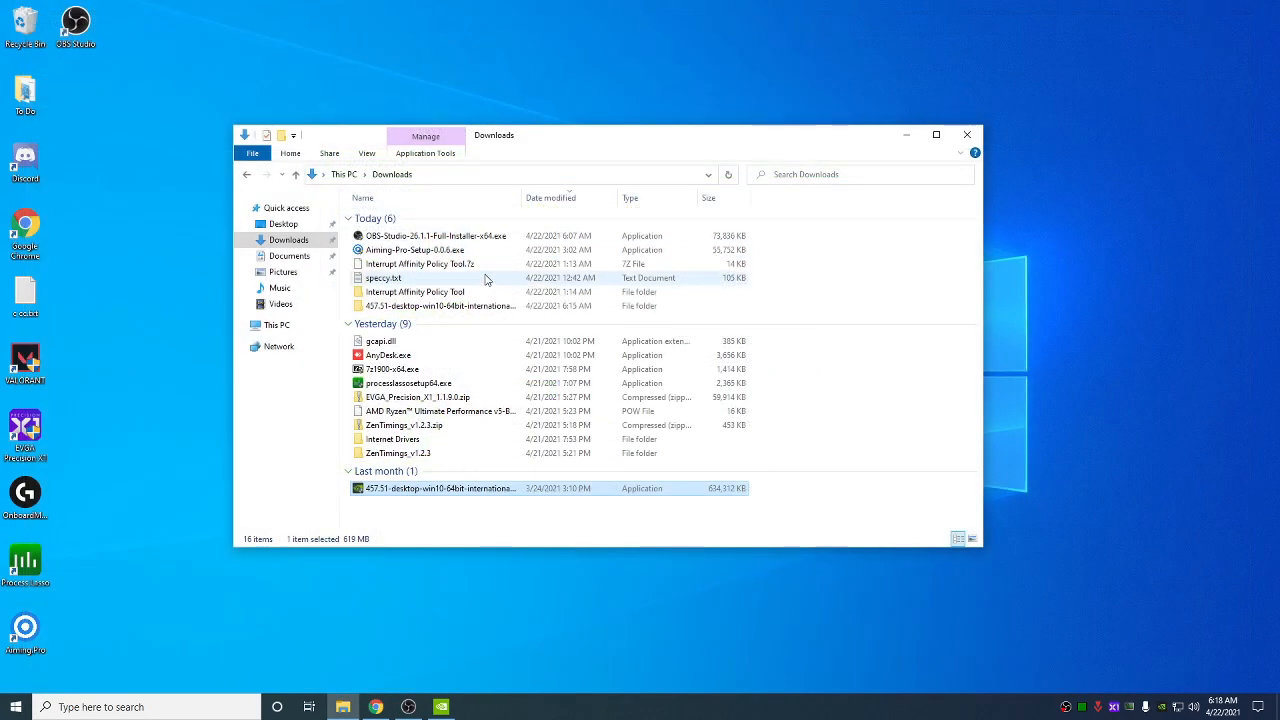
mouse_move(388, 492)
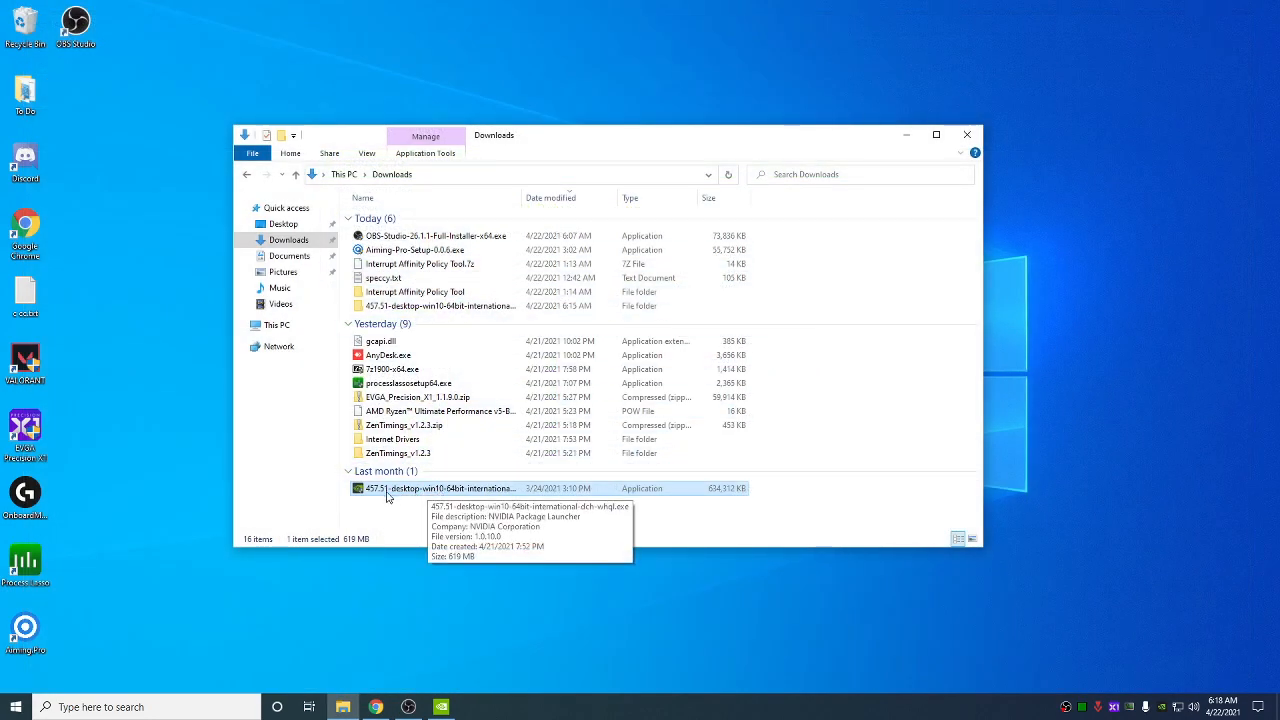
- Extract the 457.51 installer with 7-Zip and select everything in the extracted driver folder
right_click(390, 488)
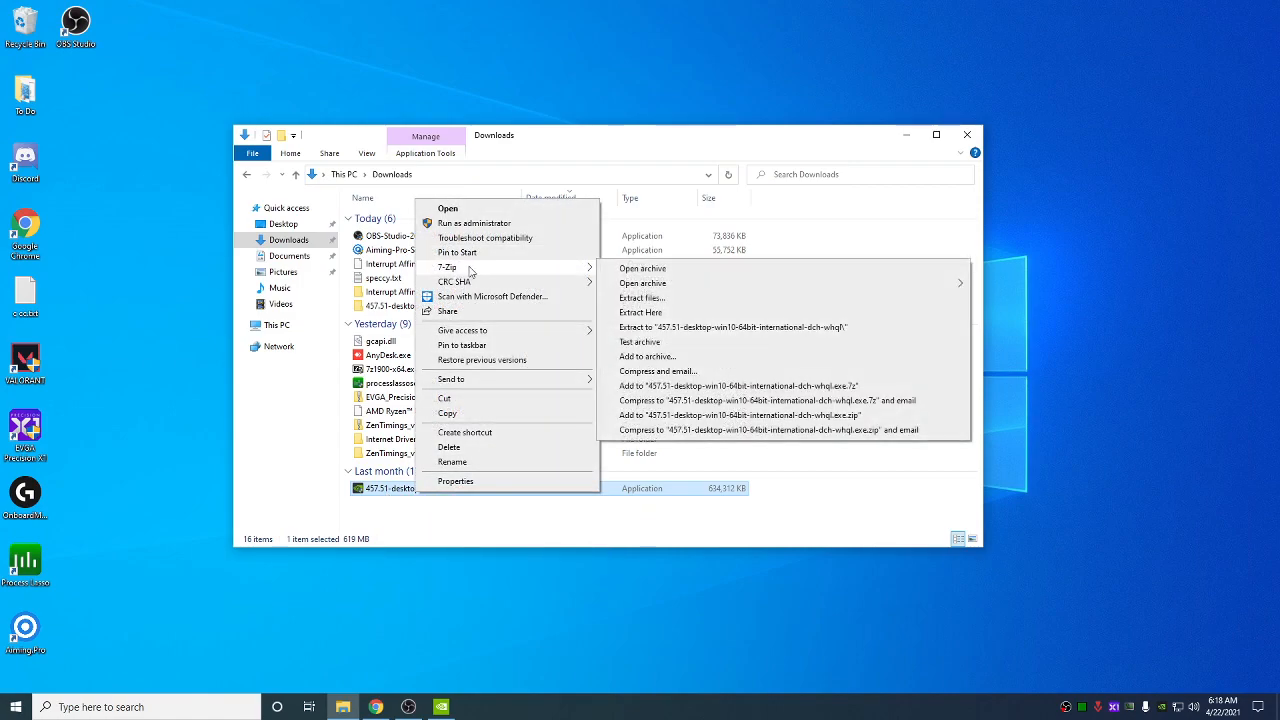
mouse_move(458, 252)
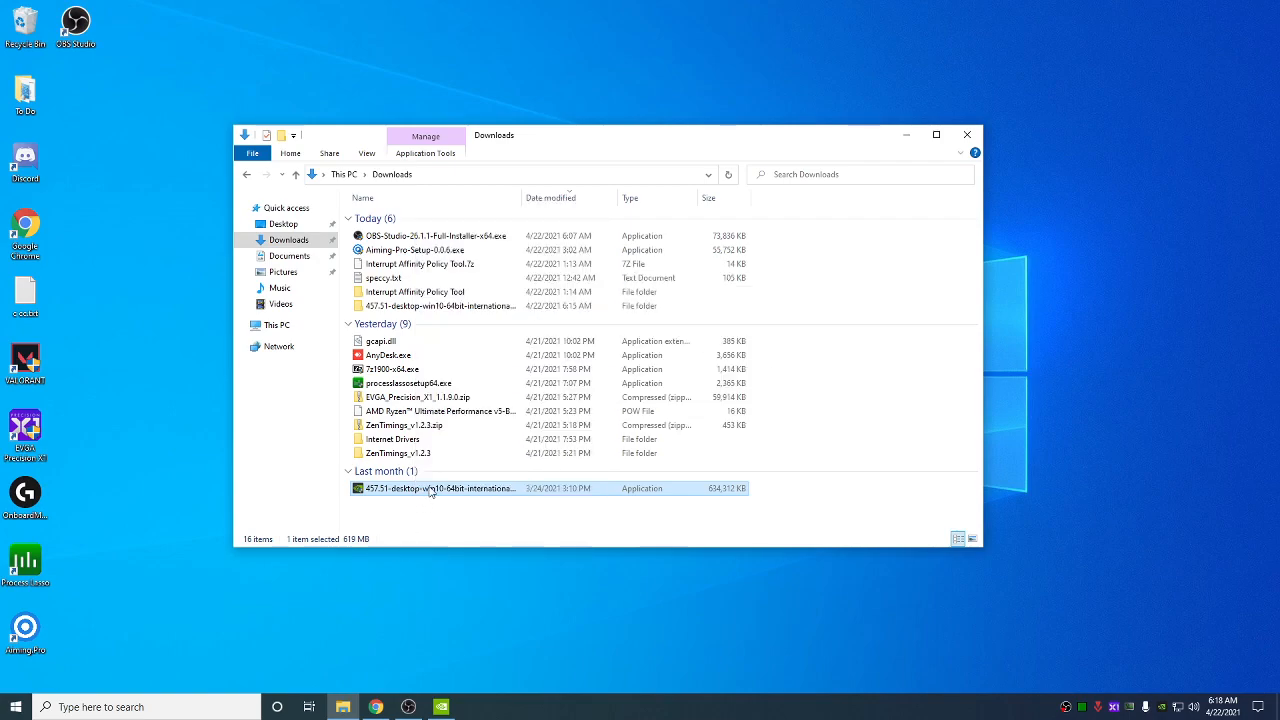
right_click(432, 488)
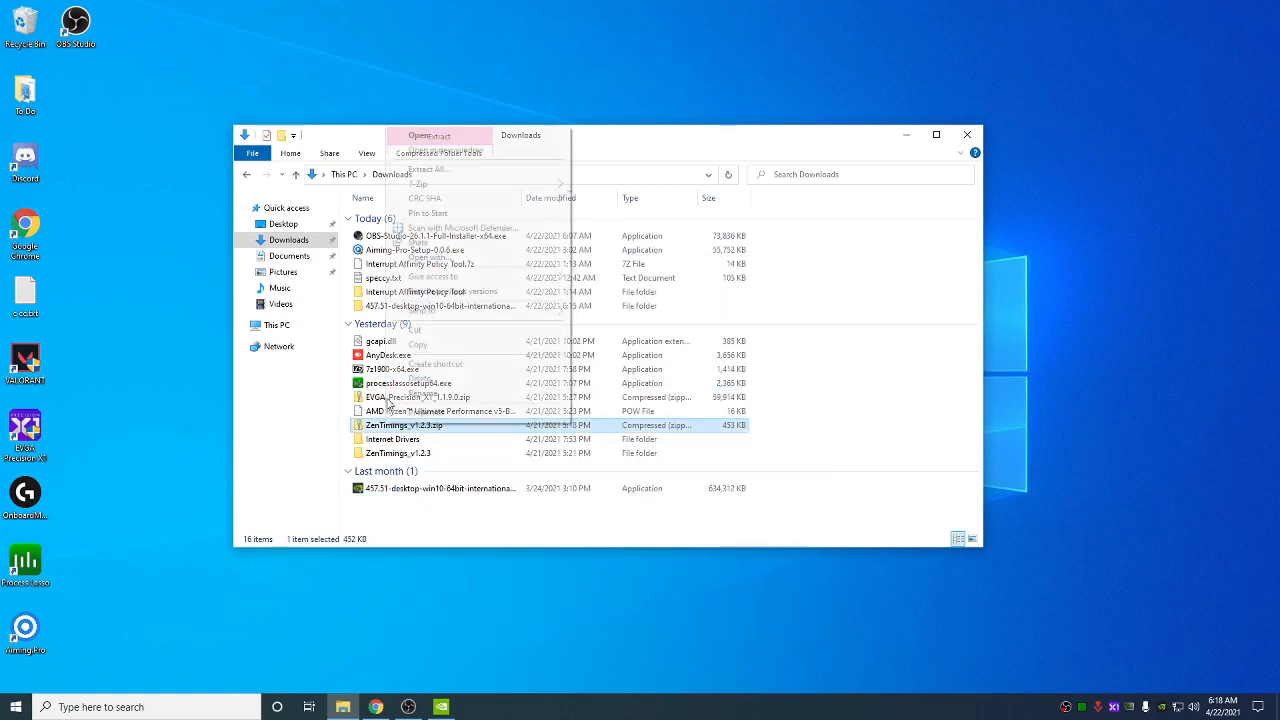
right_click(450, 488)
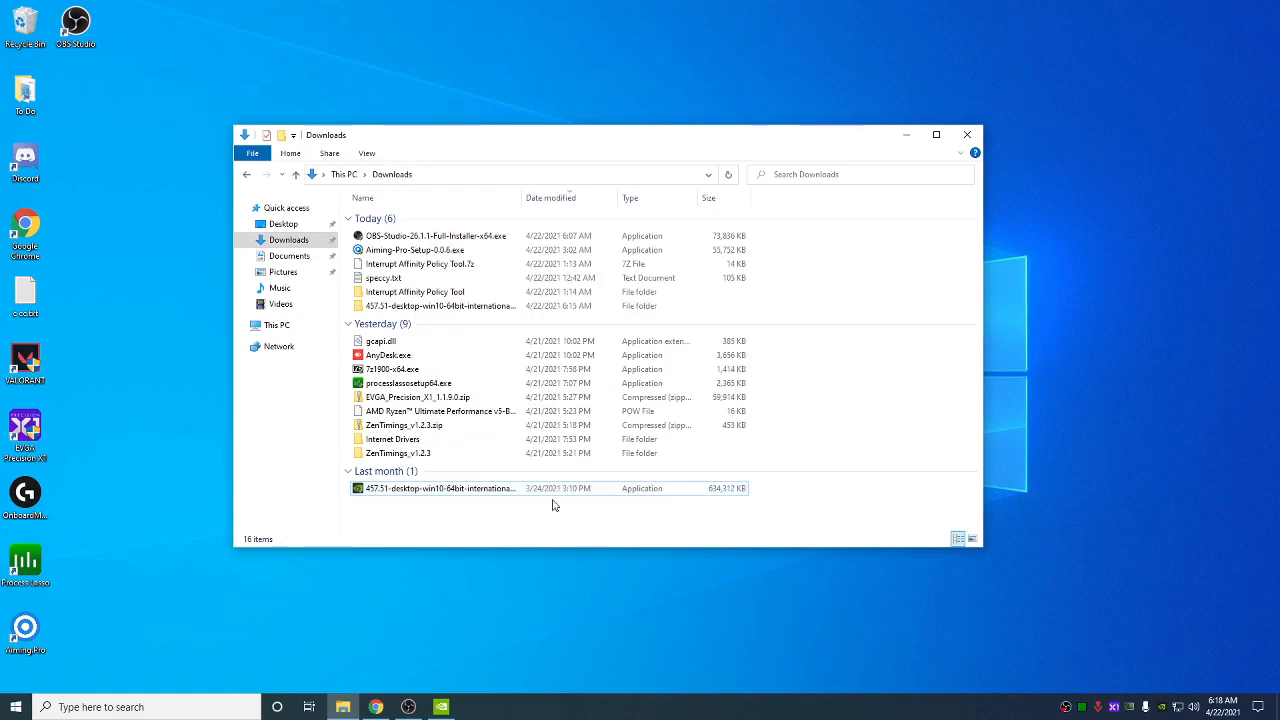
double_click(440, 488)
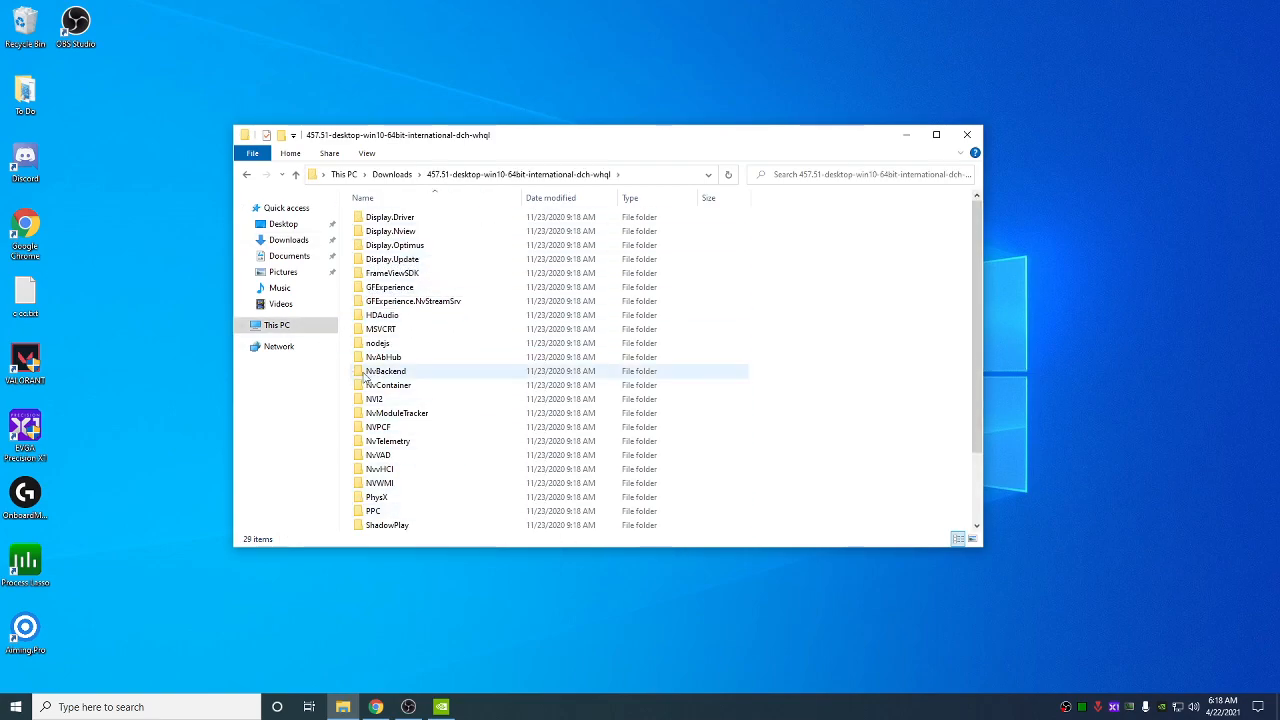
click(392, 272)
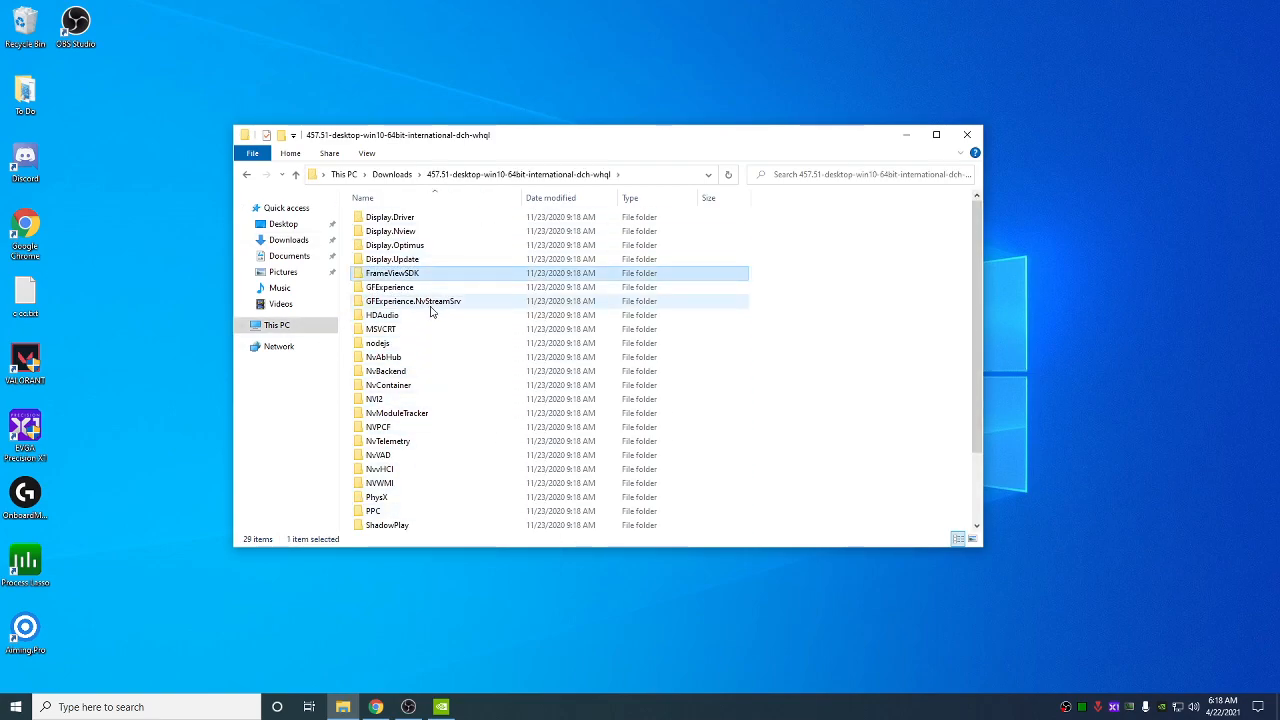
key(ctrl+a)
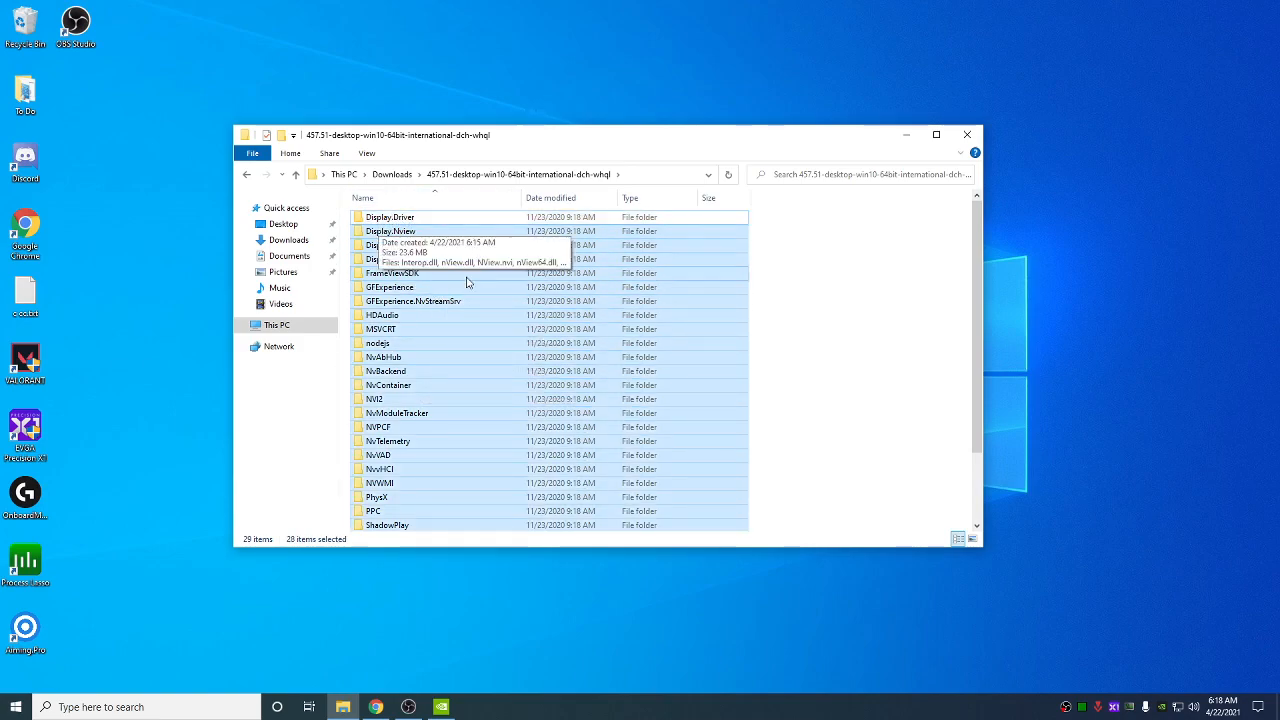
mouse_move(392, 390)
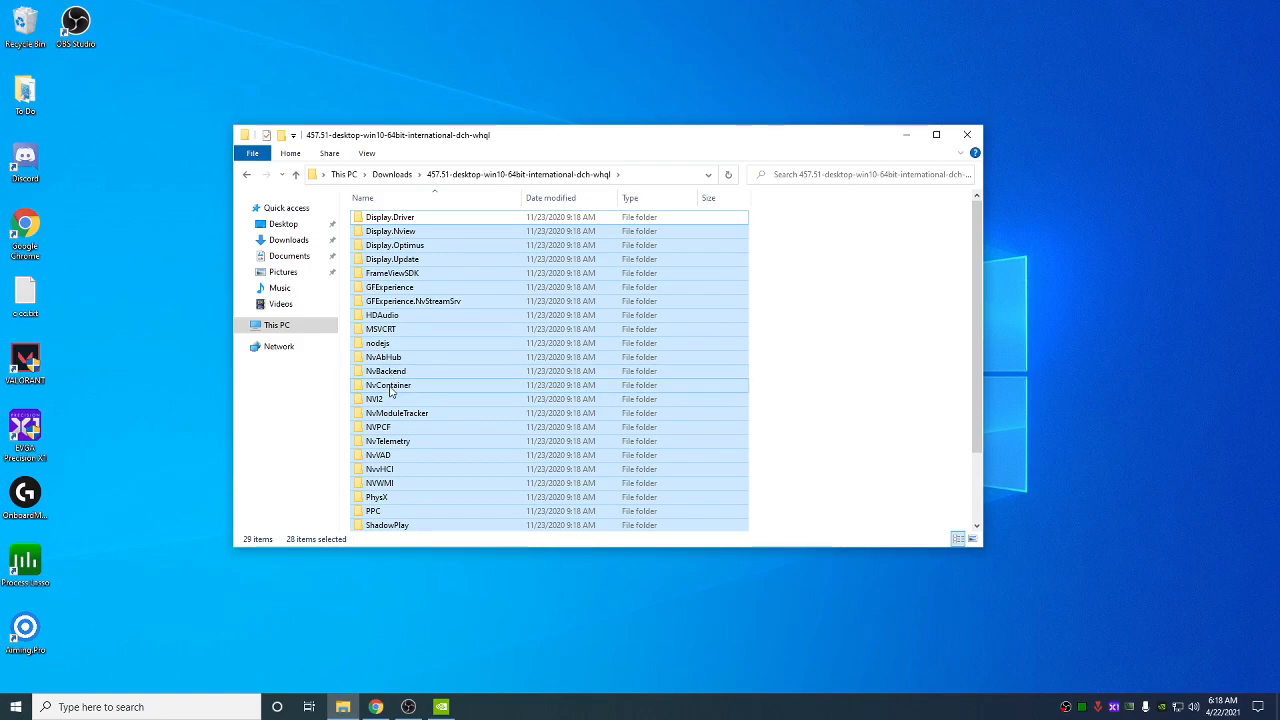
- Deselect Display.Driver, GFExperience, NVI2 and the setup files so only unneeded folders stay selected
scroll(down, 3)
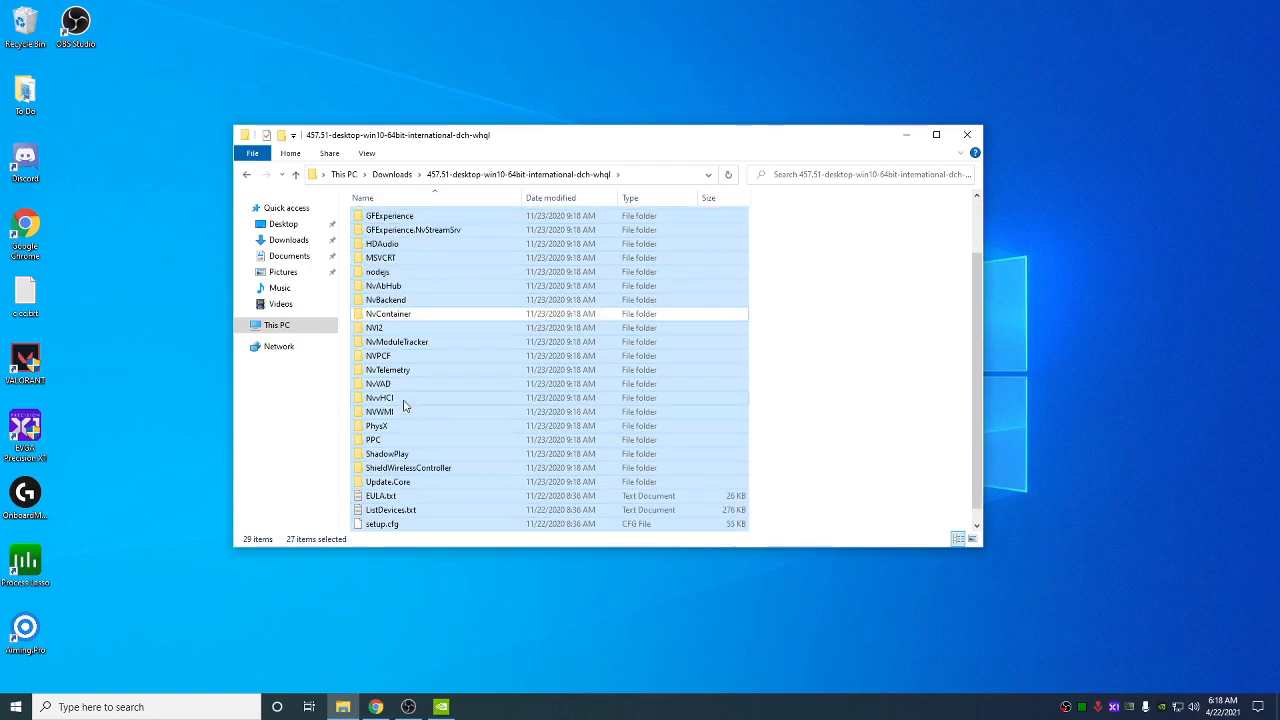
scroll(up, 3)
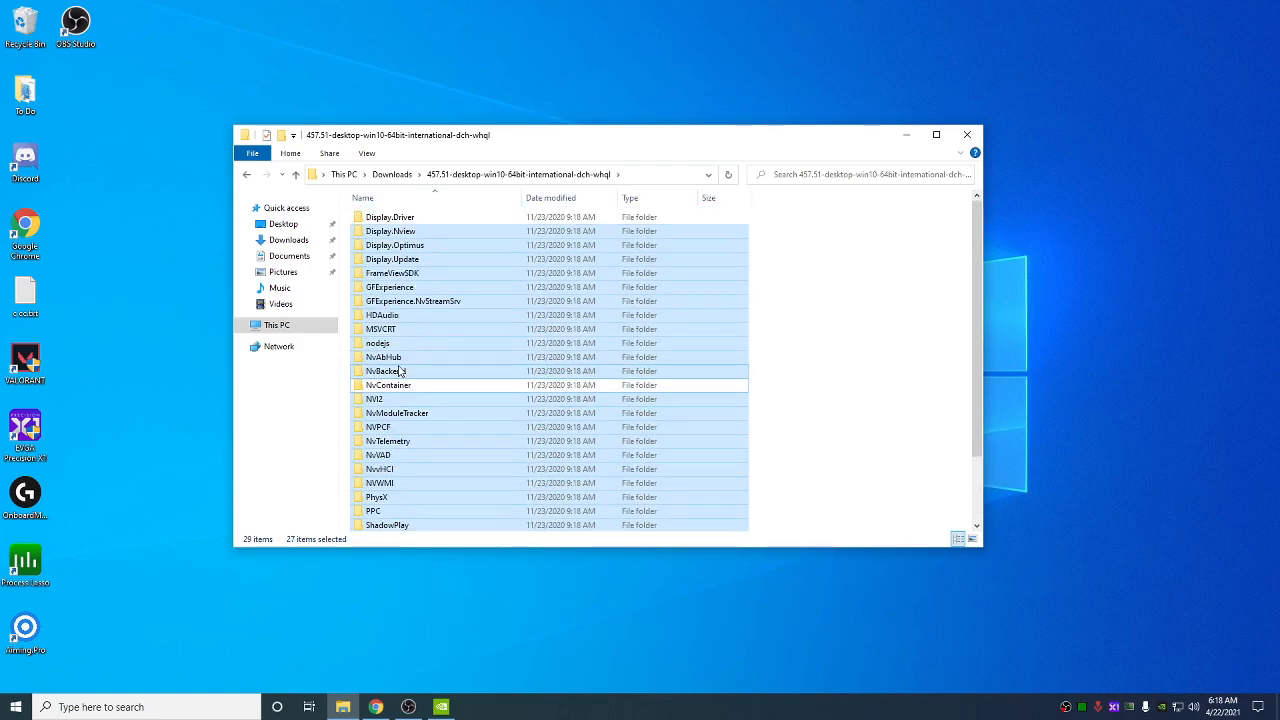
click(388, 288)
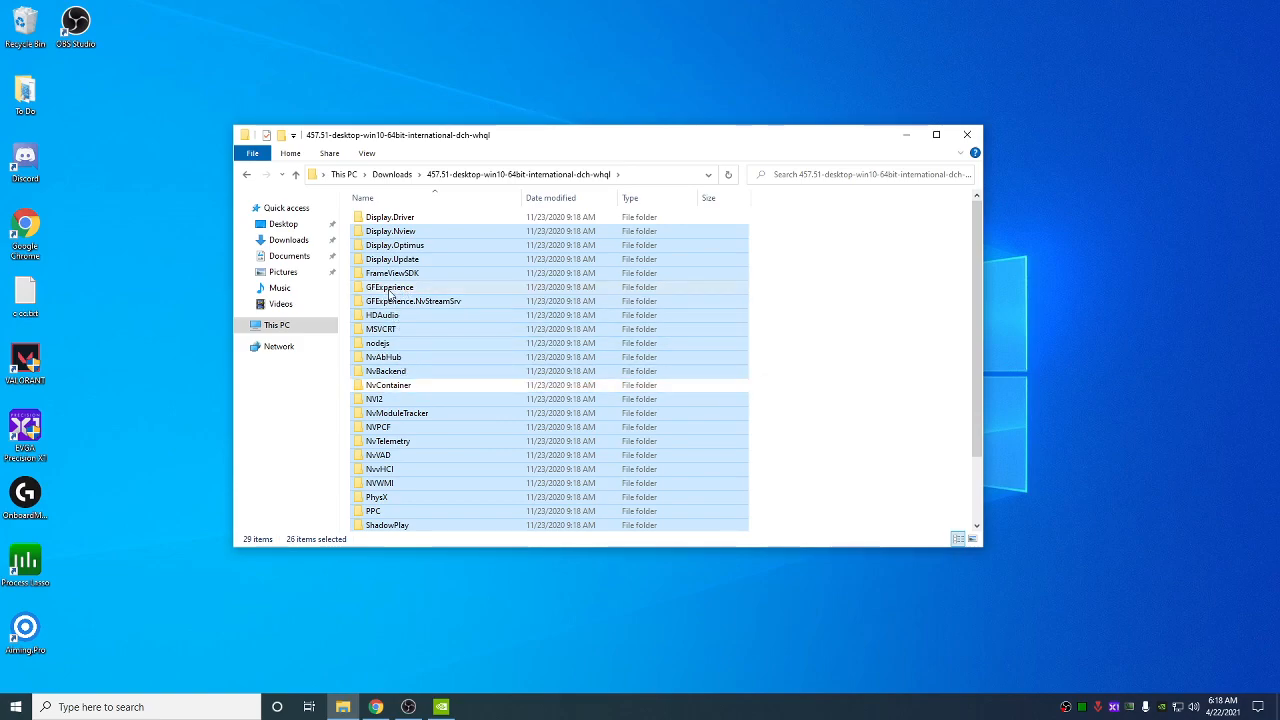
scroll(down, 3)
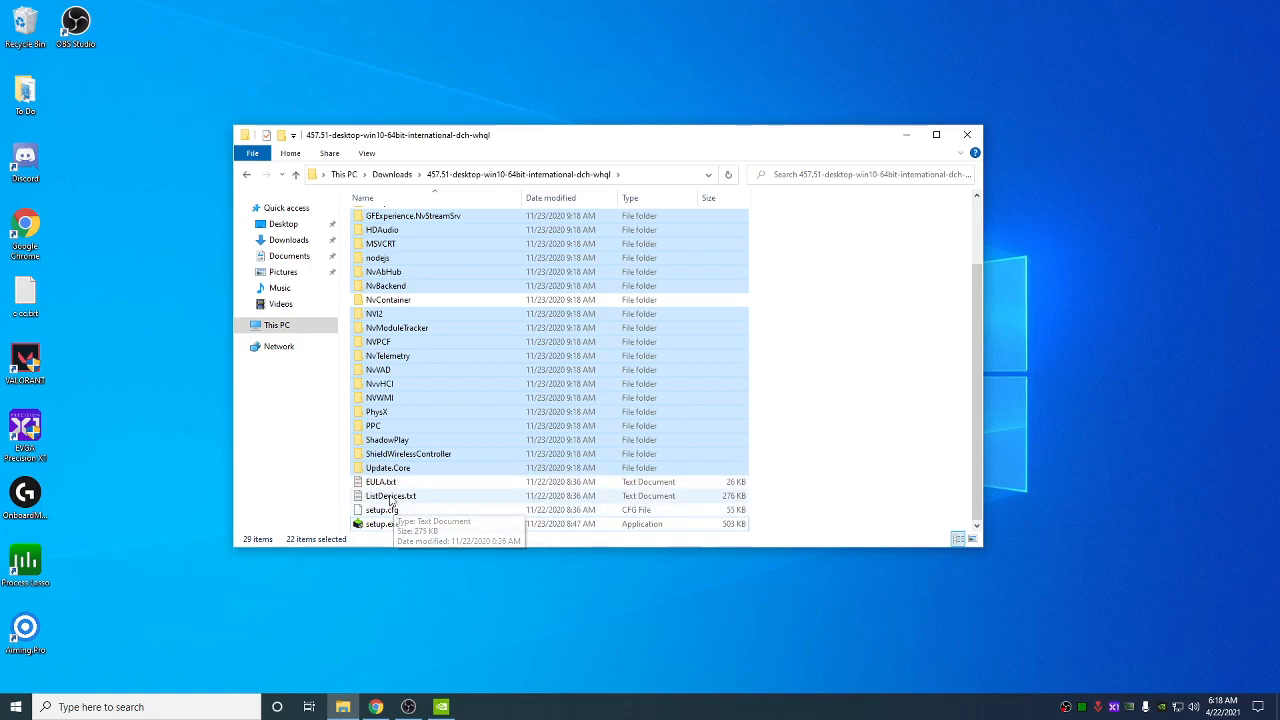
mouse_move(380, 312)
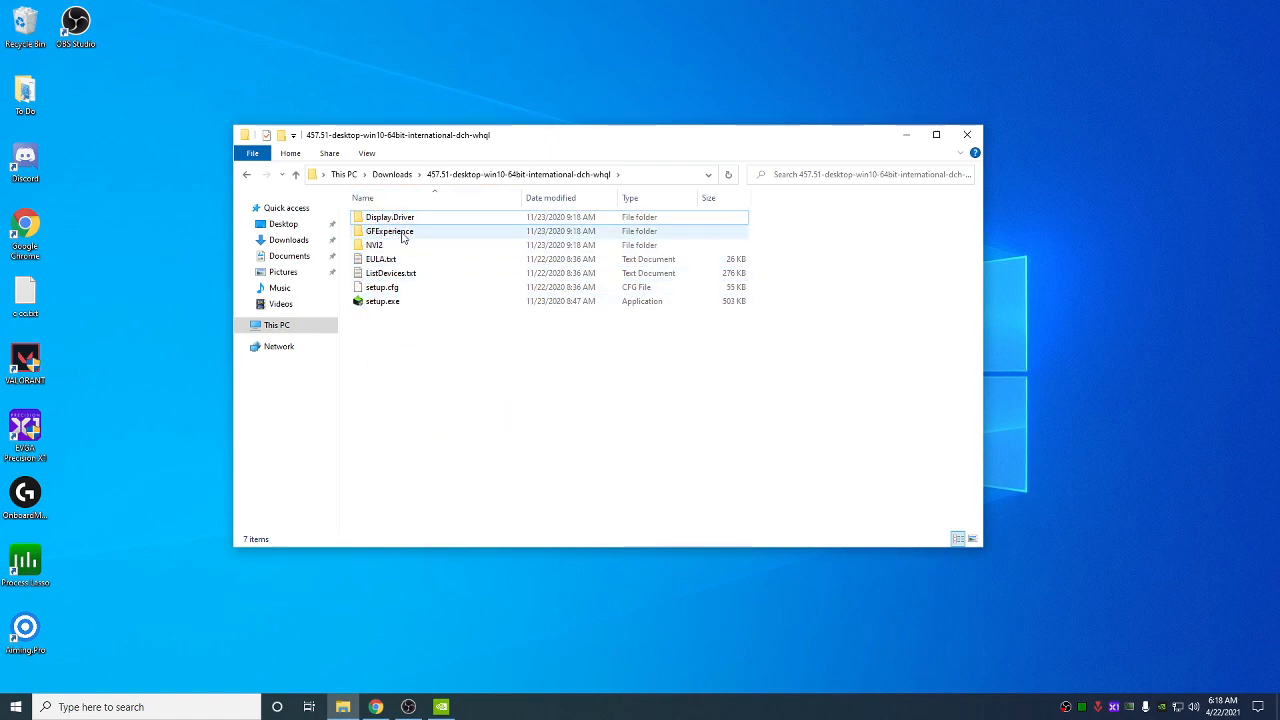
- Inside GFExperience, select the first unneeded subfolders and files down to d3dcompiler_47.dll for removal
double_click(390, 232)
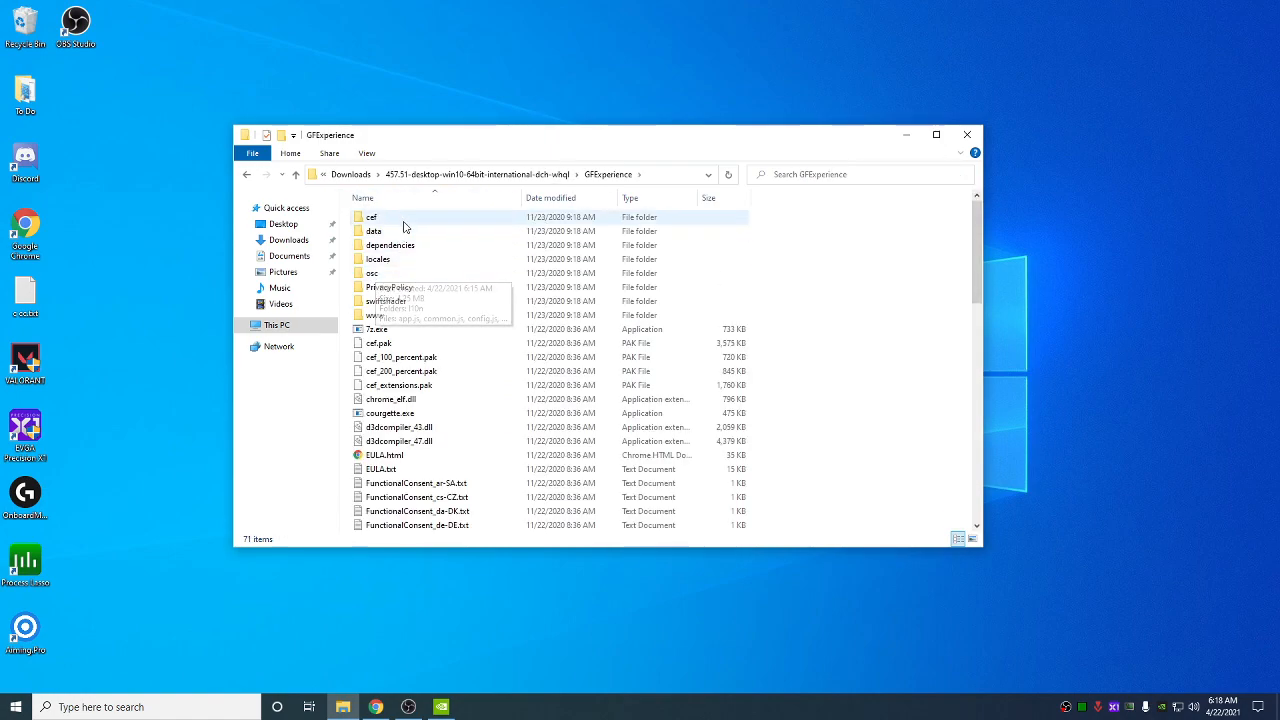
click(372, 216)
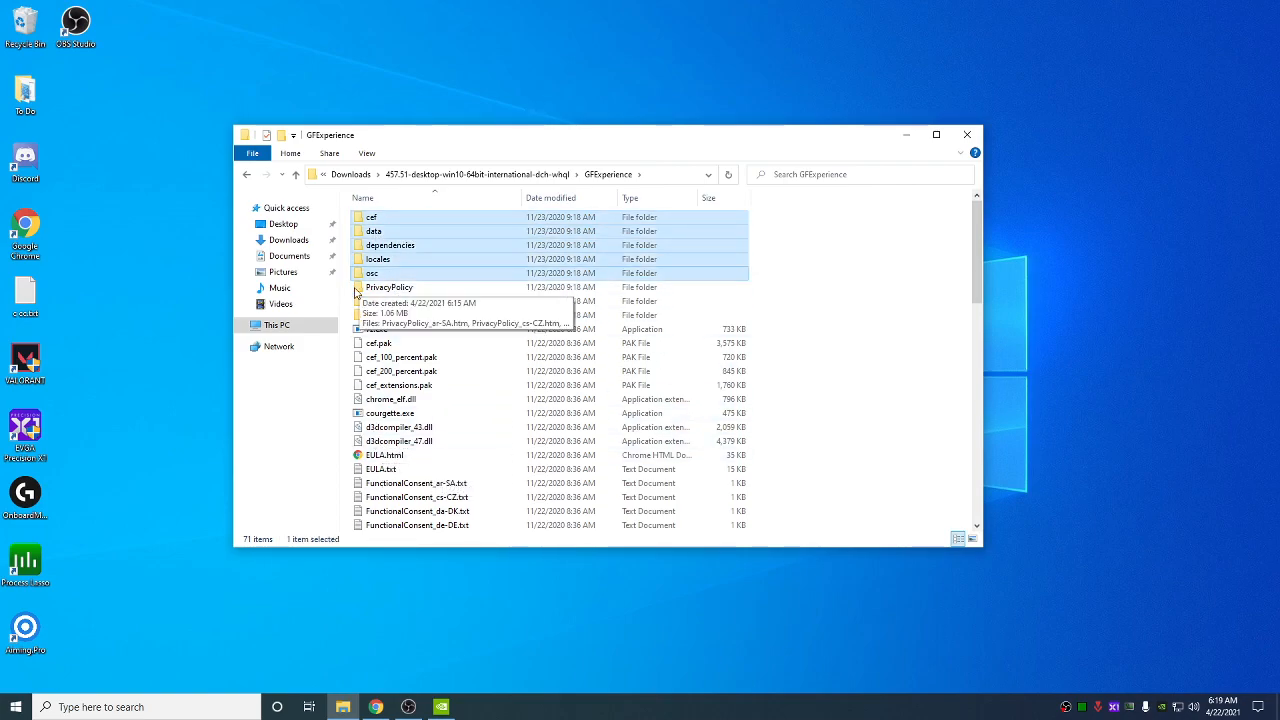
scroll(down, 3)
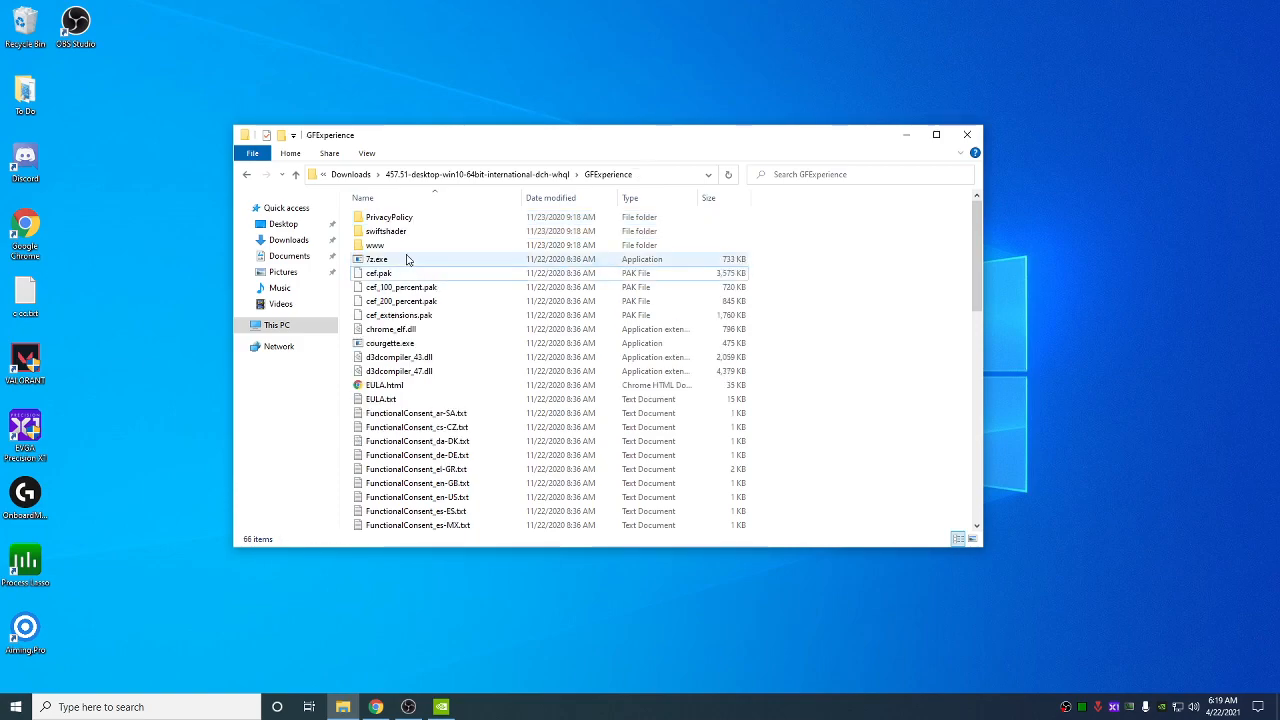
click(384, 232)
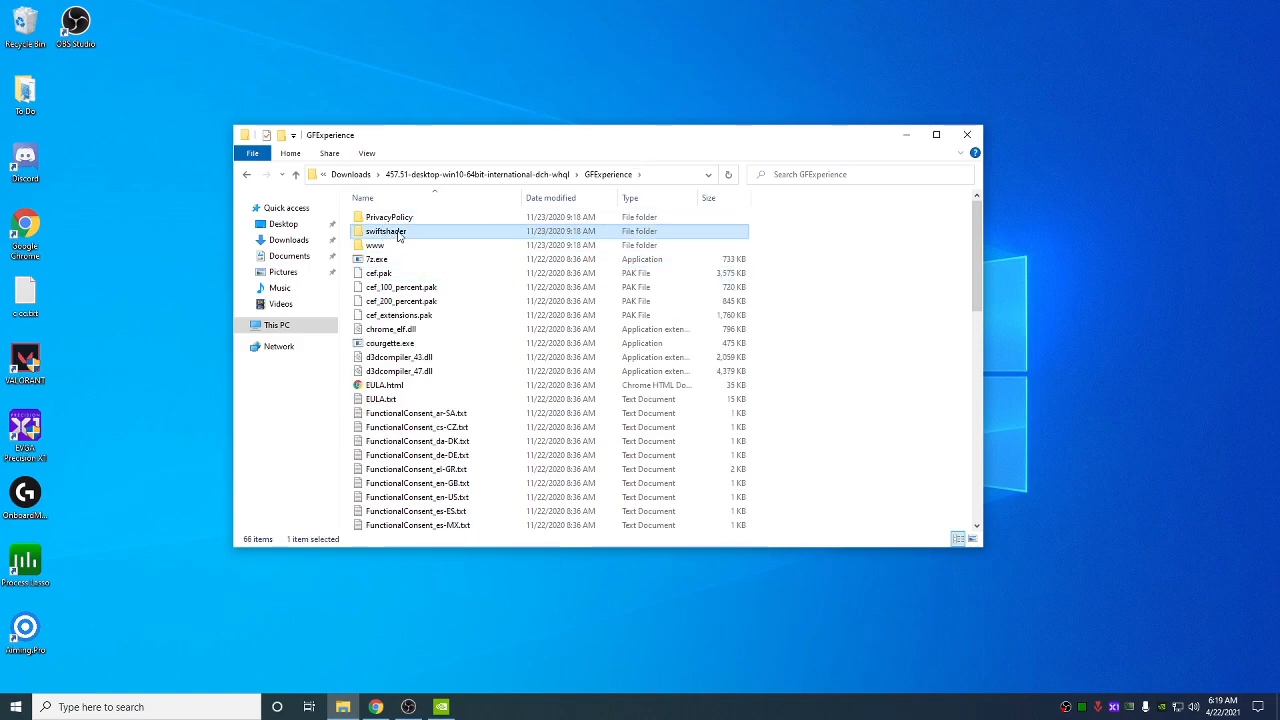
click(410, 370)
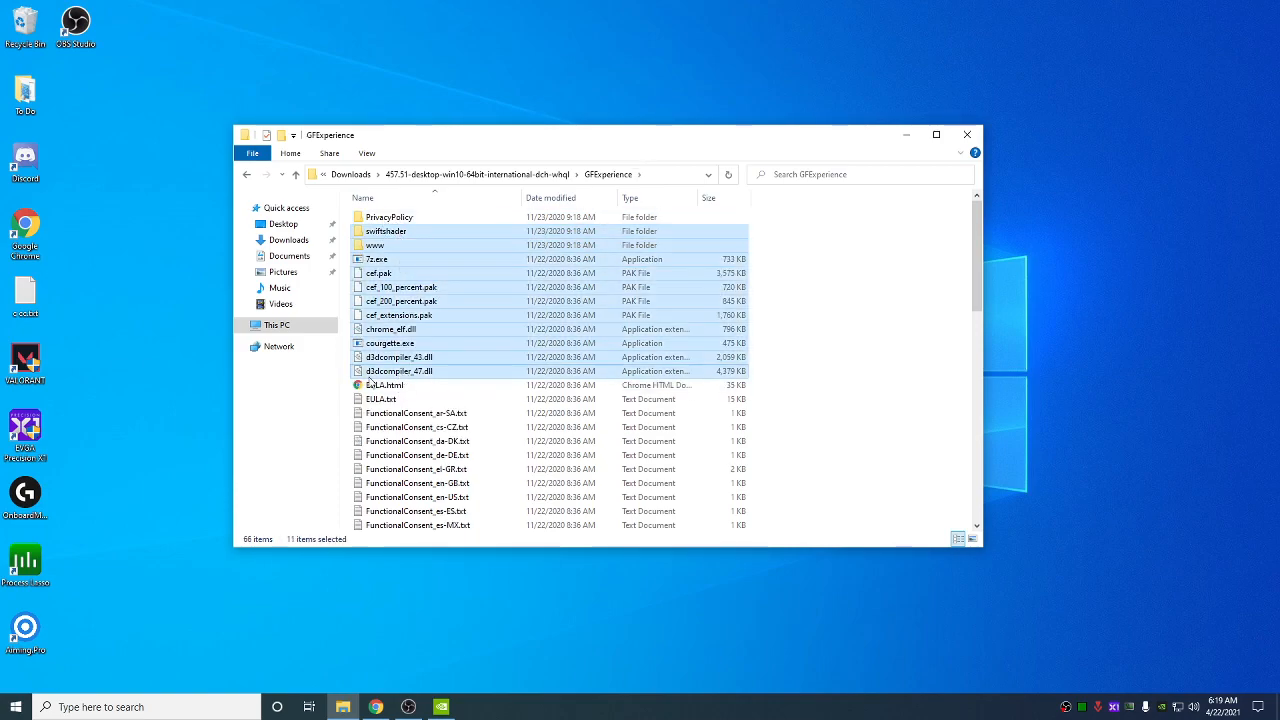
mouse_move(384, 384)
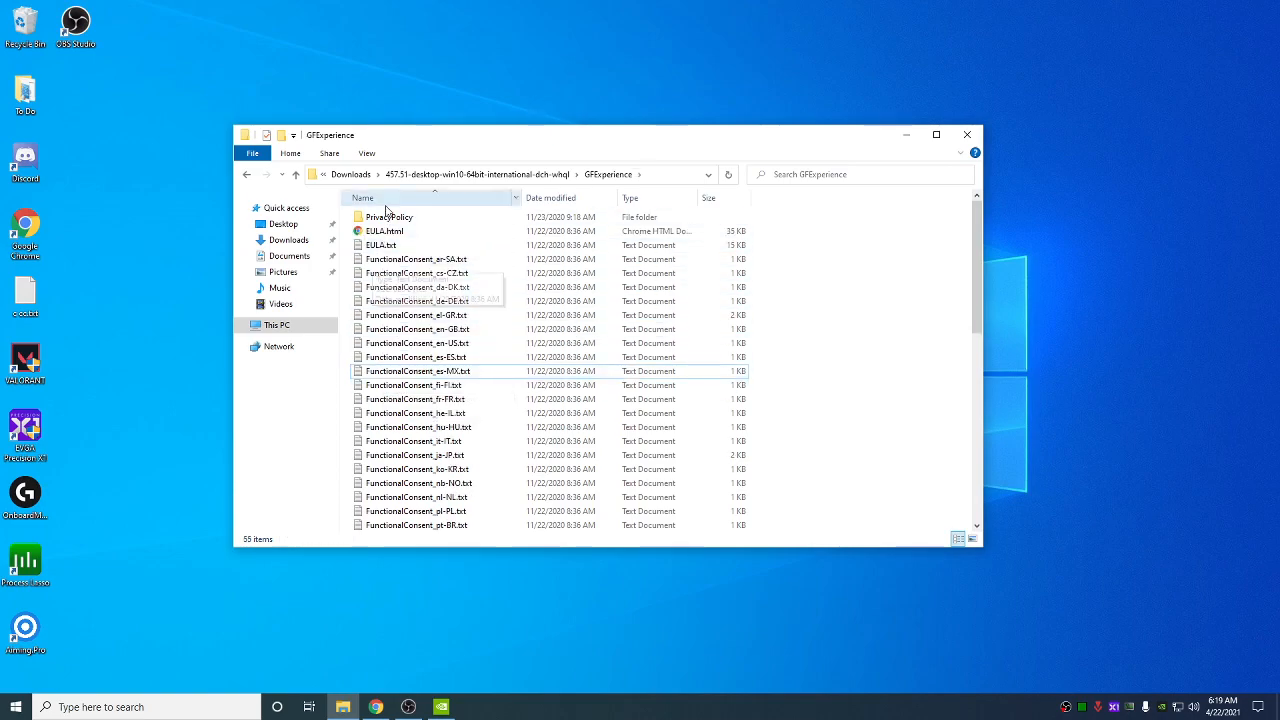
- Select and remove the remaining unneeded GFExperience files, returning to the 457.51 folder
scroll(down, 3)
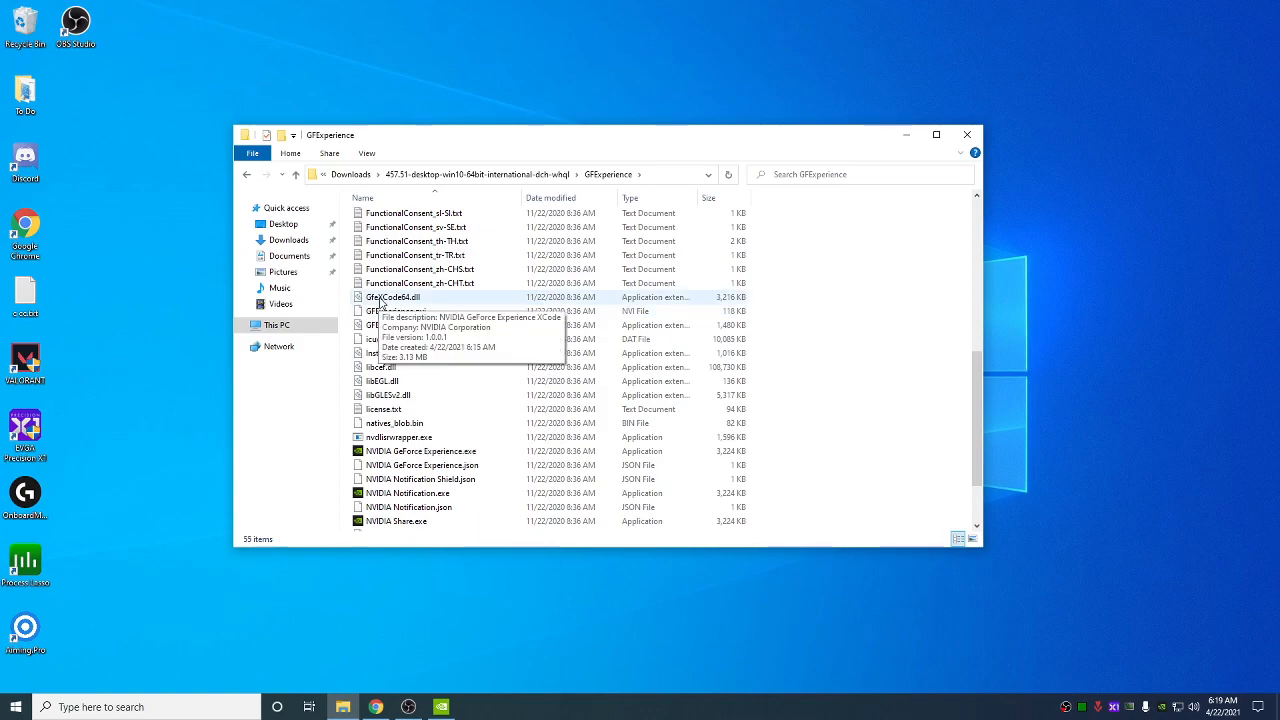
click(392, 296)
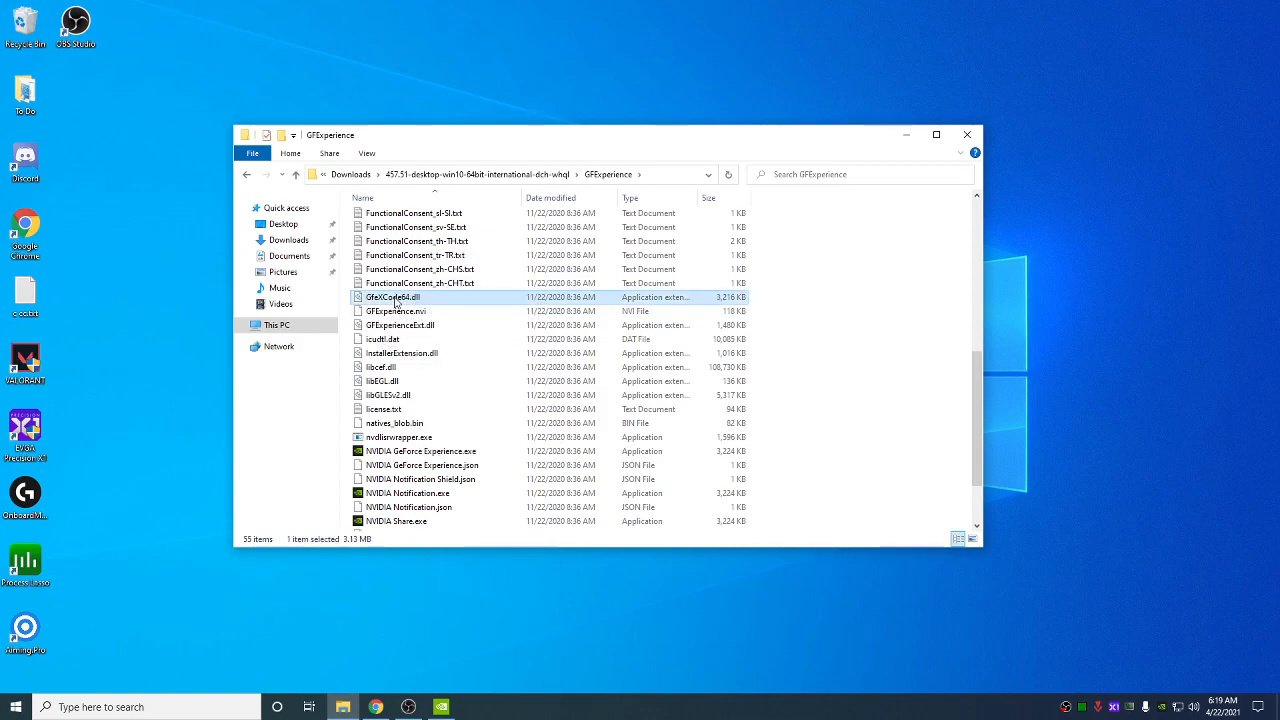
click(384, 408)
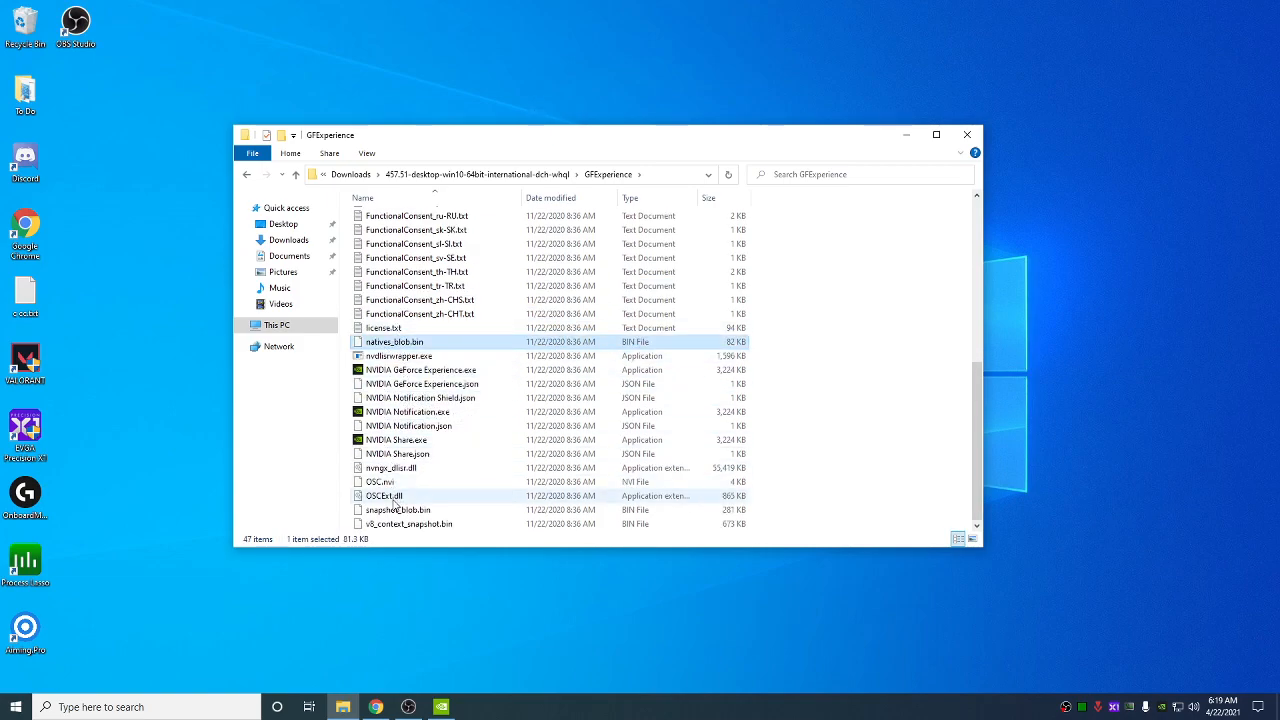
scroll(up, 3)
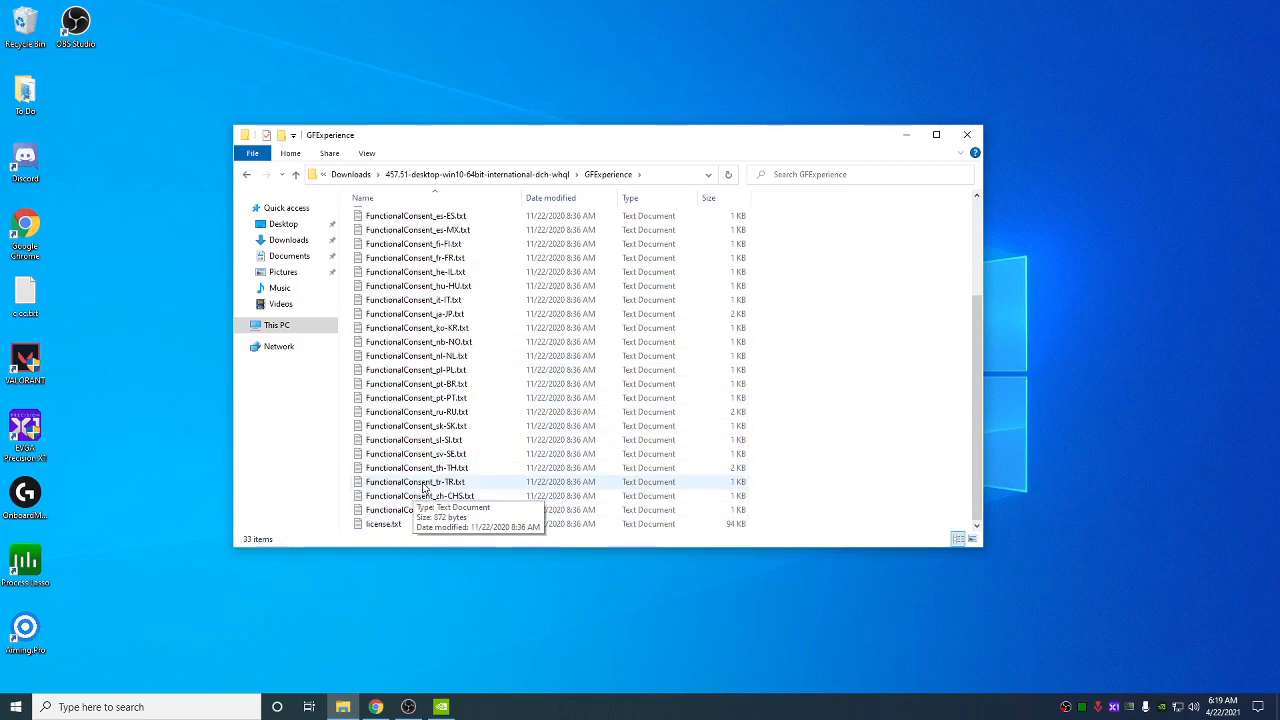
scroll(up, 3)
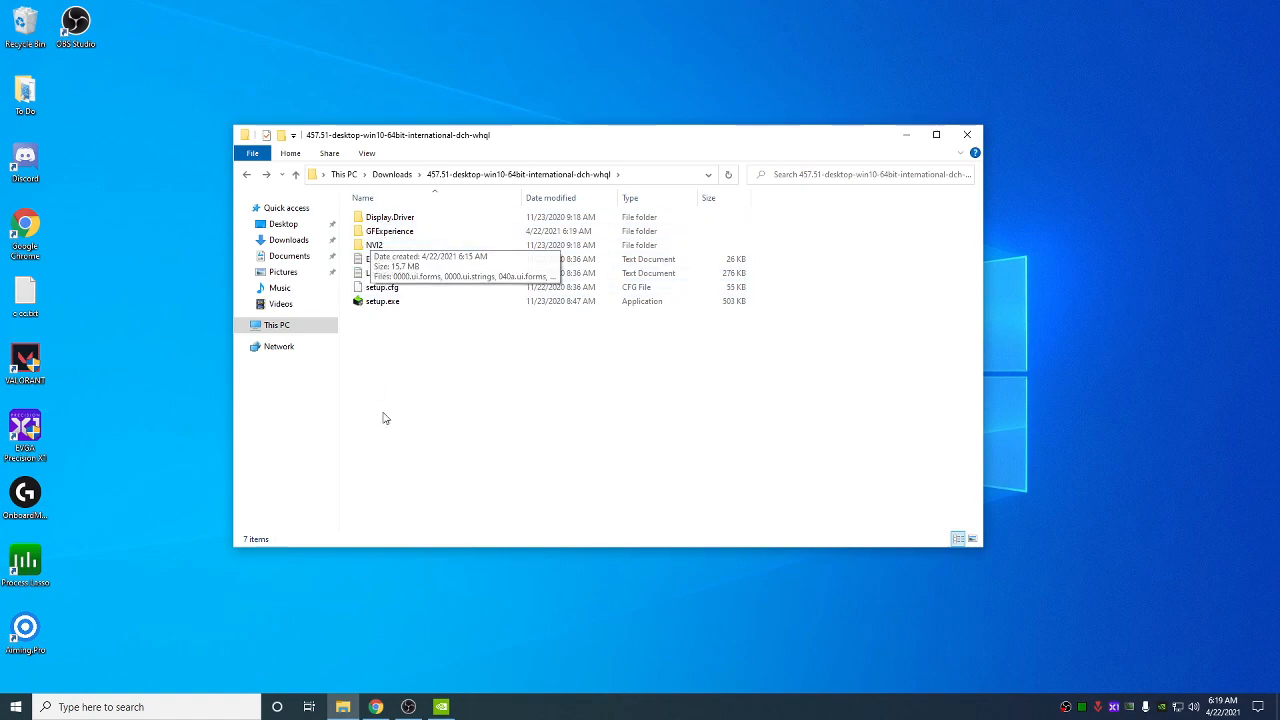
right_click(384, 300)
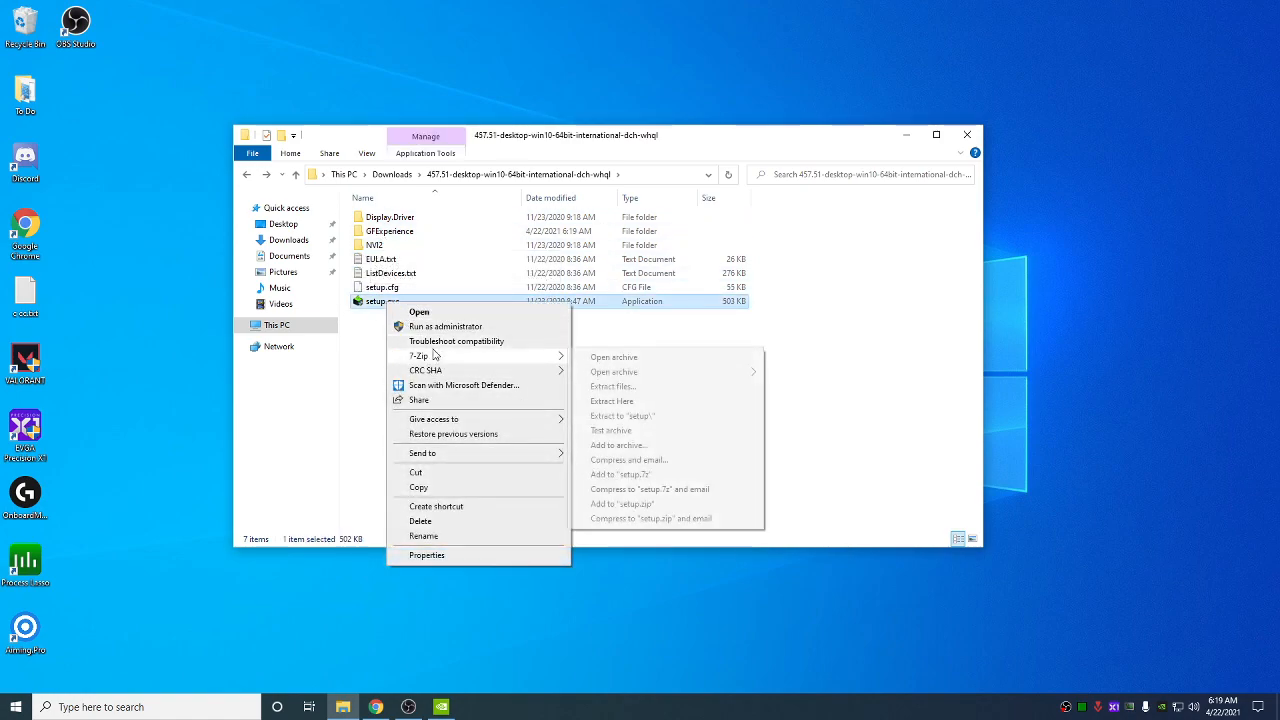
click(436, 506)
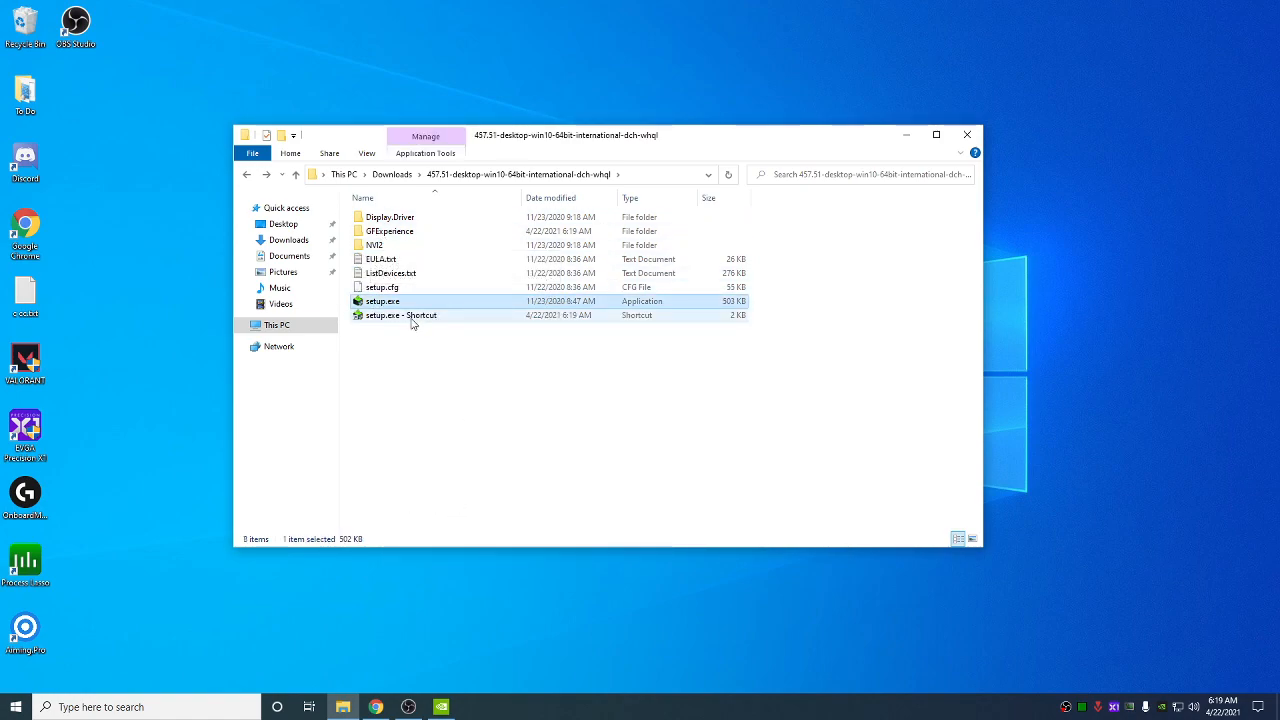
right_click(400, 316)
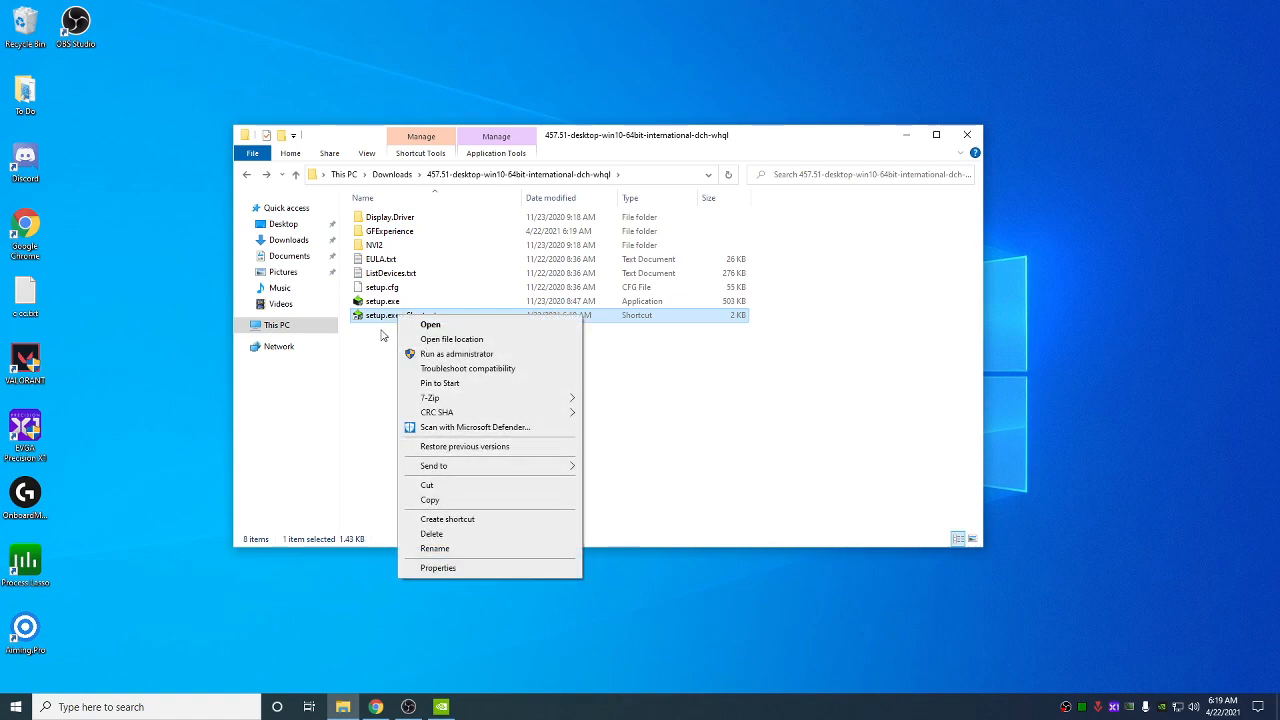
click(438, 568)
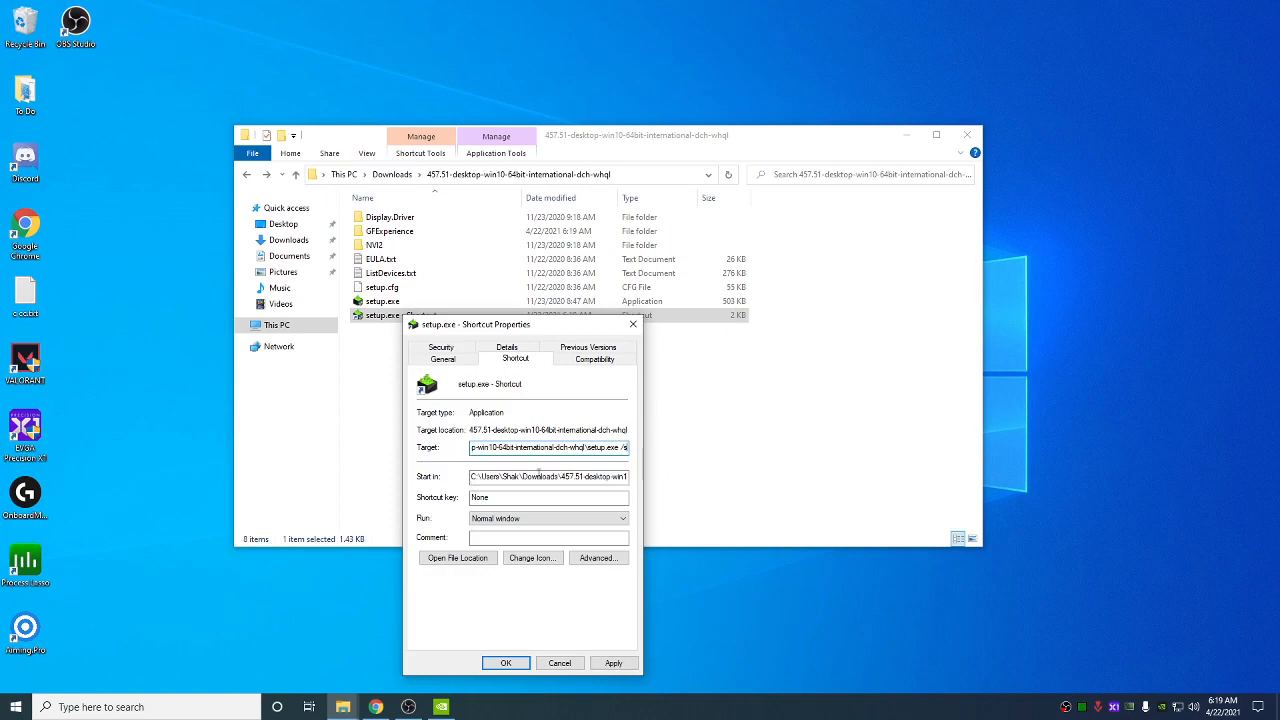
click(504, 664)
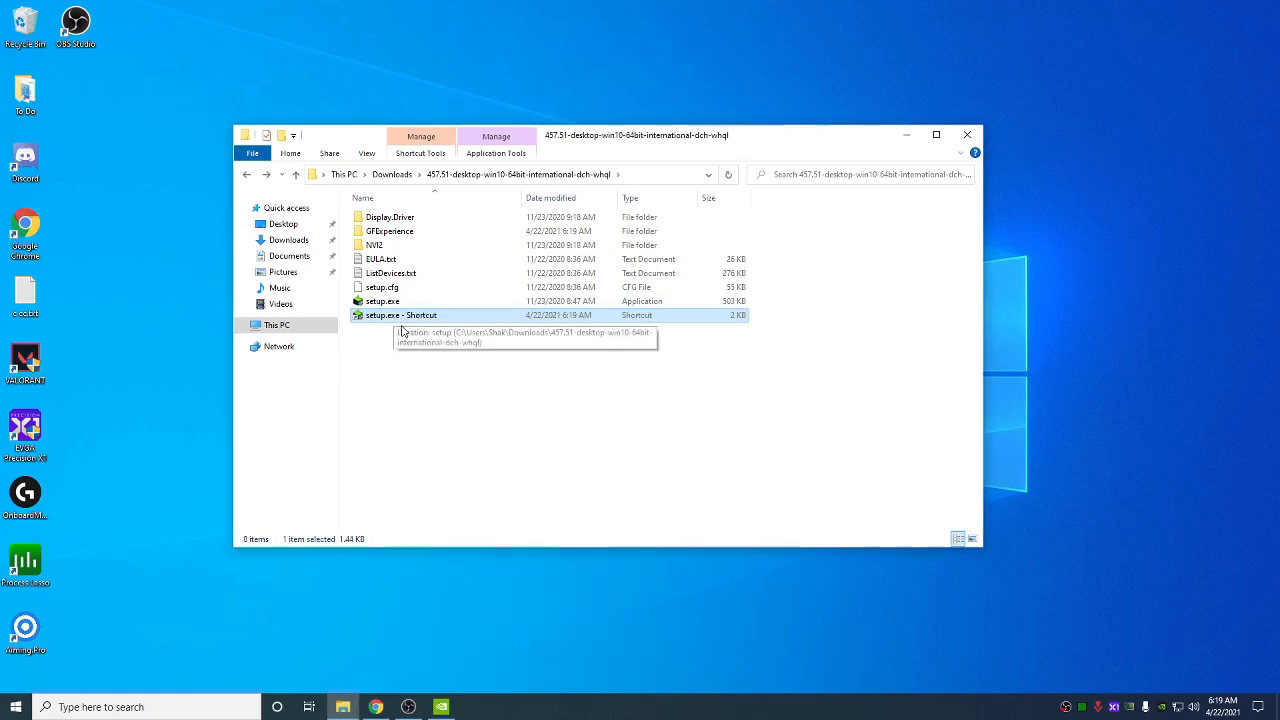
mouse_move(464, 320)
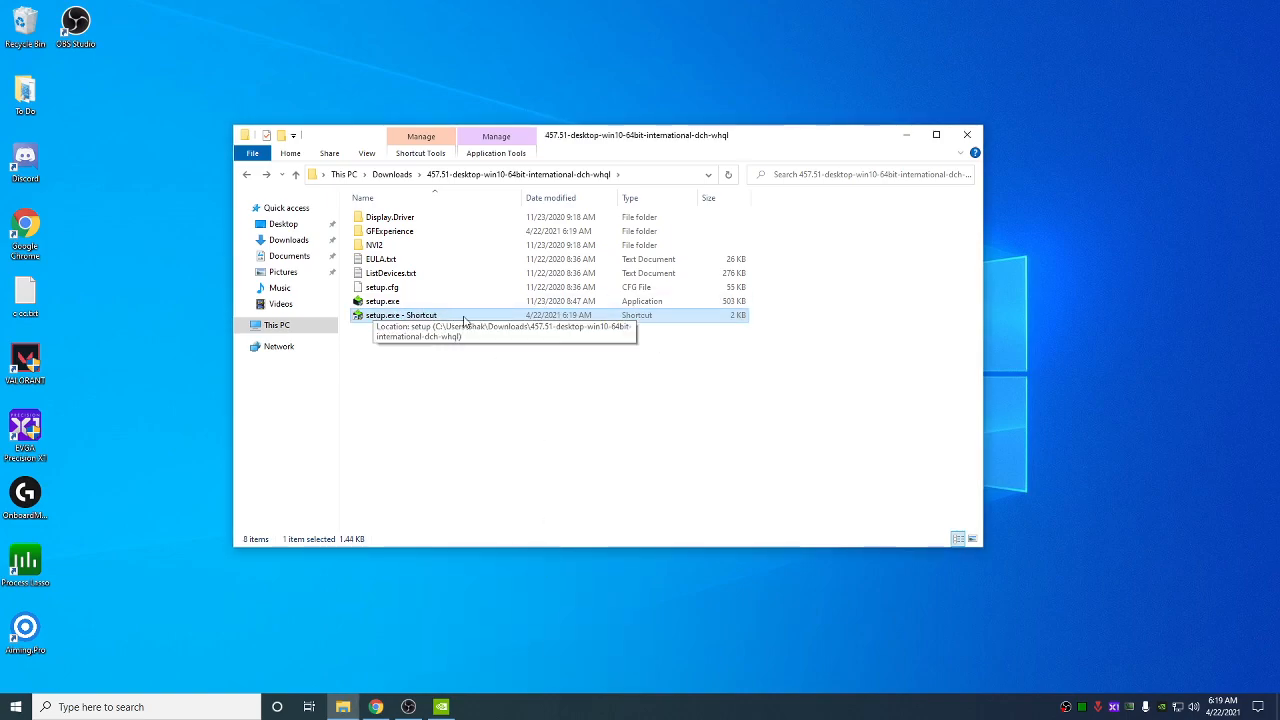
mouse_move(492, 428)
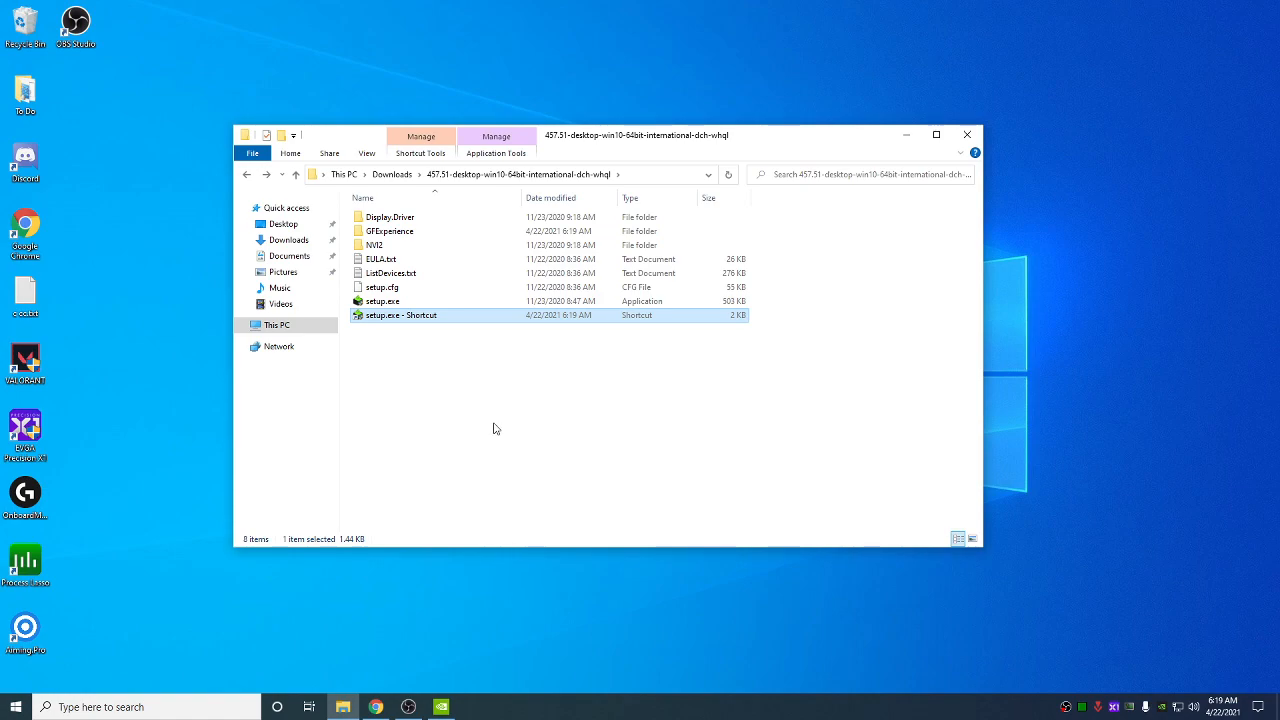
mouse_move(930, 122)
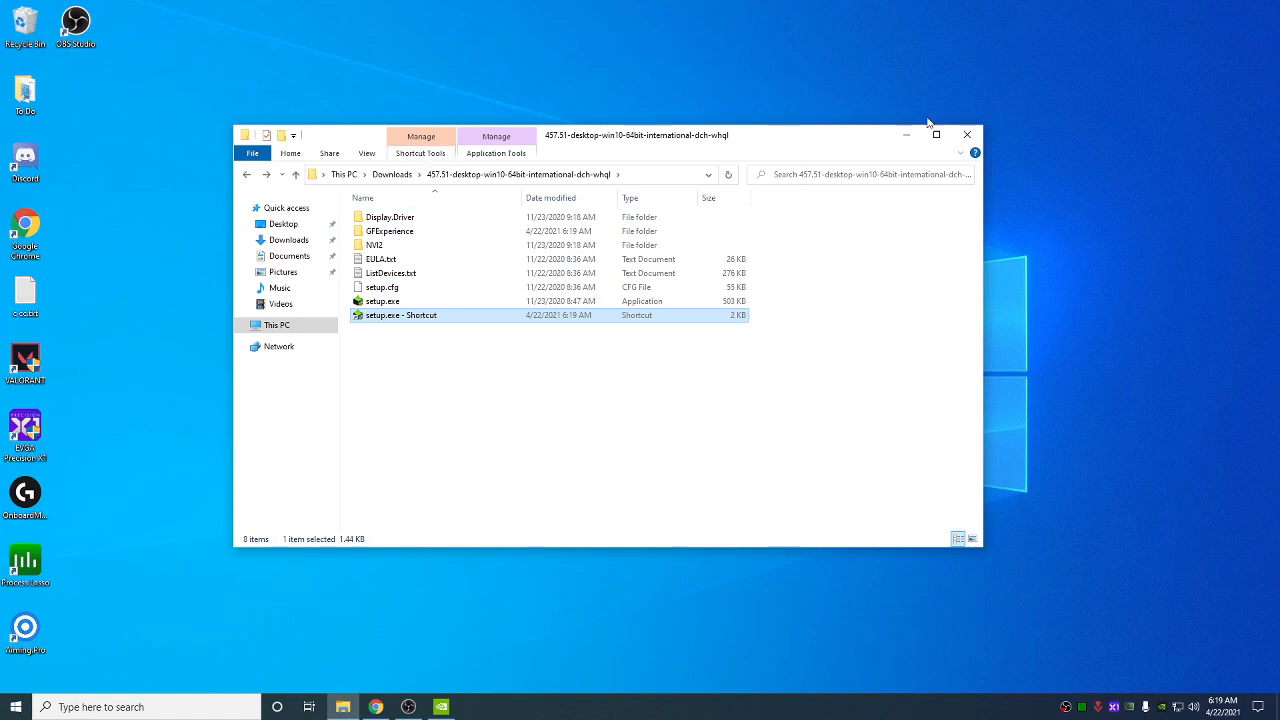
- Bring up Manage 3D settings and review Anisotropic filtering and the OpenGL rendering GPU
click(966, 134)
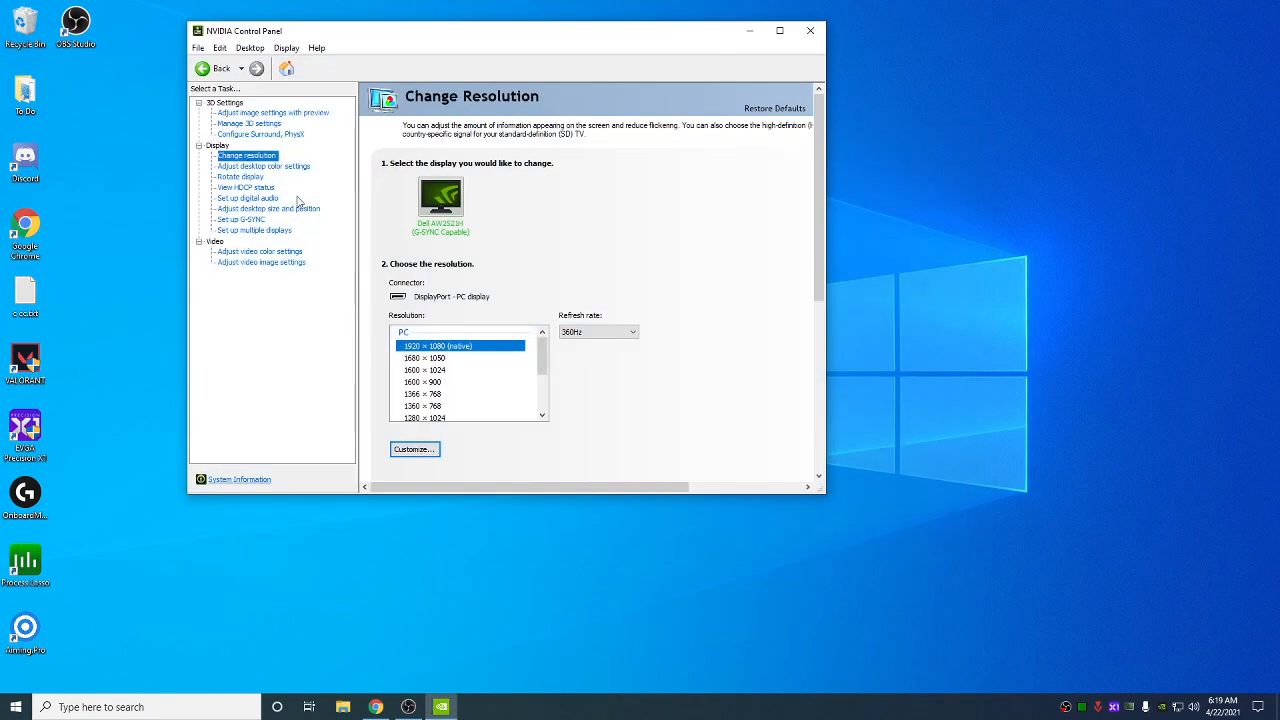
click(272, 112)
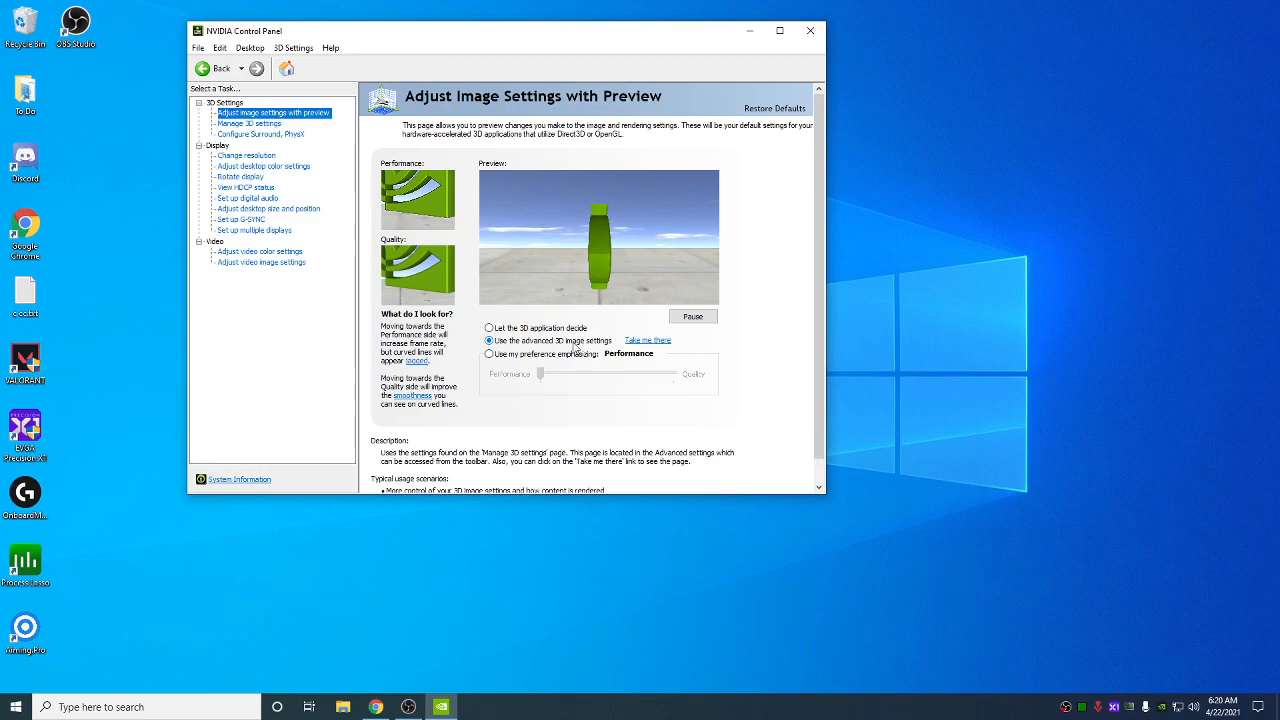
click(250, 124)
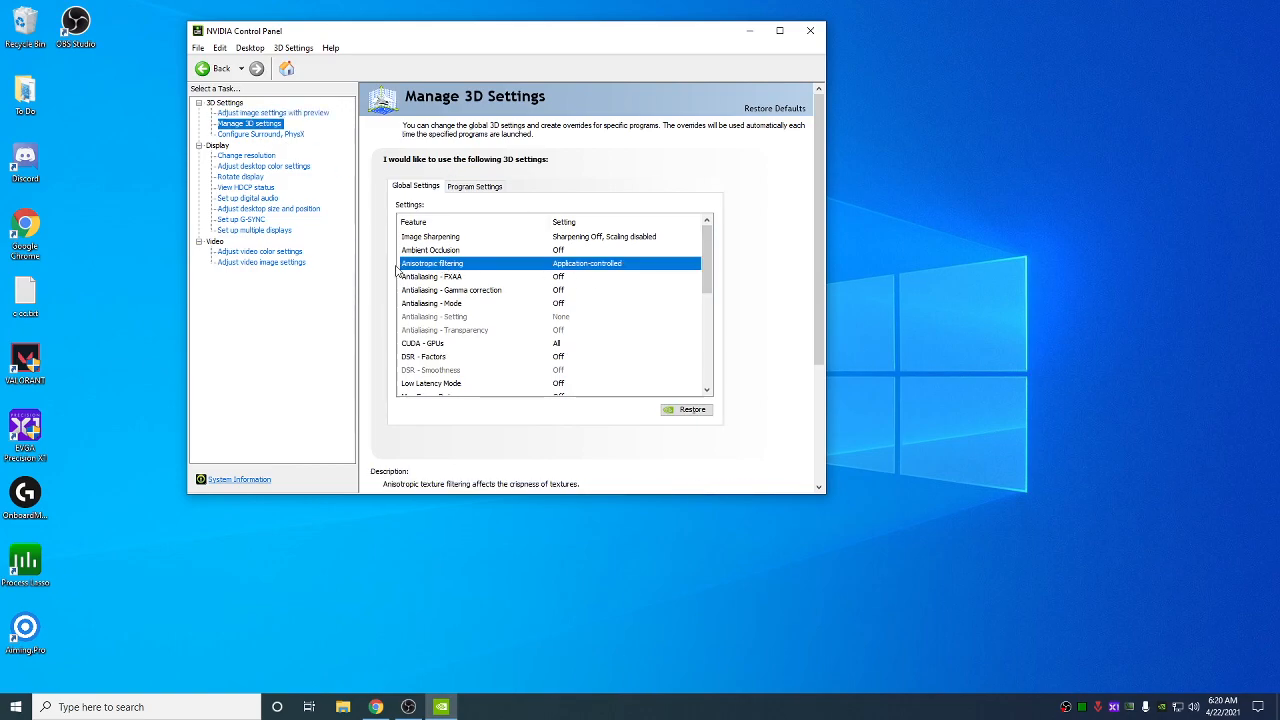
click(696, 264)
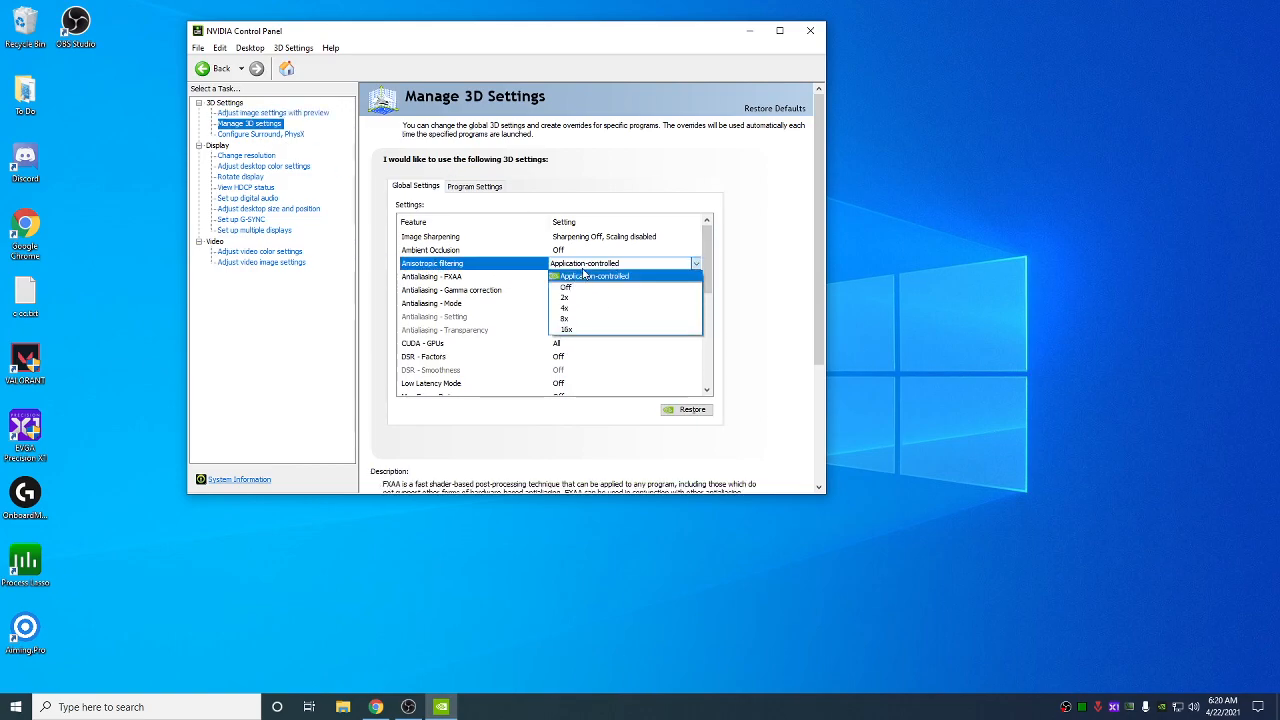
mouse_move(568, 320)
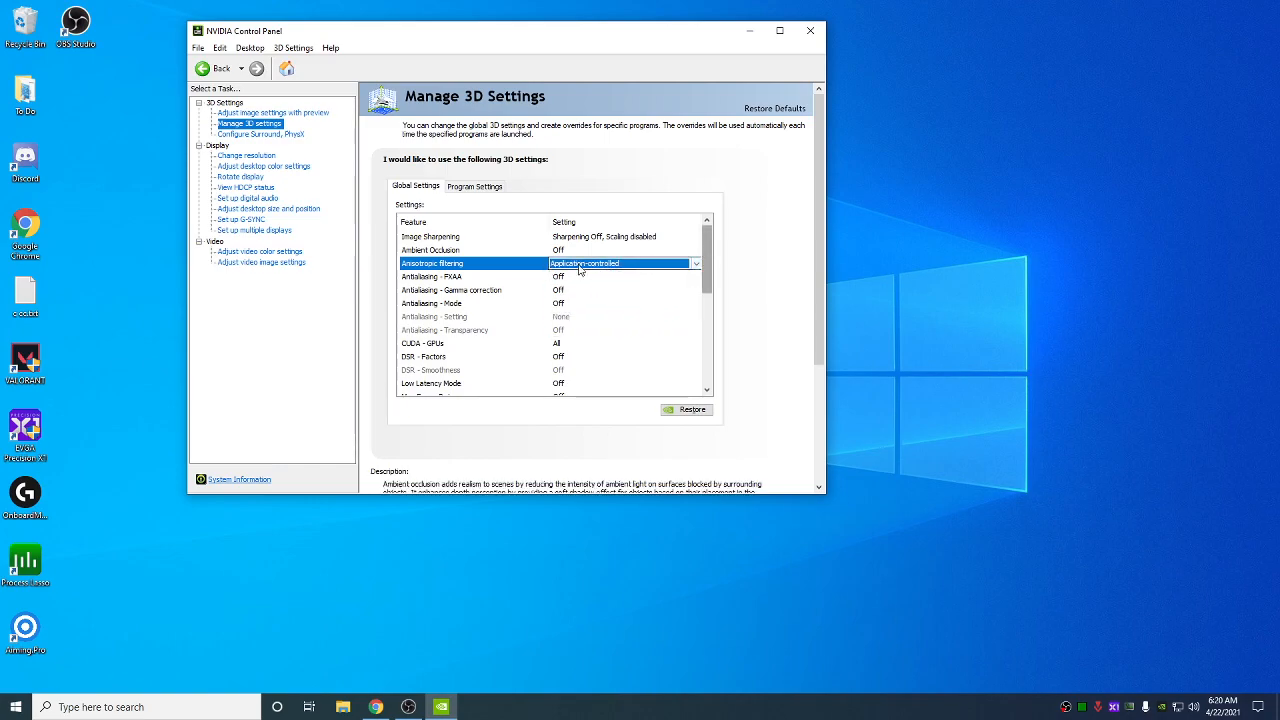
scroll(down, 3)
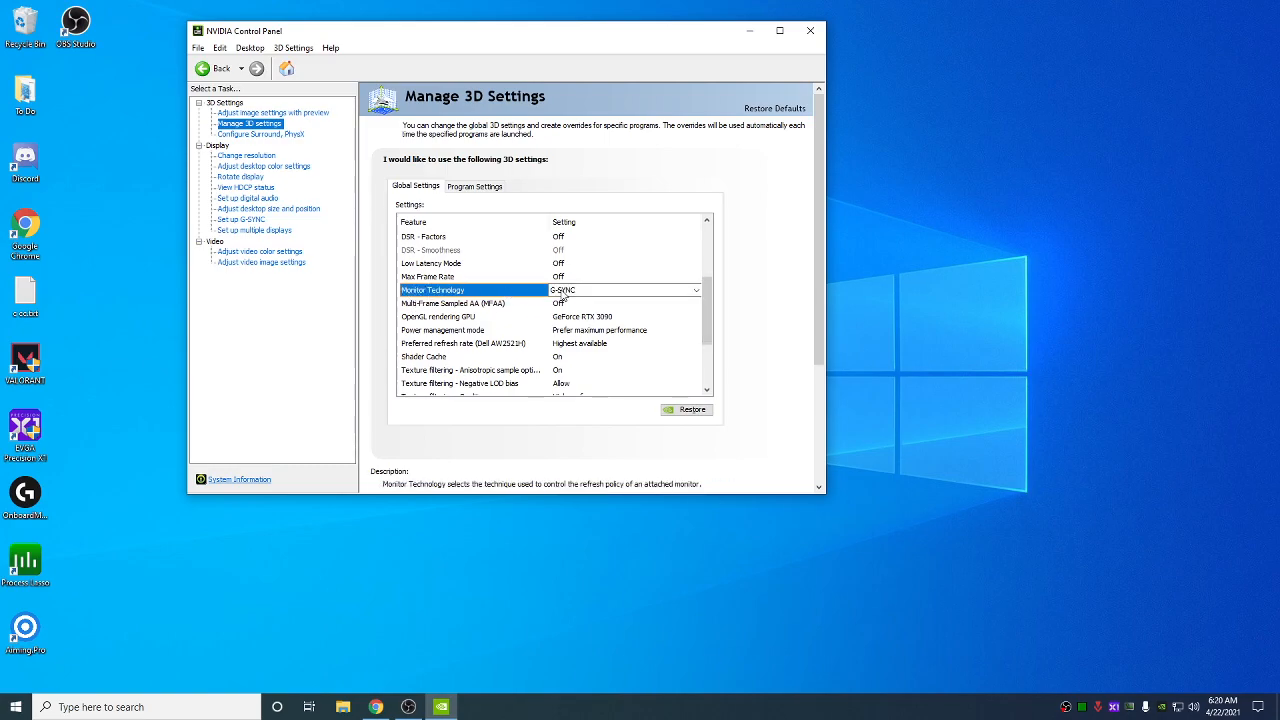
click(472, 316)
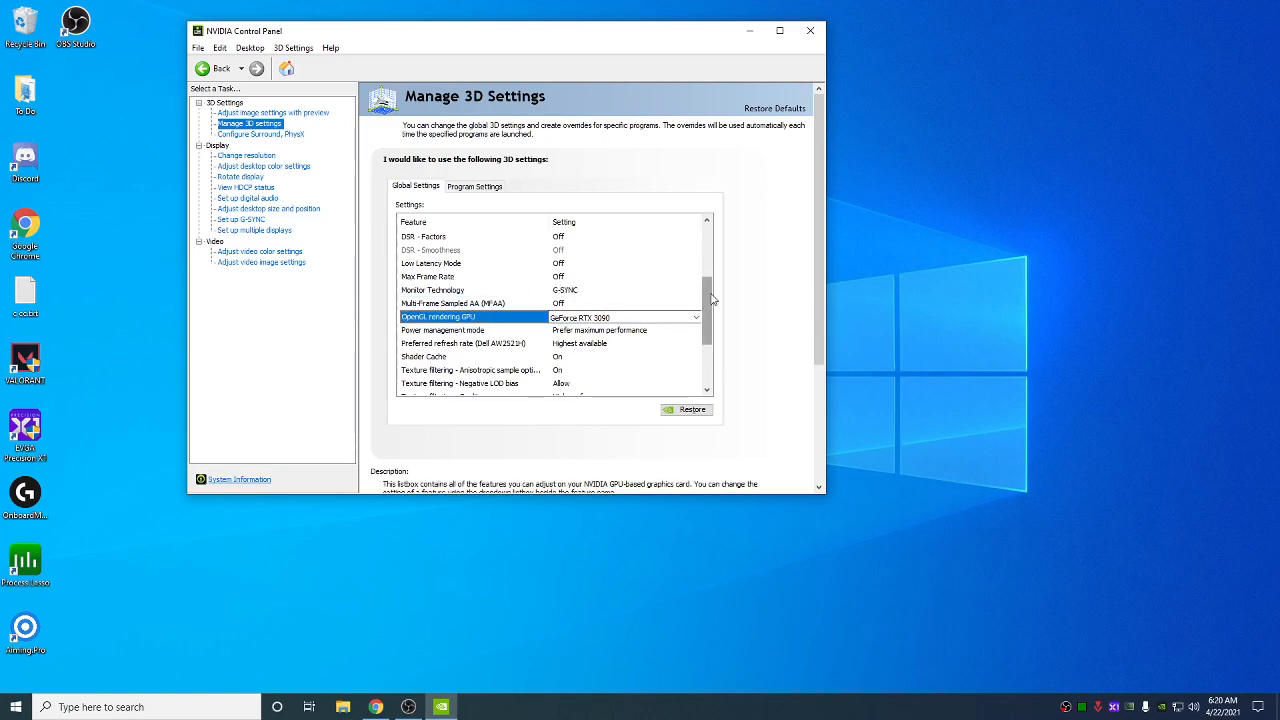
- Check Monitor Technology is G-SYNC and keep Vertical sync set to On
scroll(down, 3)
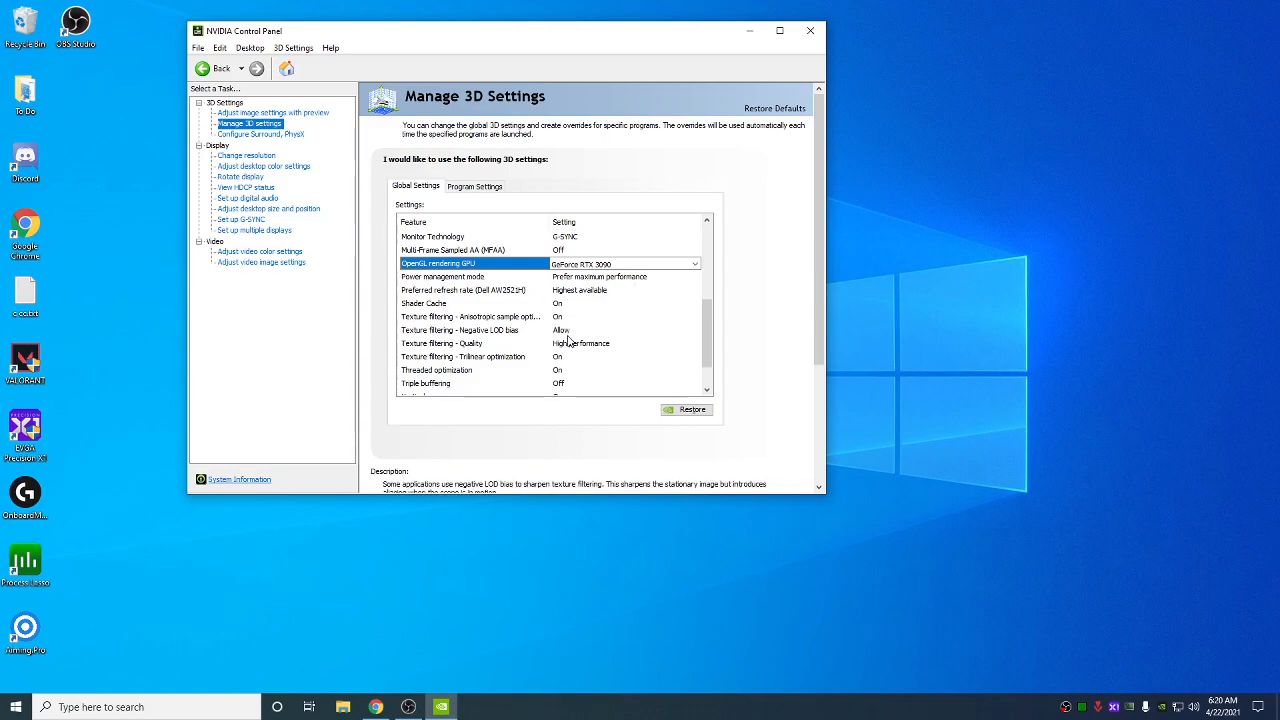
scroll(down, 3)
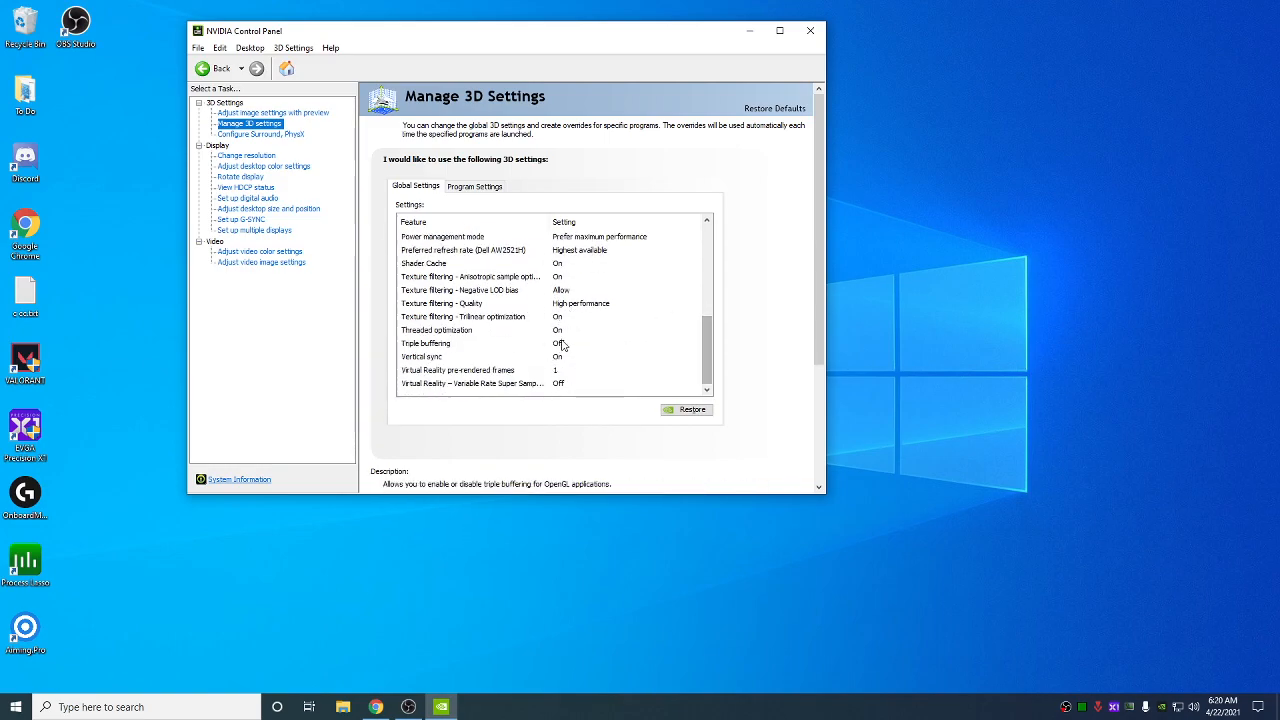
click(420, 356)
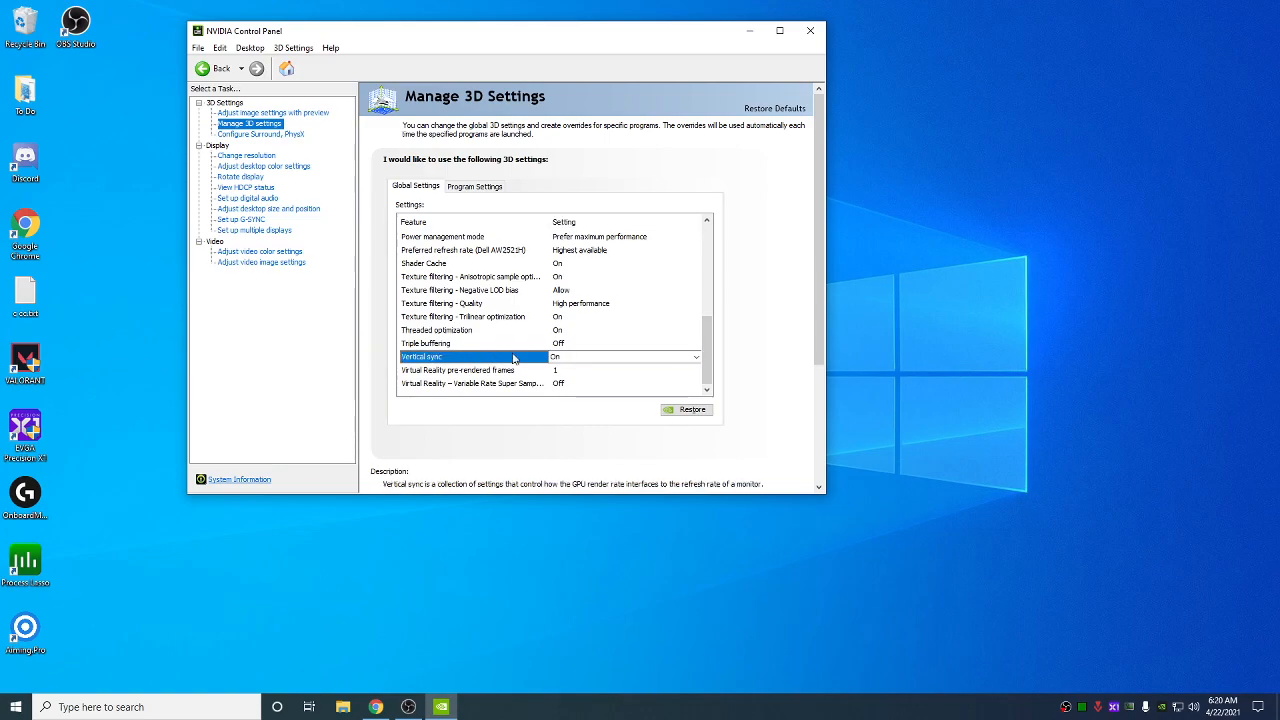
scroll(up, 3)
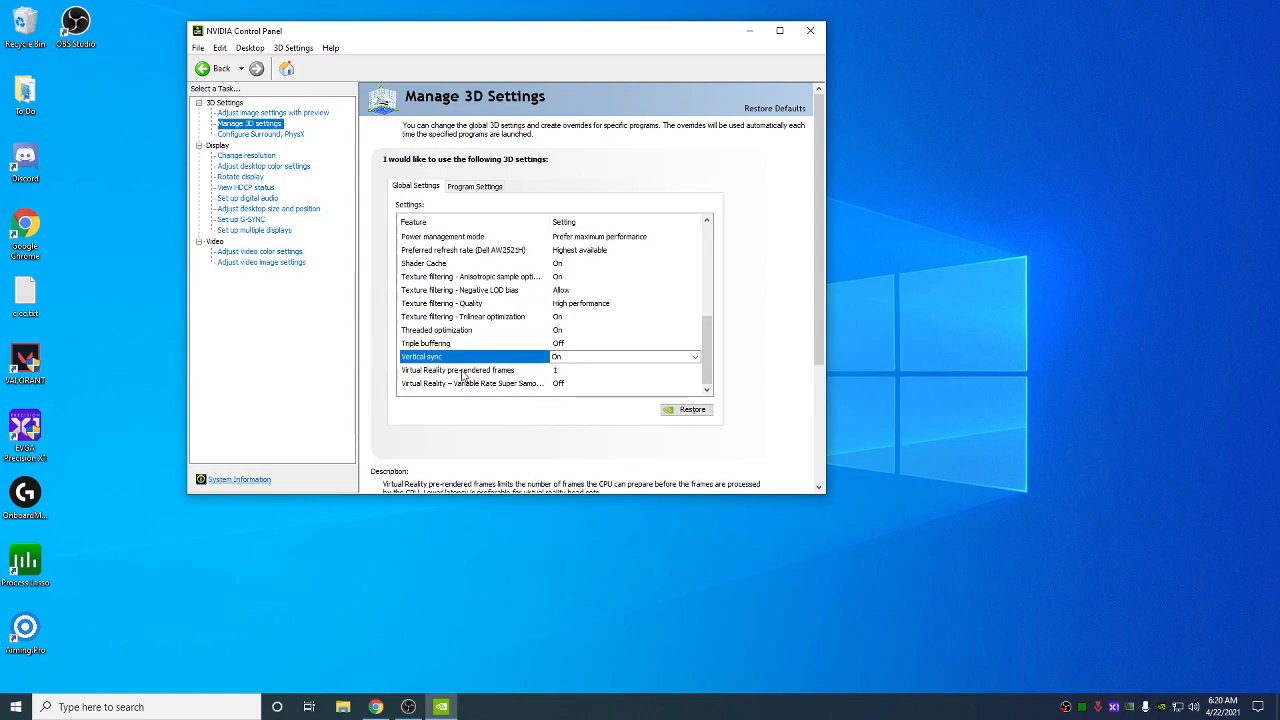
click(460, 368)
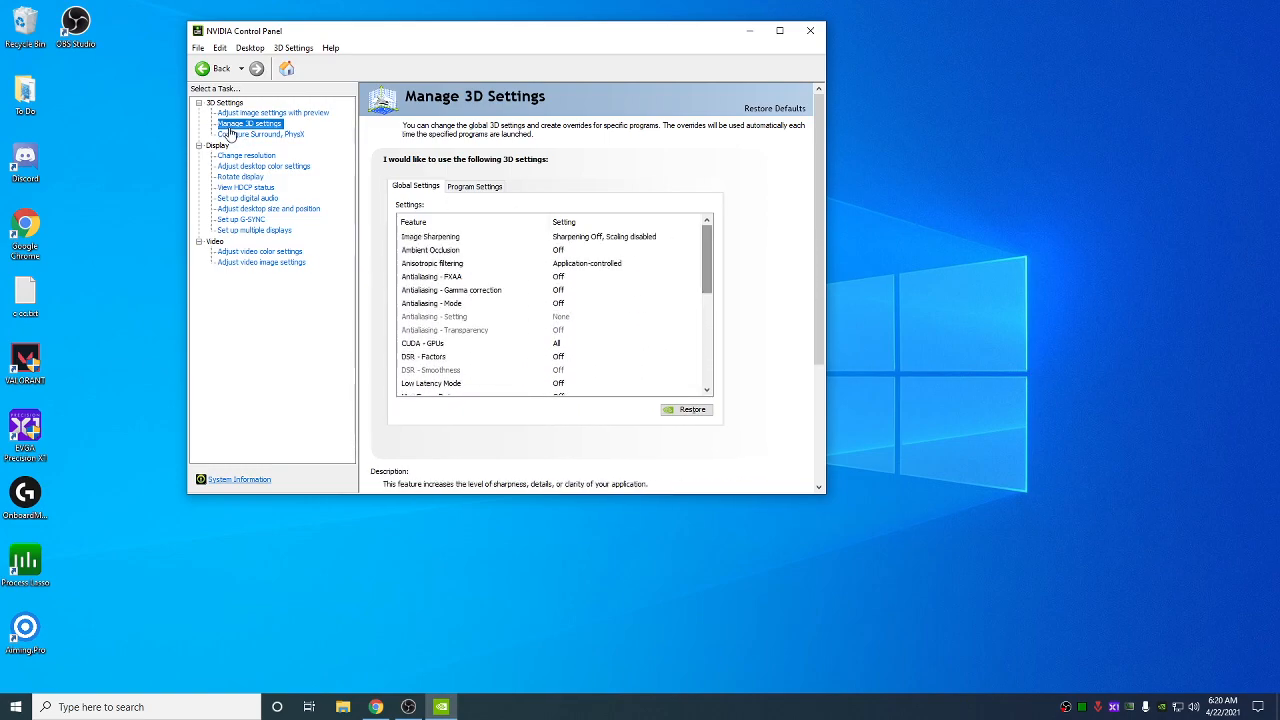
- Check the refresh rates under Change Resolution, then go to desktop colour and size settings
click(246, 156)
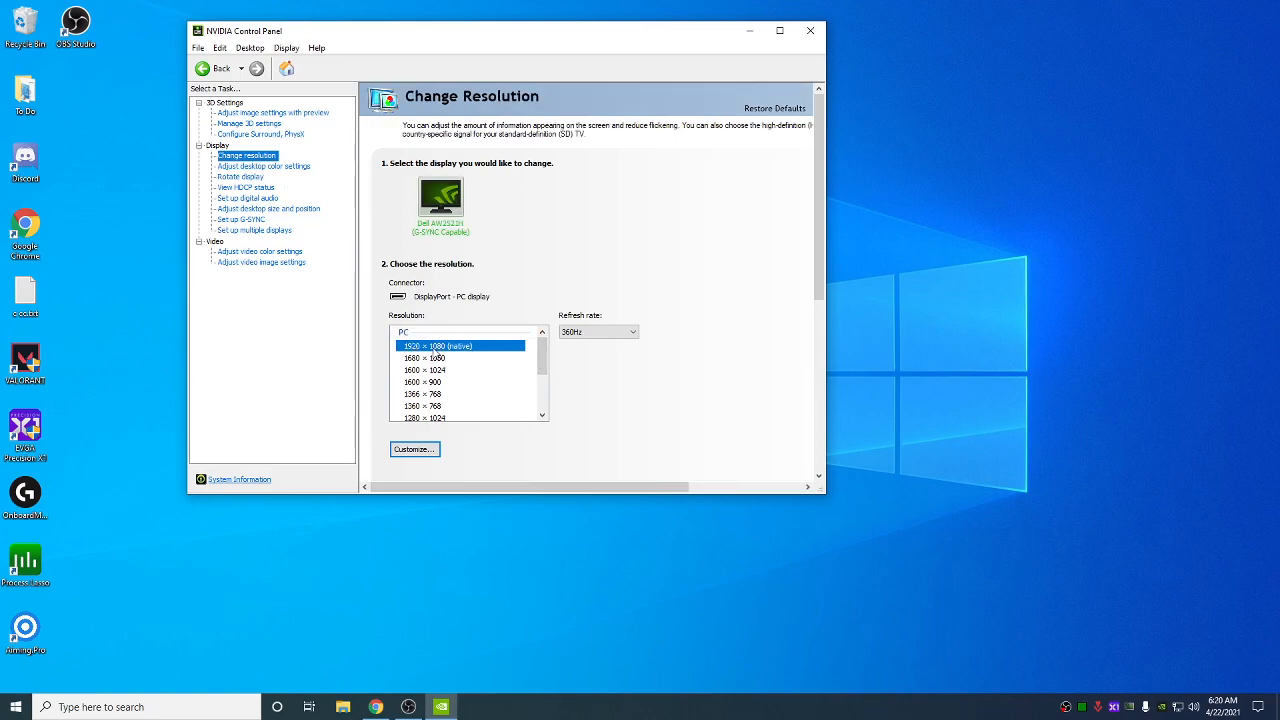
click(630, 332)
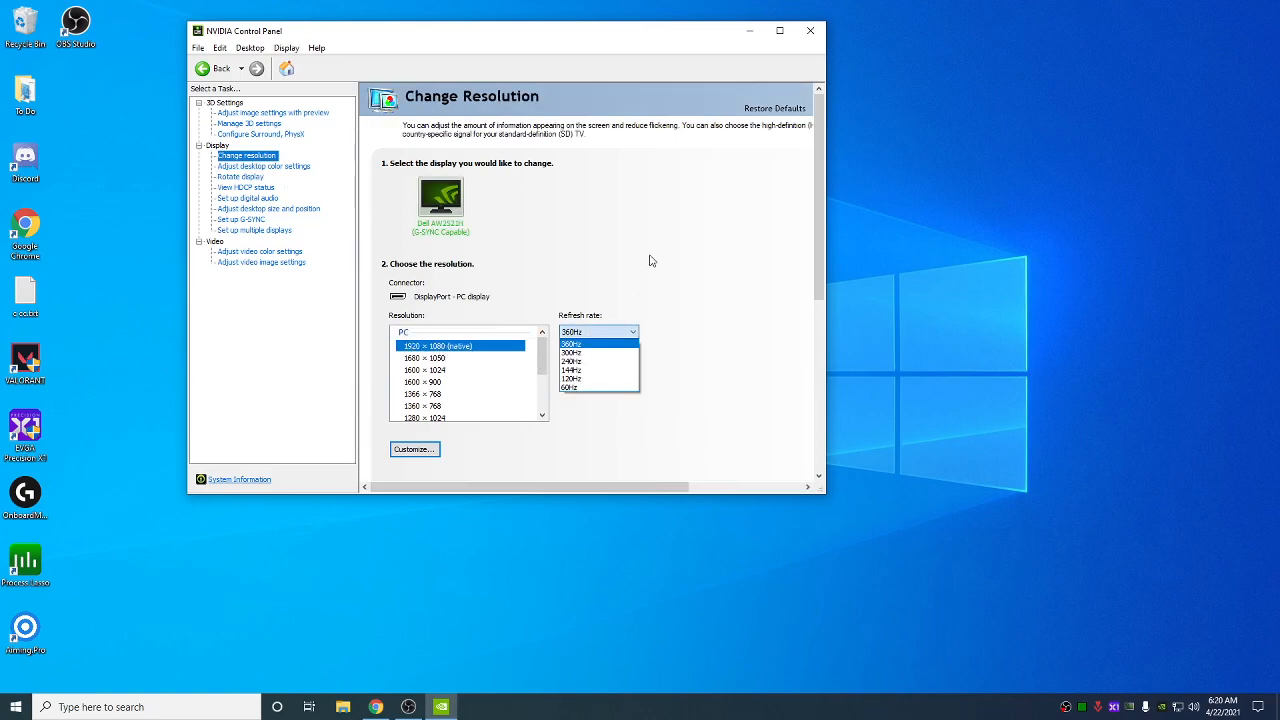
click(264, 166)
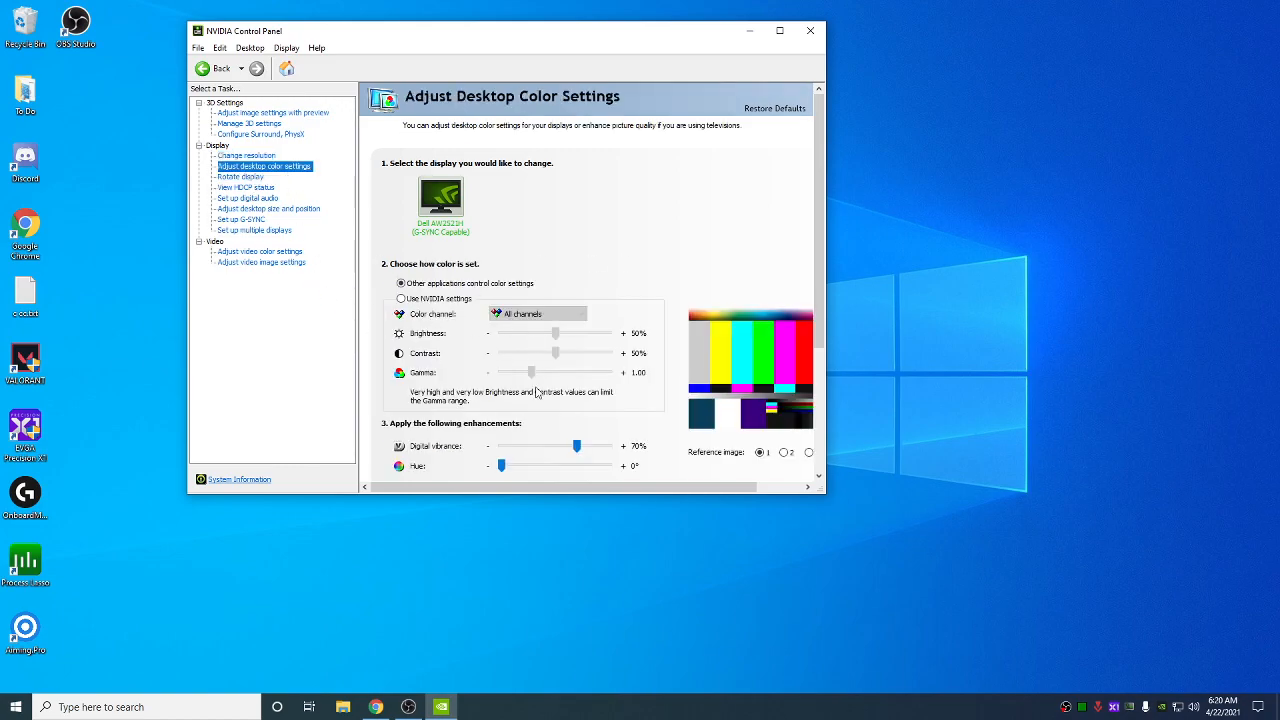
mouse_move(262, 218)
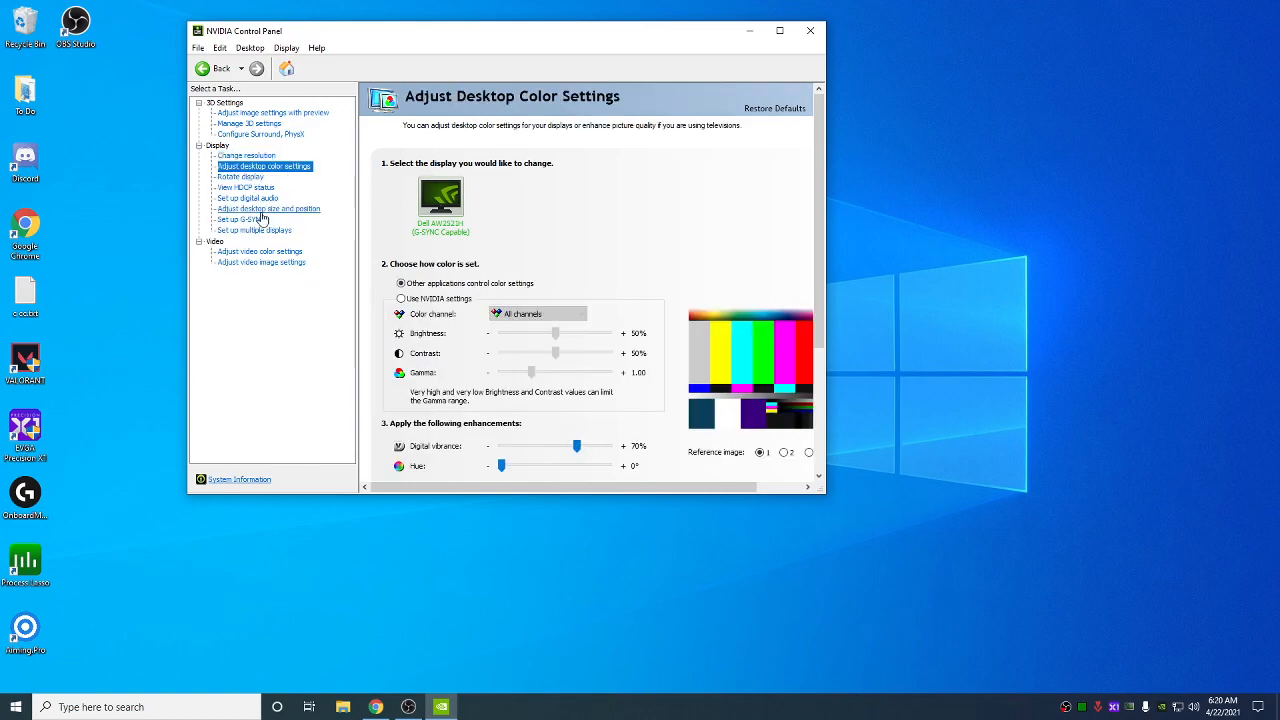
click(268, 208)
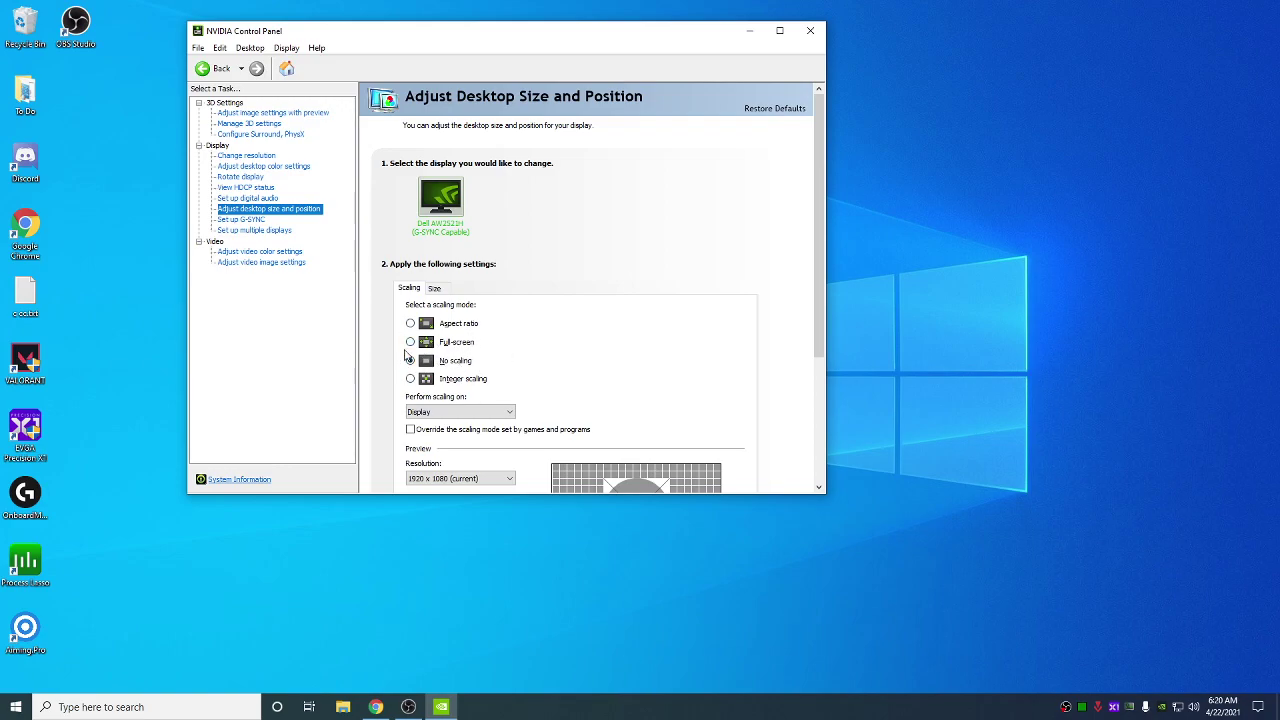
- Choose No scaling with scaling performed on the display
click(410, 342)
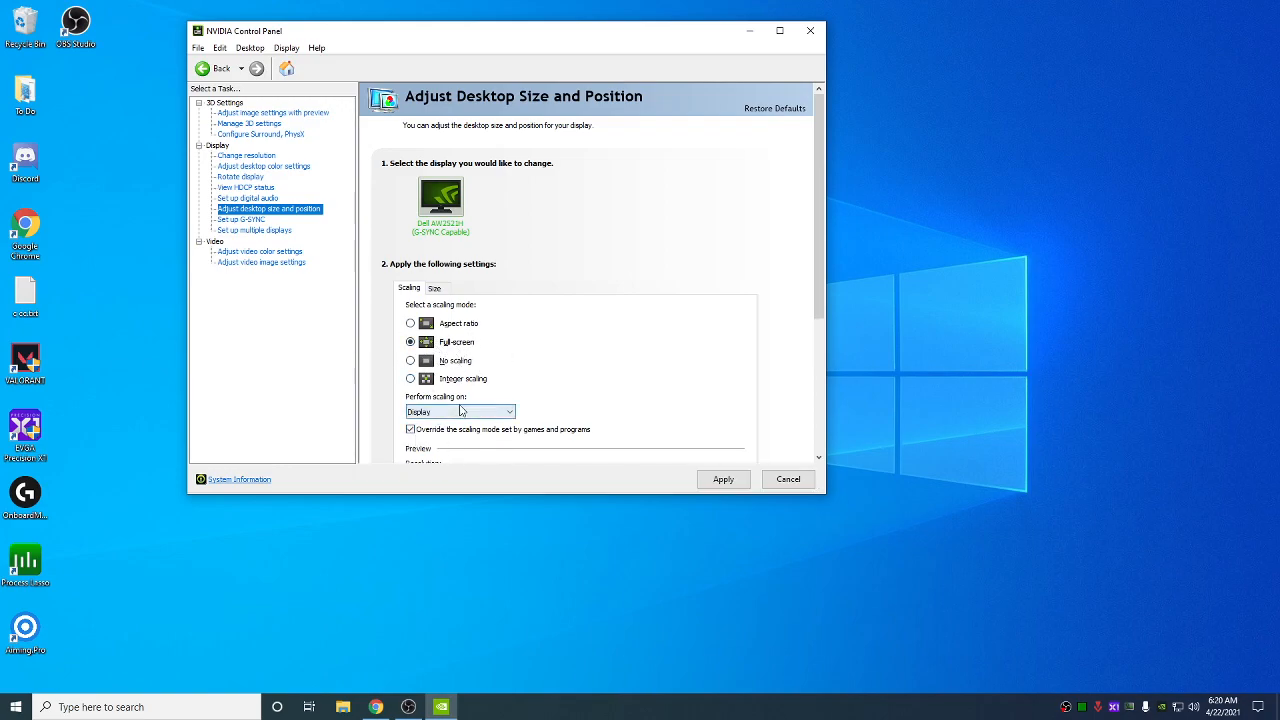
click(510, 412)
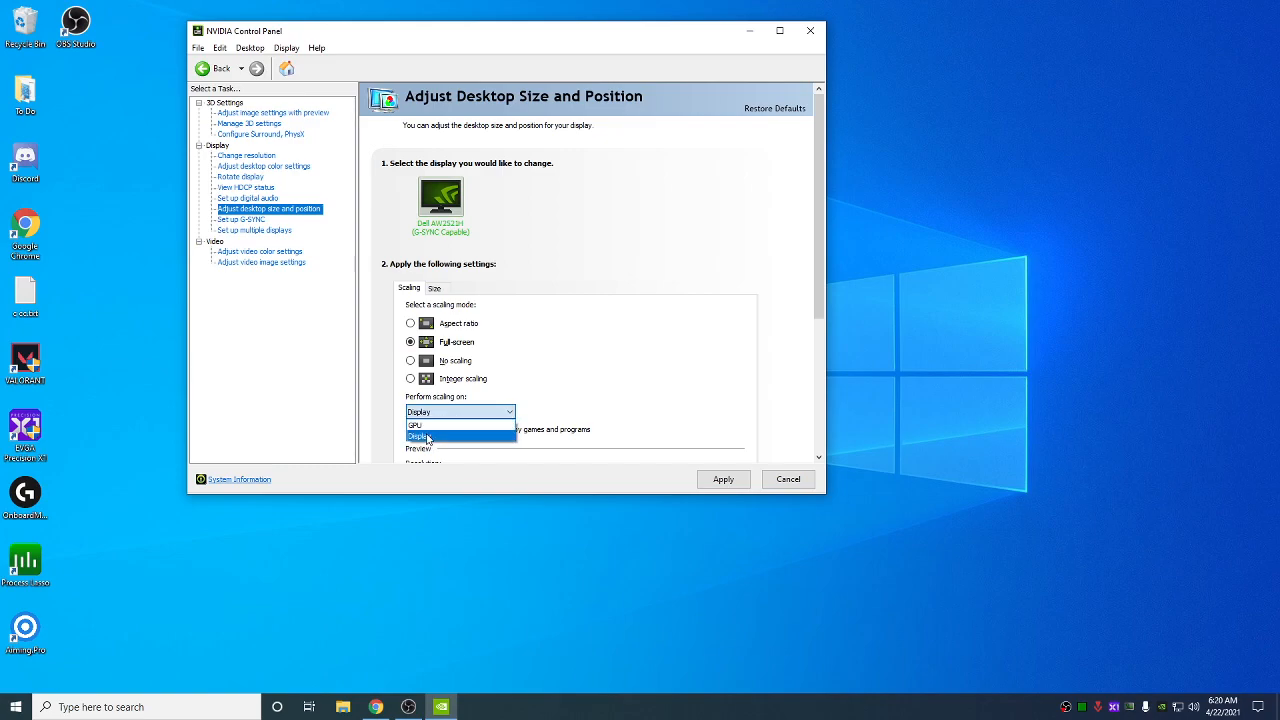
click(418, 436)
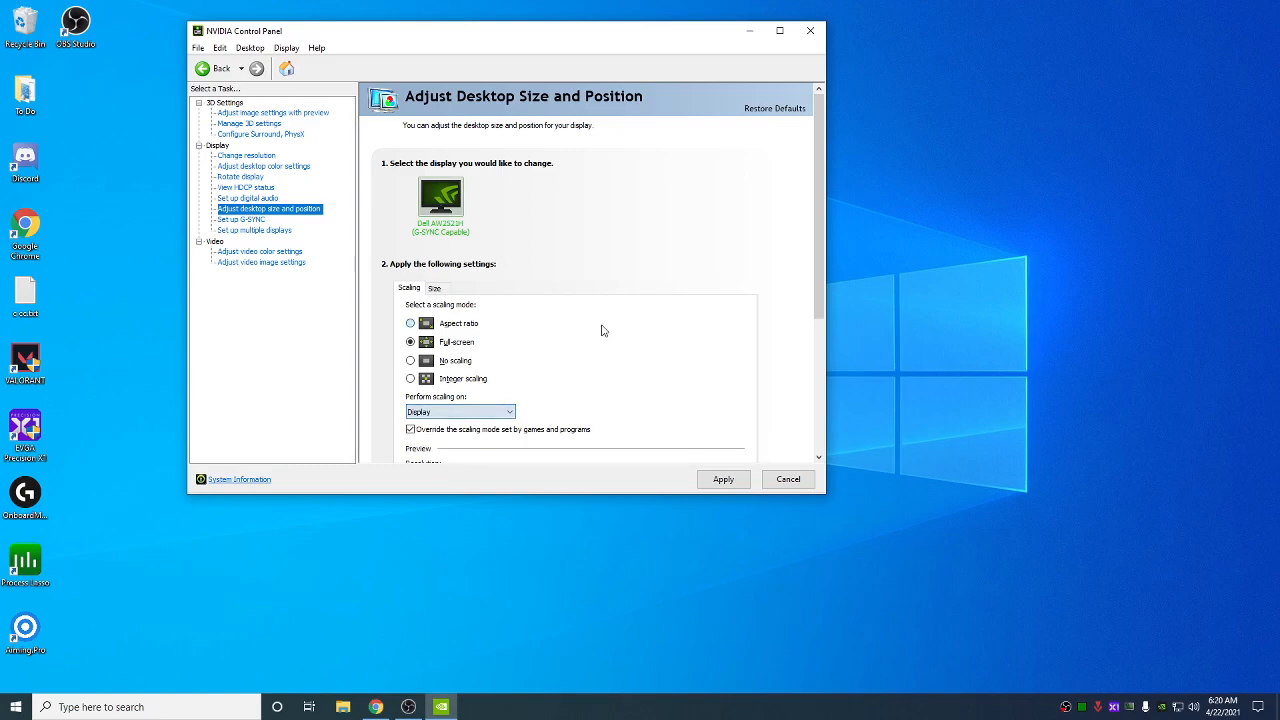
click(410, 360)
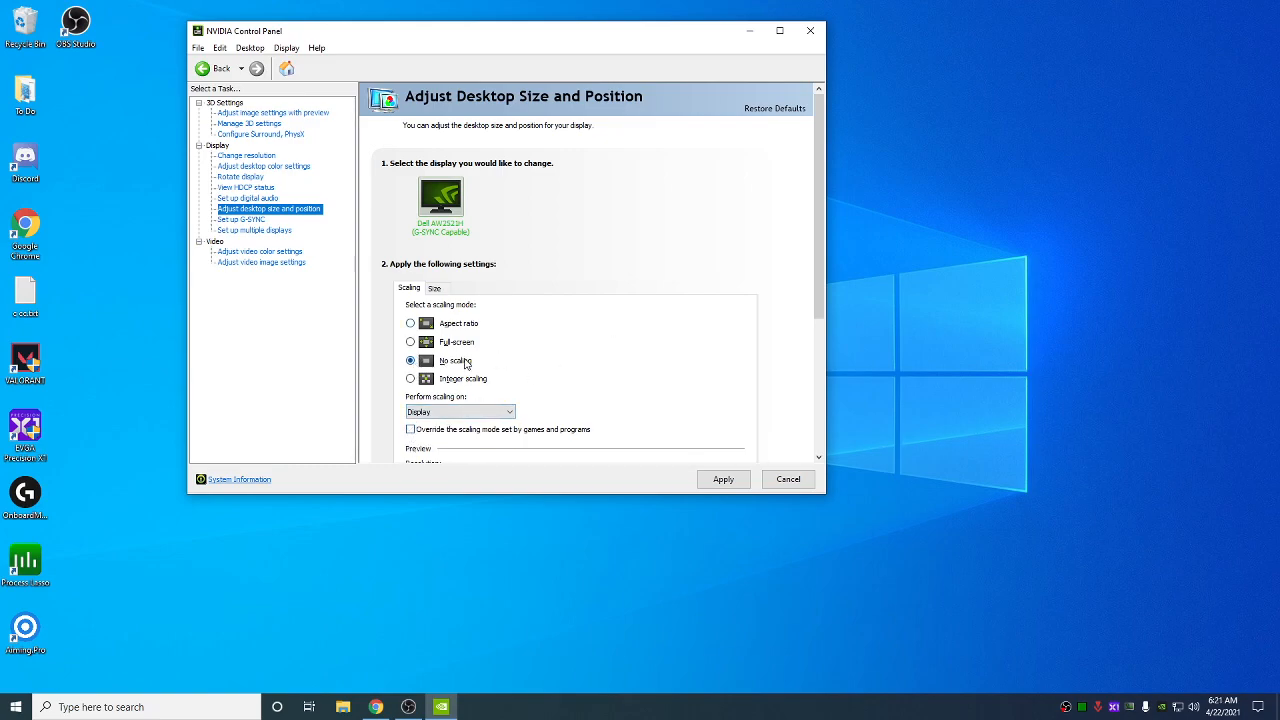
- Confirm G-SYNC is enabled for windowed and full-screen mode, answering the Apply Changes prompt, and close the panel
click(240, 218)
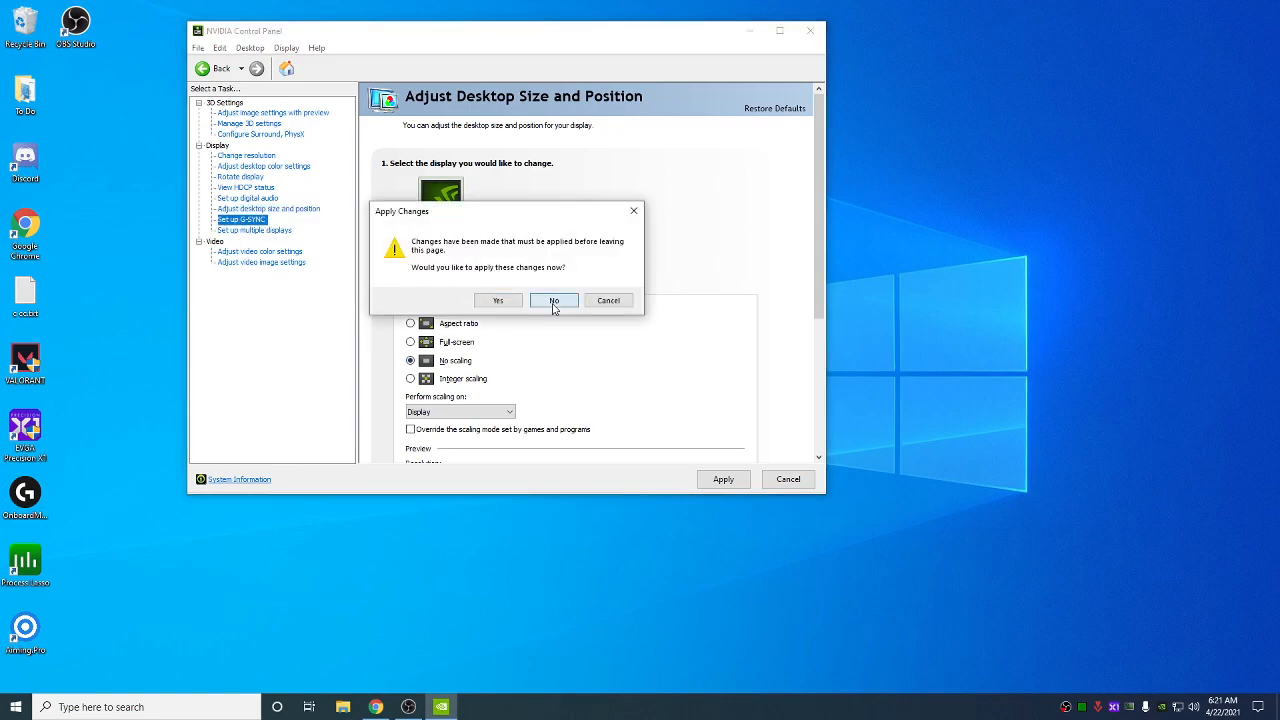
click(552, 300)
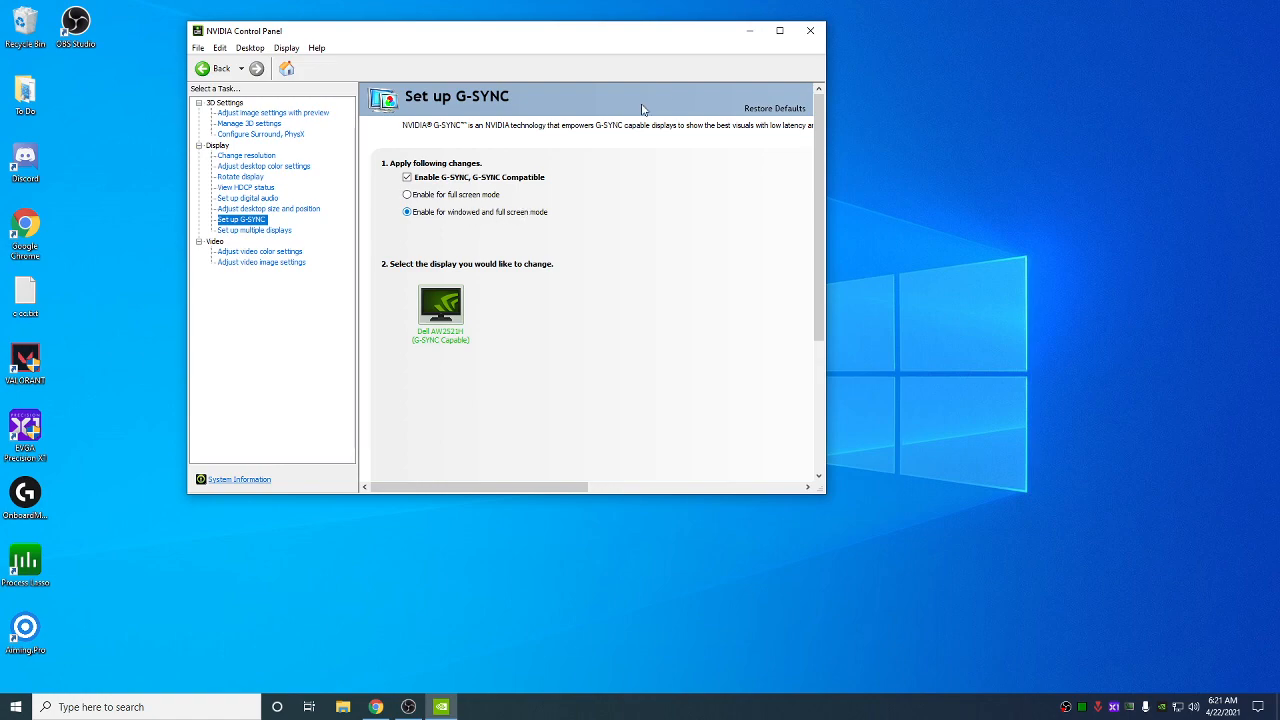
click(810, 30)
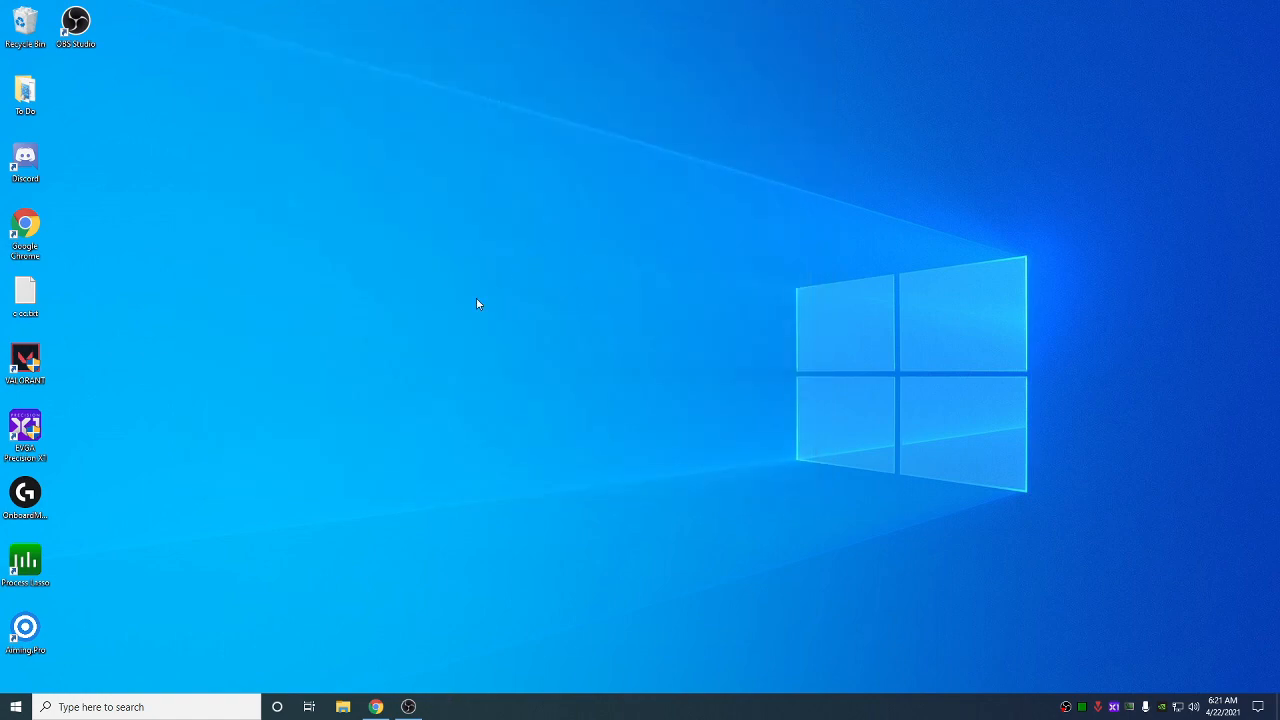
mouse_move(308, 168)
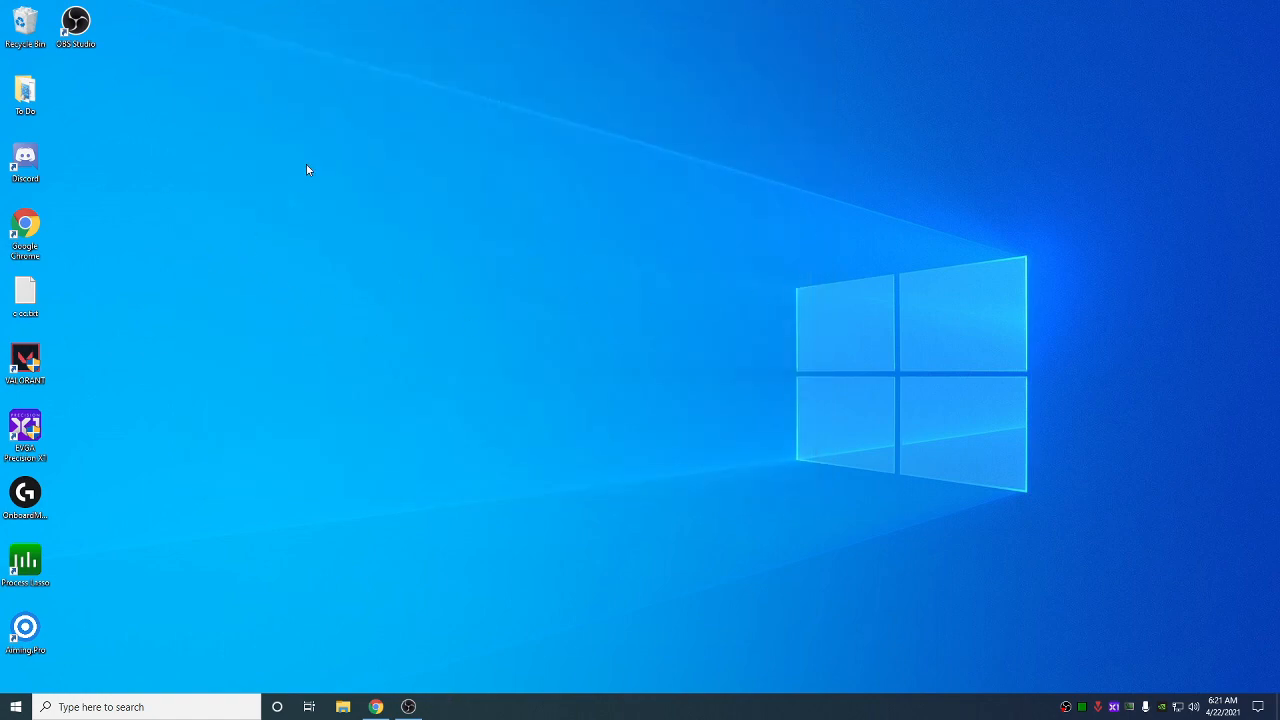
mouse_move(452, 256)
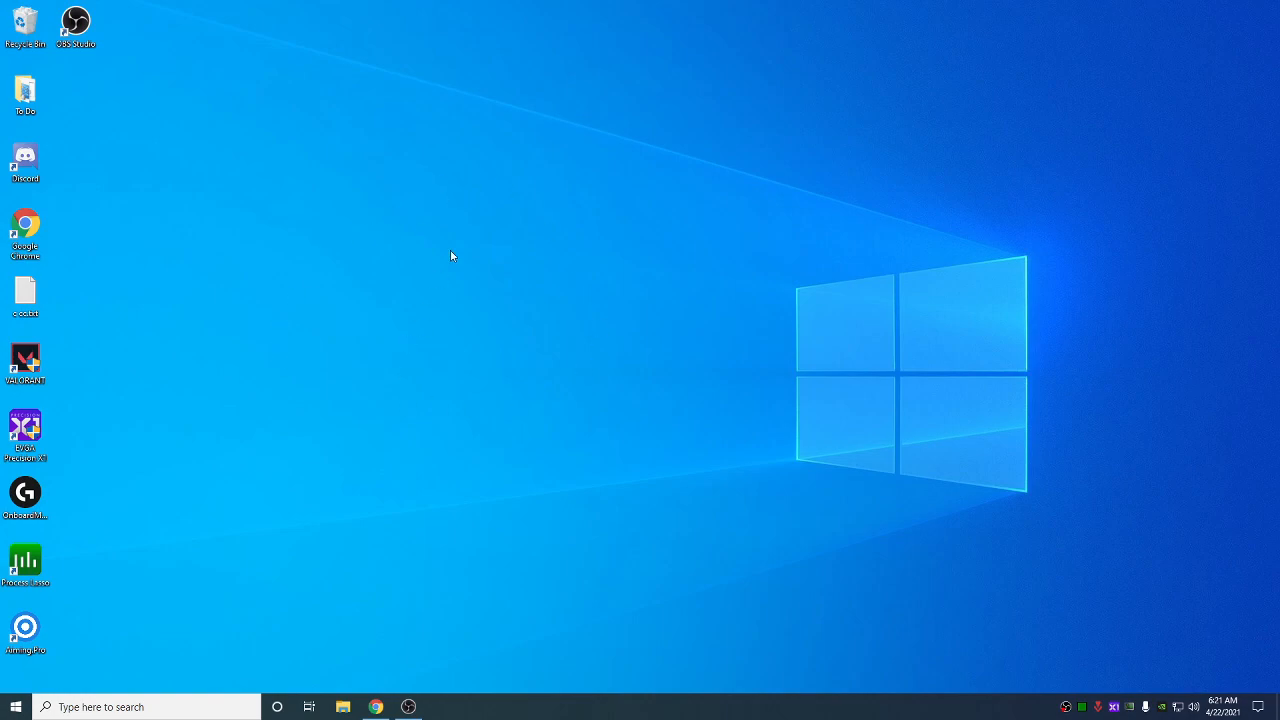
mouse_move(458, 240)
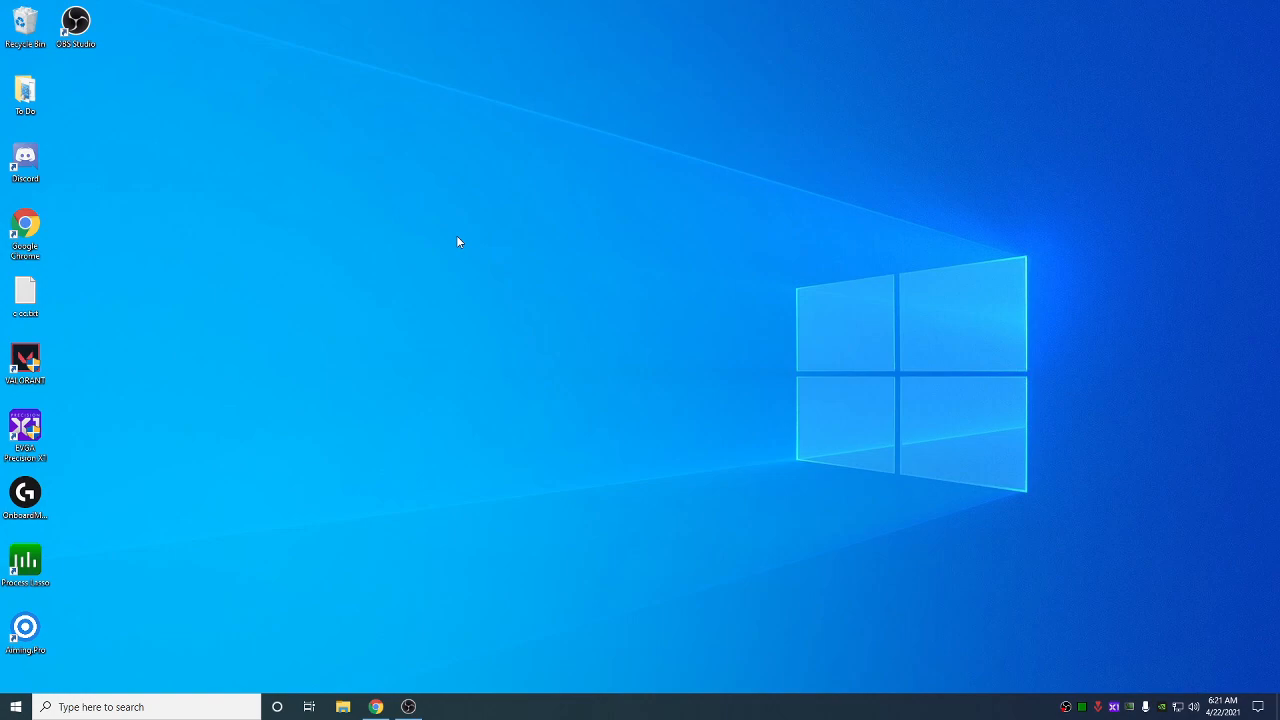
mouse_move(564, 372)
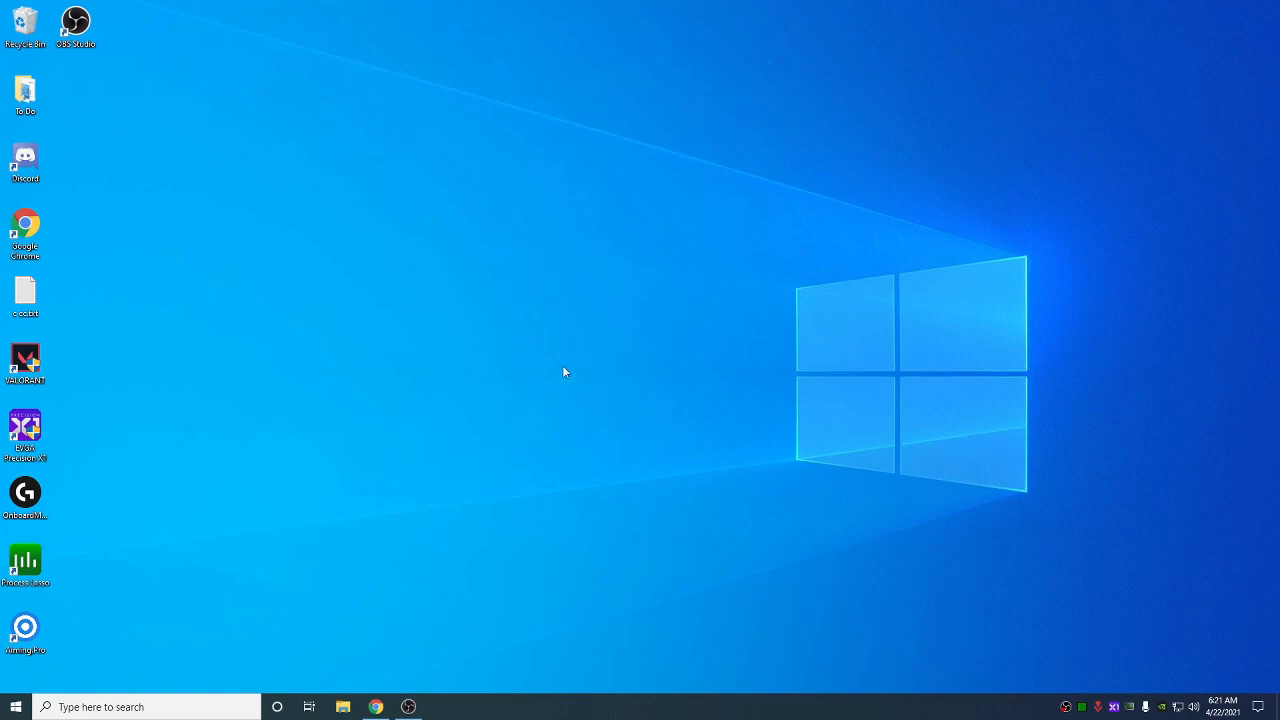
click(440, 708)
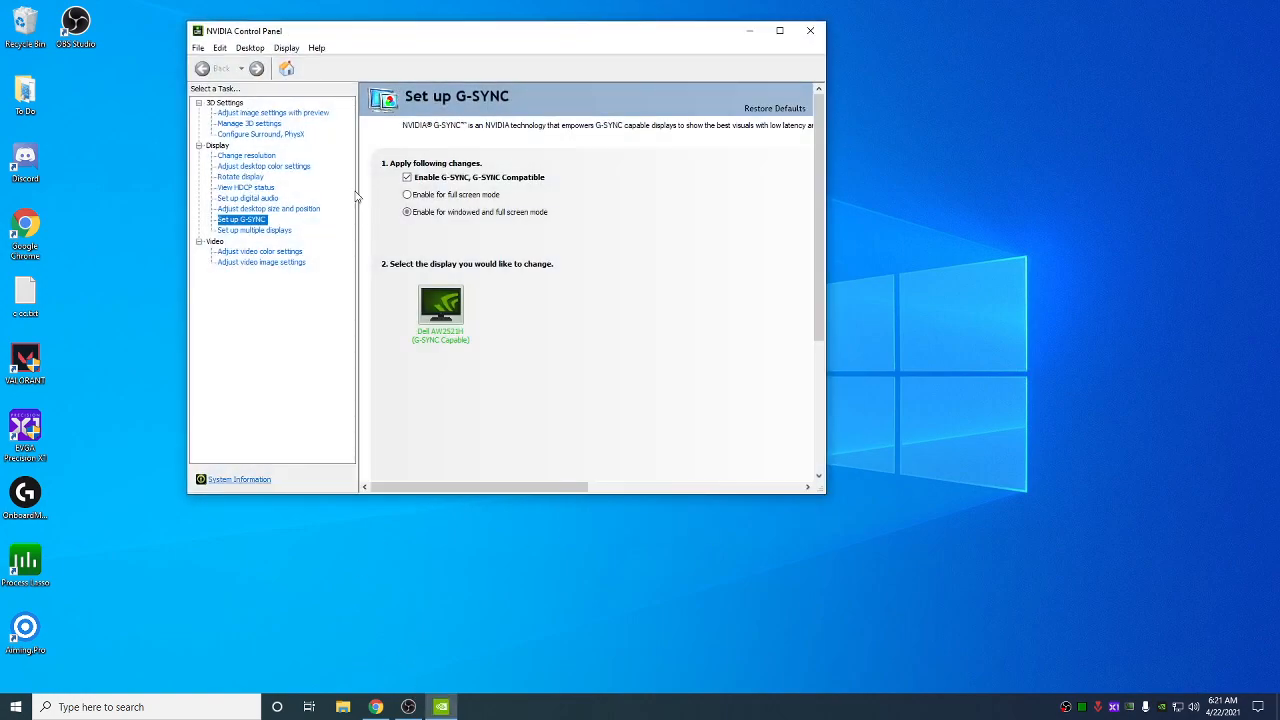
- Leave G-SYNC setup and show Change Resolution with 1920 × 1080 (native) at 360Hz
click(264, 166)
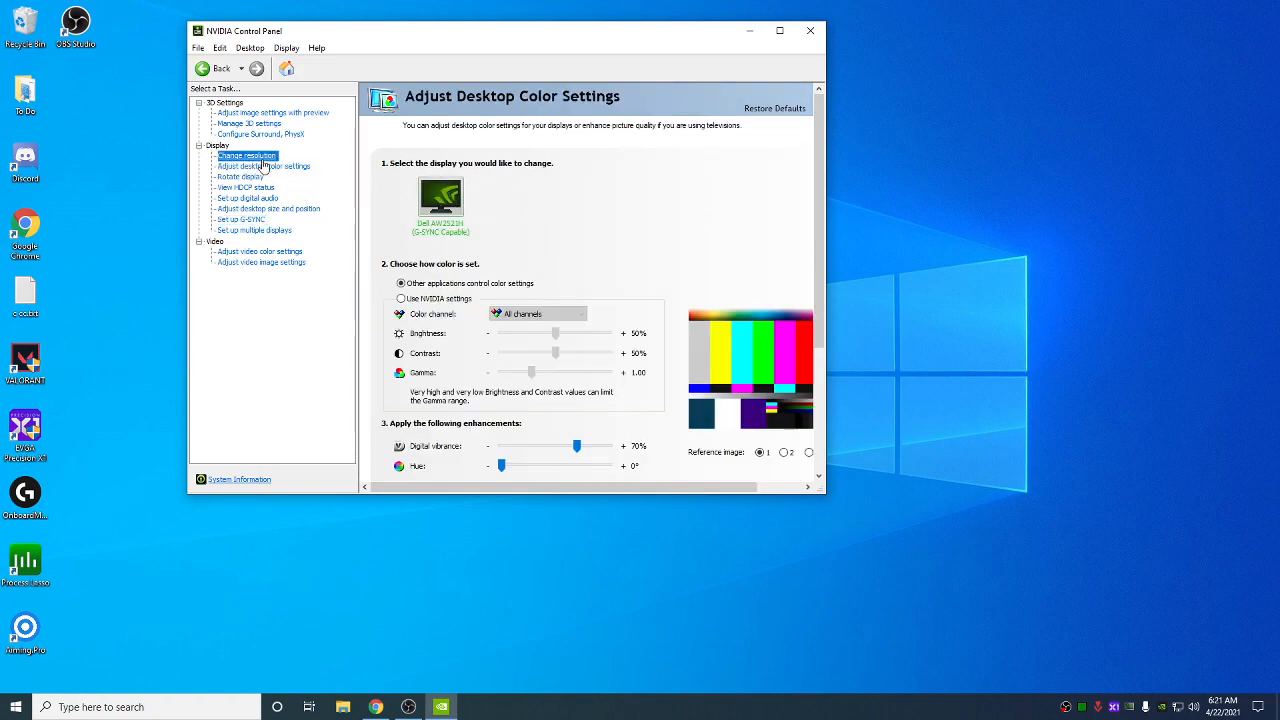
click(246, 156)
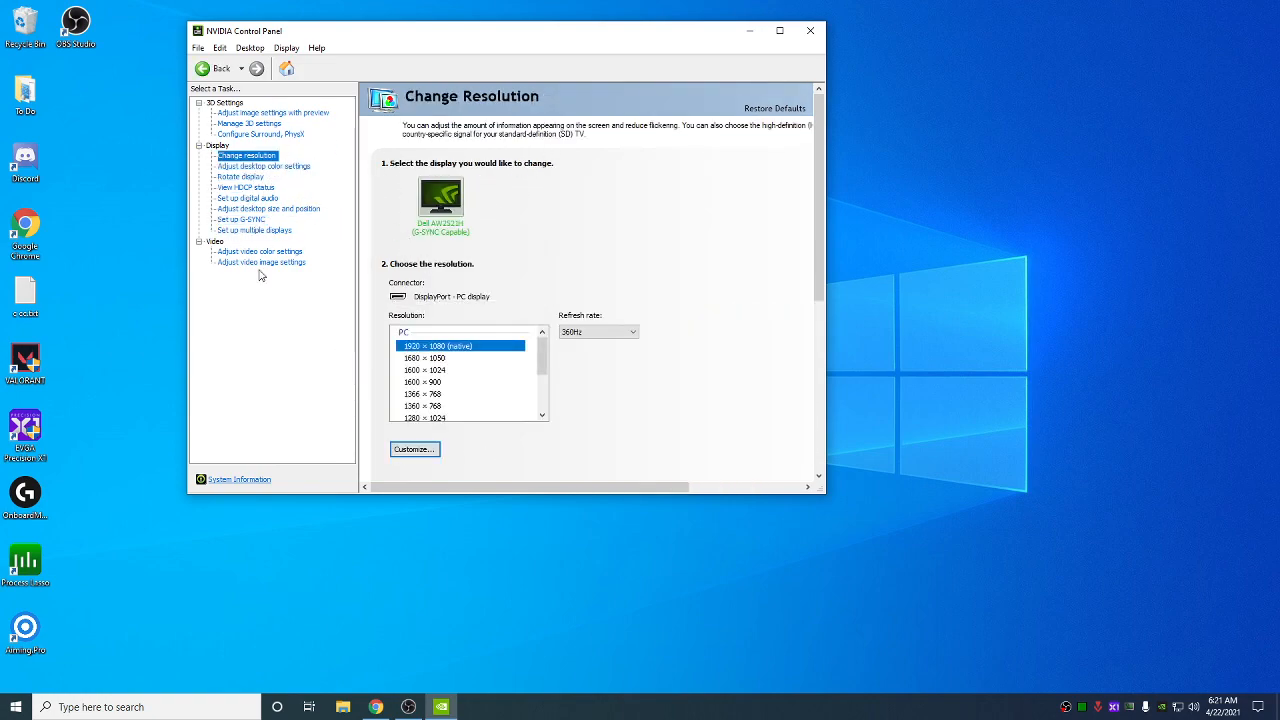
mouse_move(292, 344)
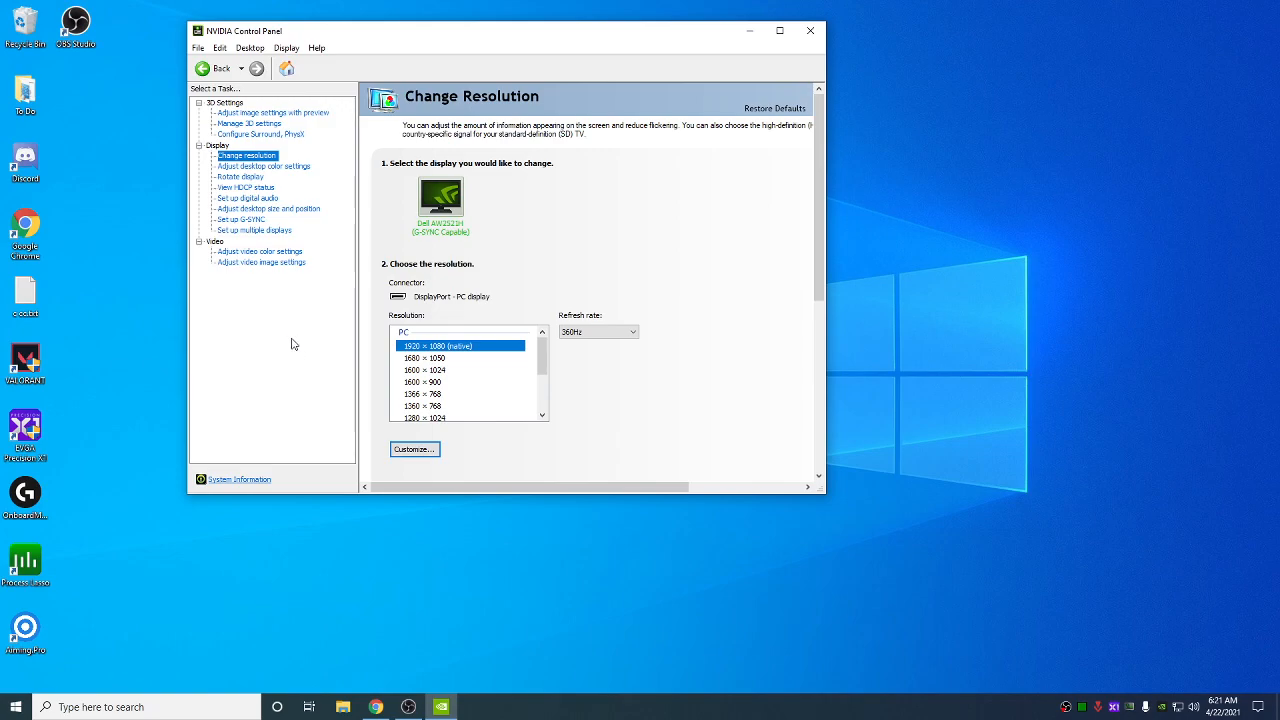
mouse_move(310, 336)
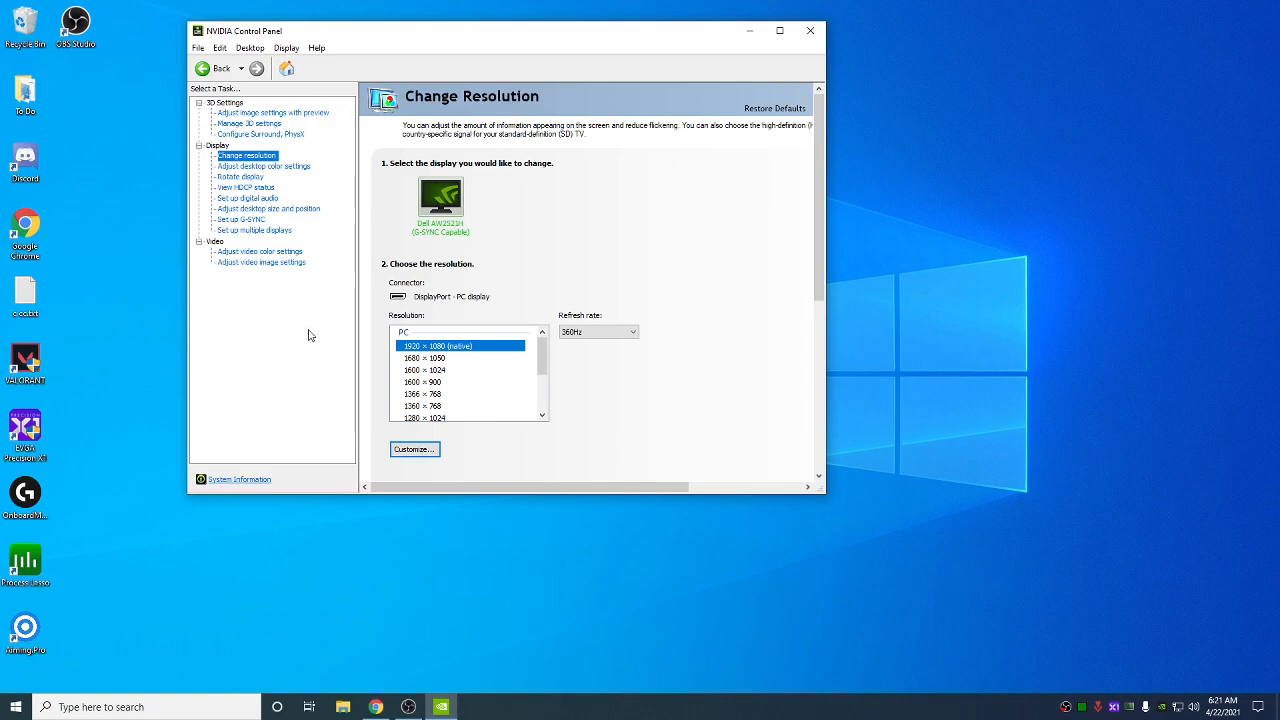
mouse_move(296, 320)
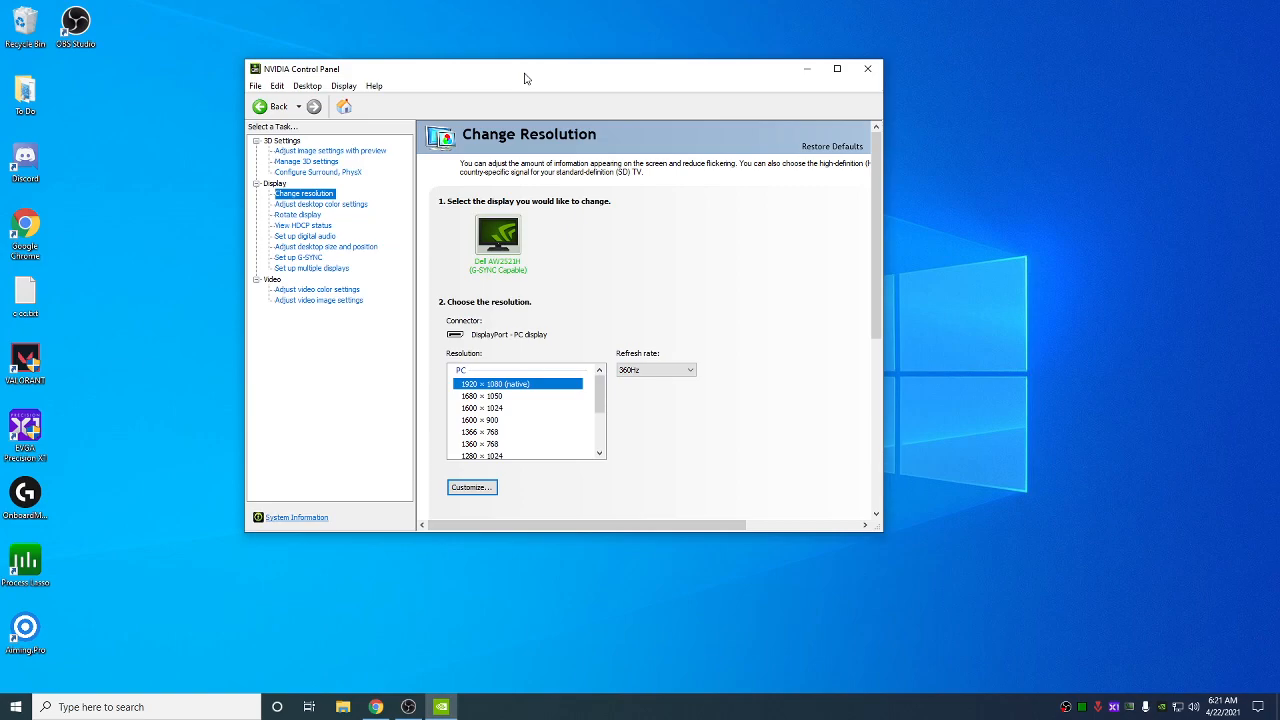
click(320, 204)
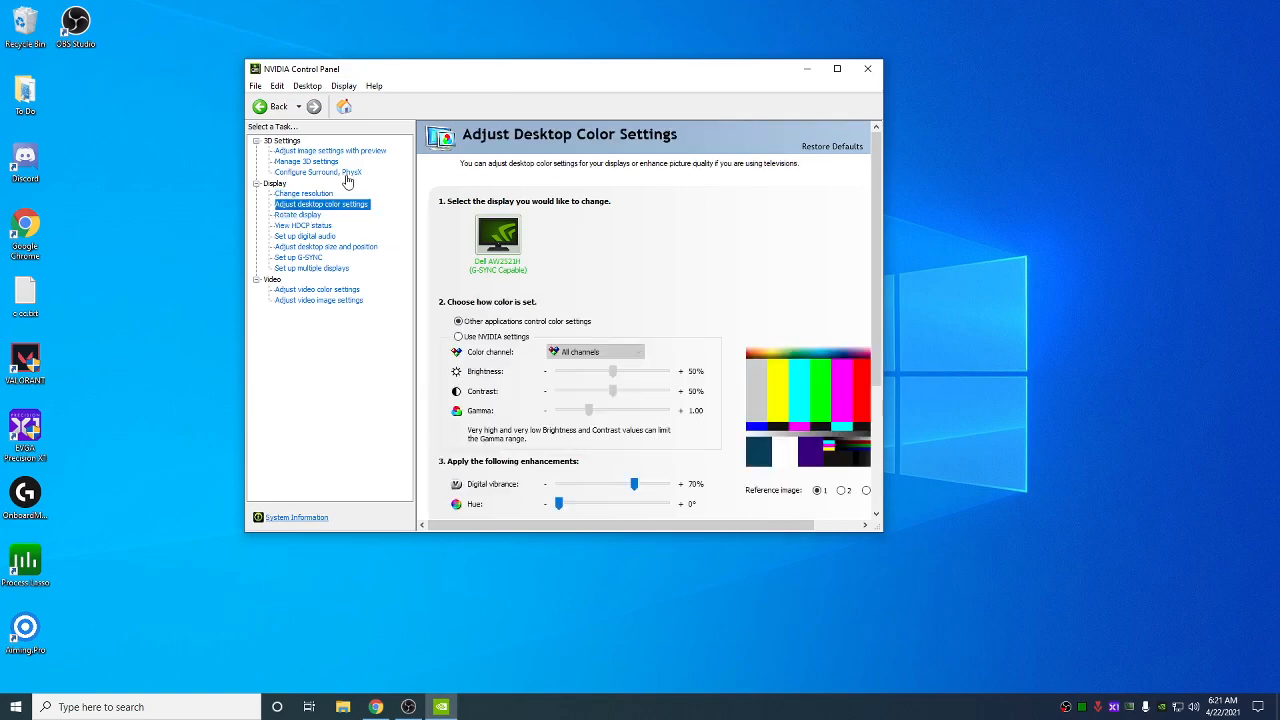
click(304, 192)
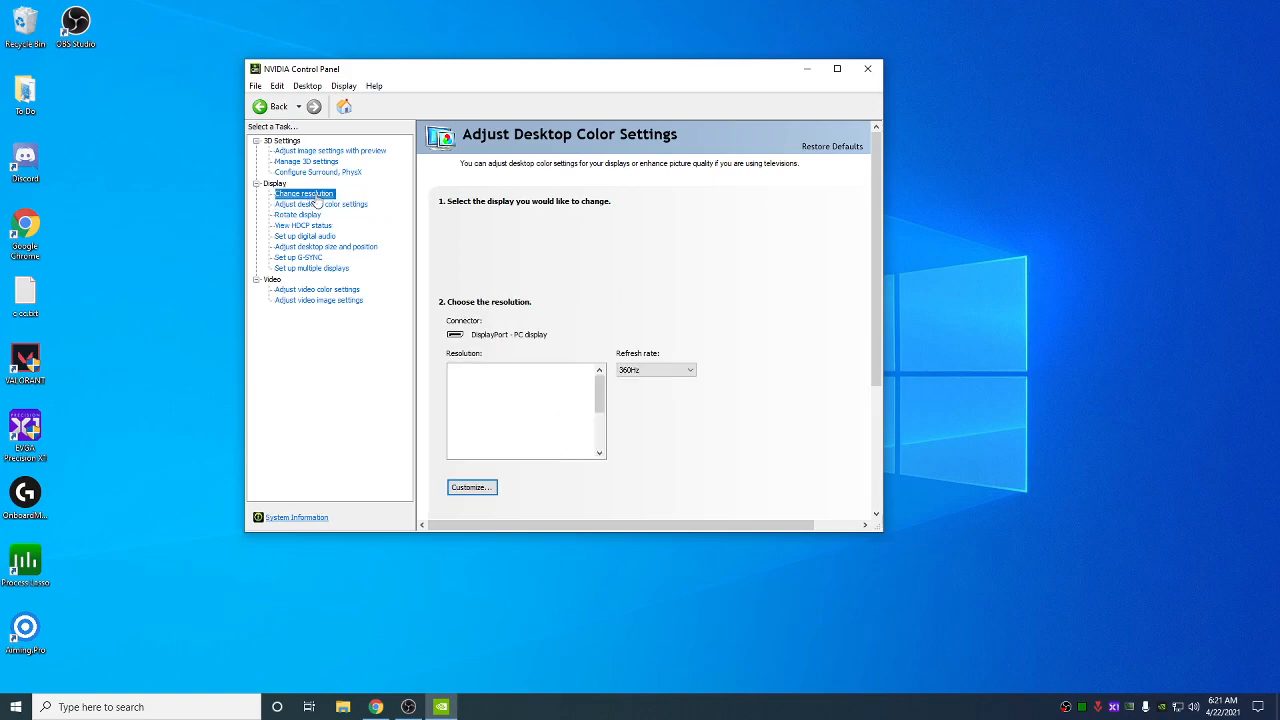
click(304, 192)
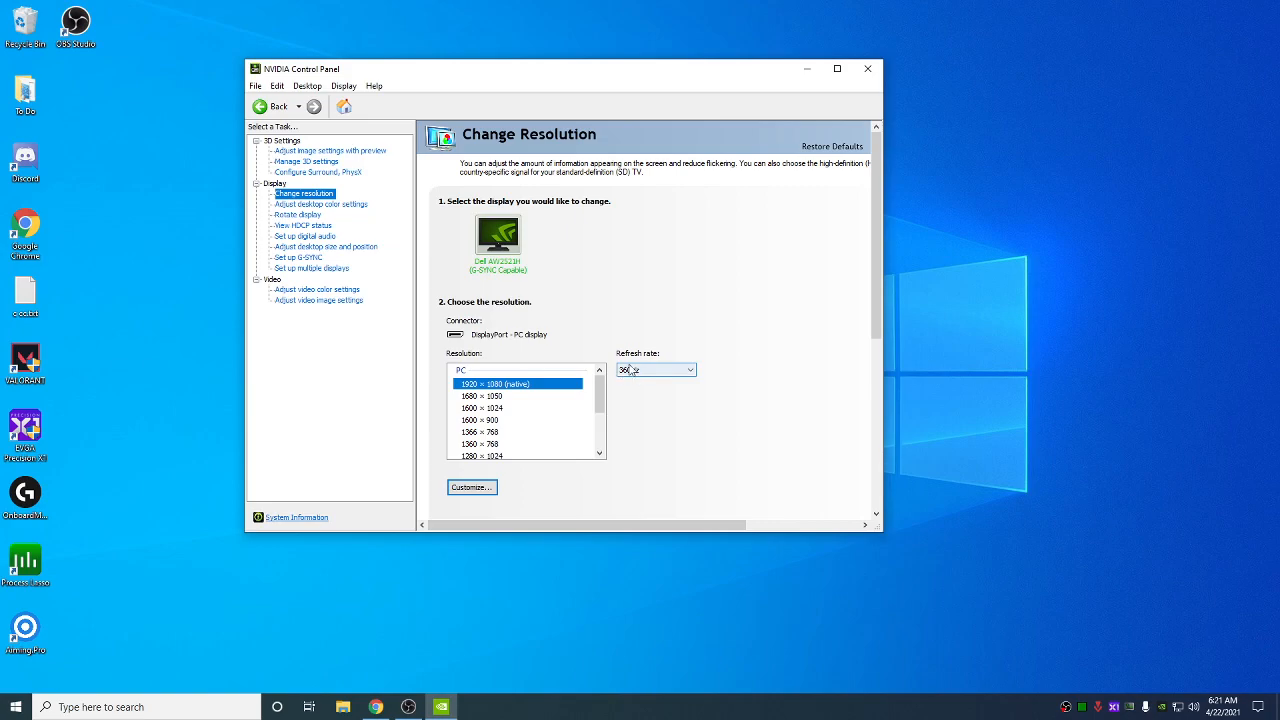
mouse_move(660, 370)
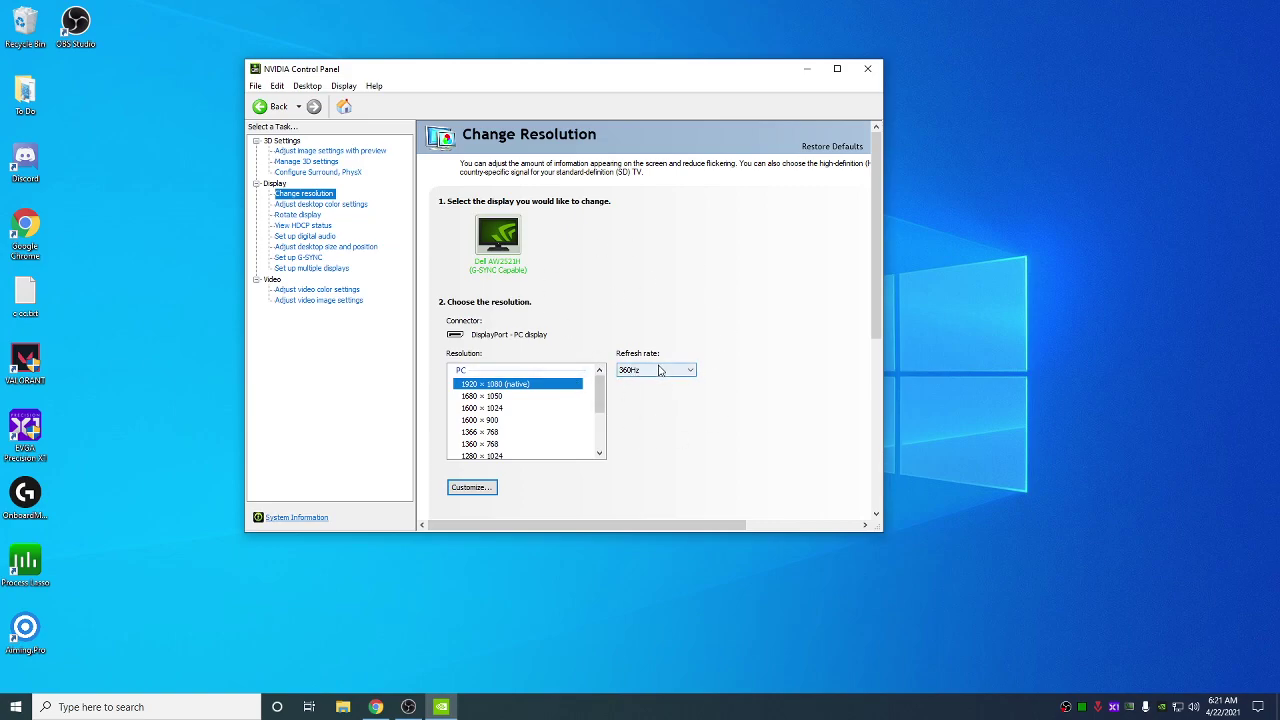
mouse_move(656, 252)
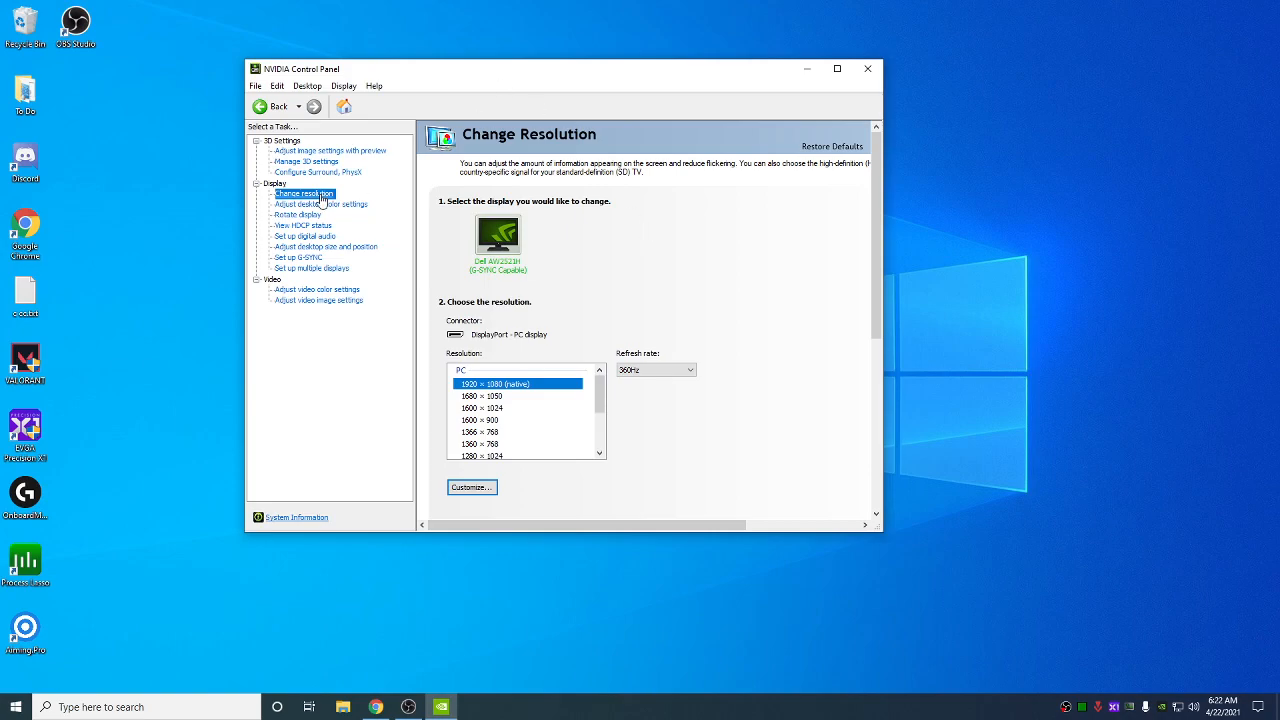
click(320, 204)
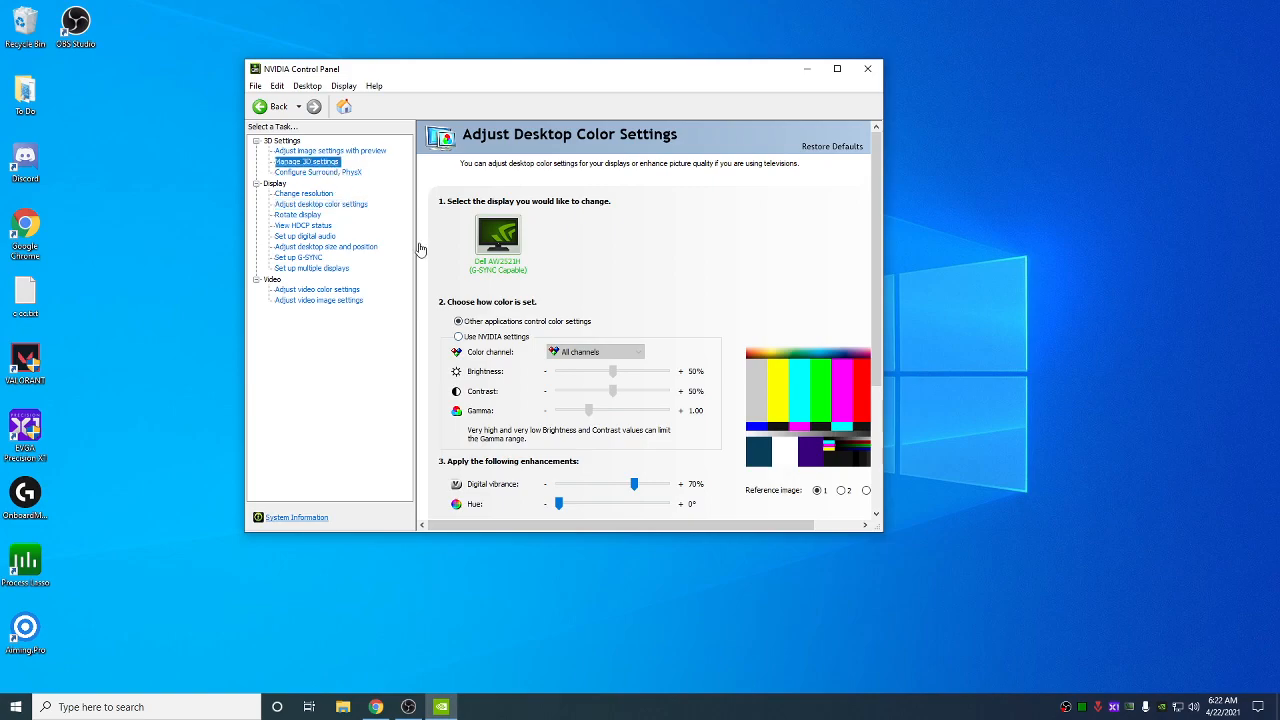
click(308, 160)
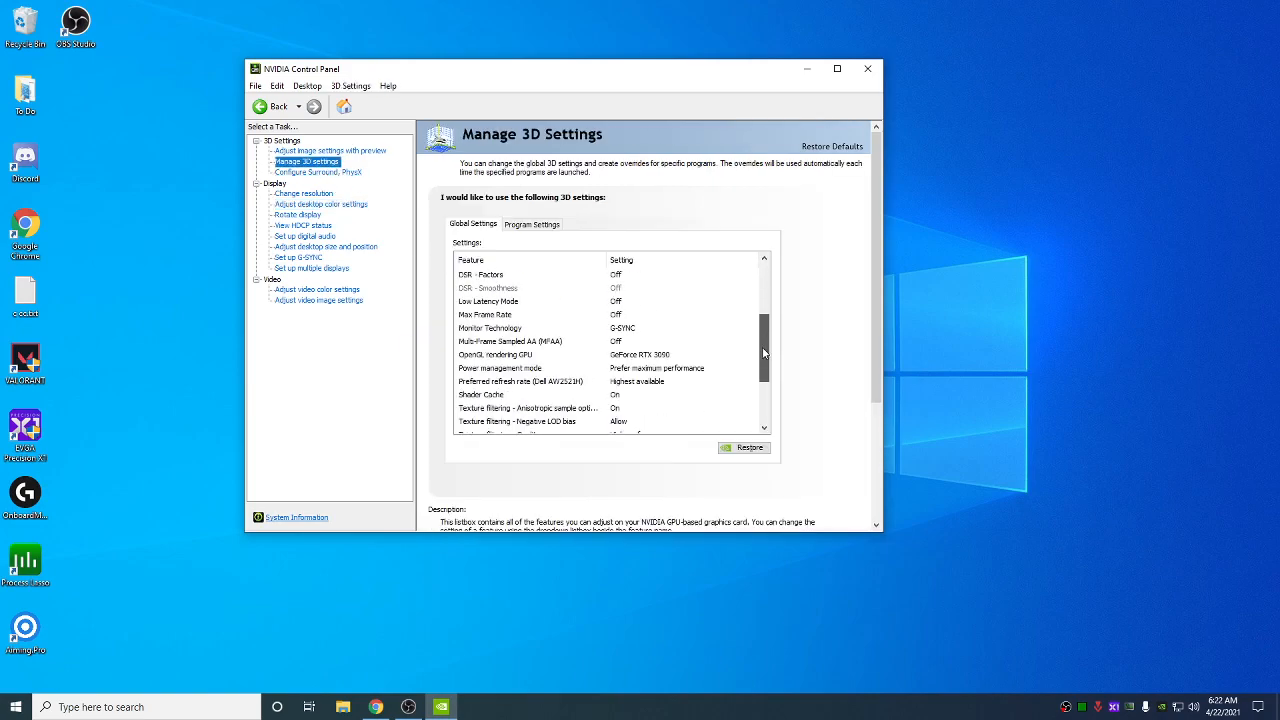
scroll(down, 3)
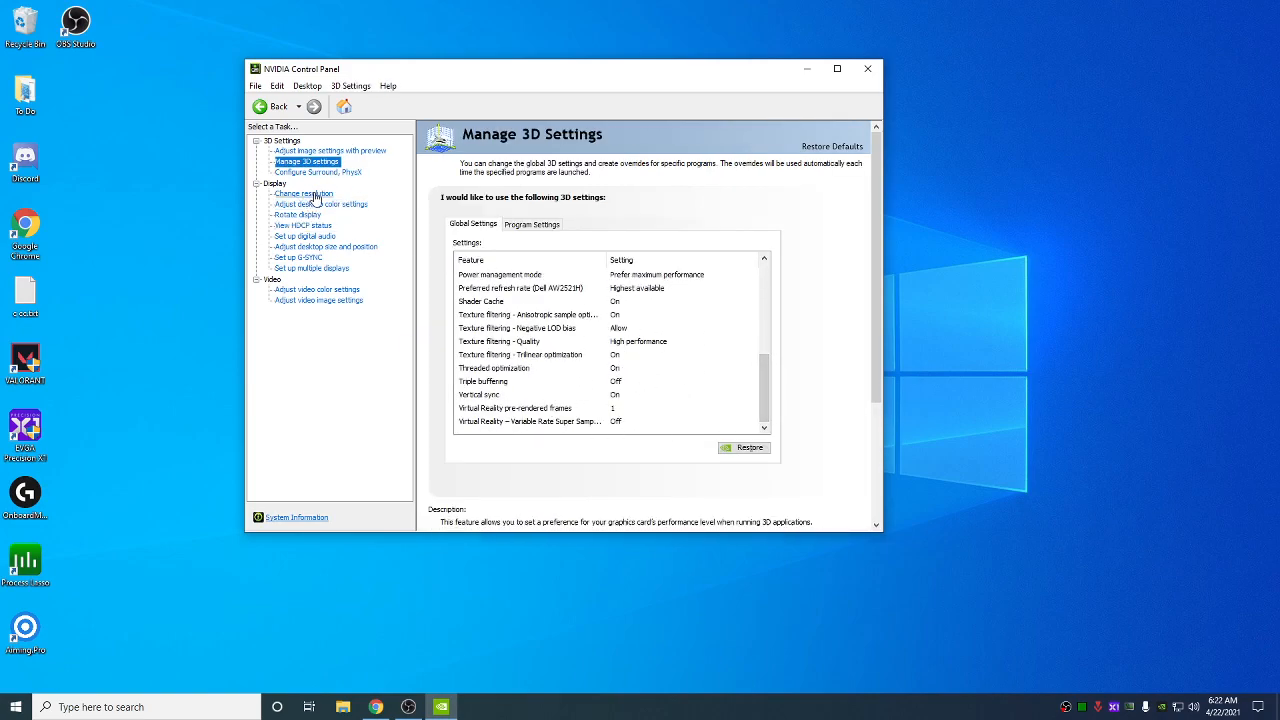
click(304, 192)
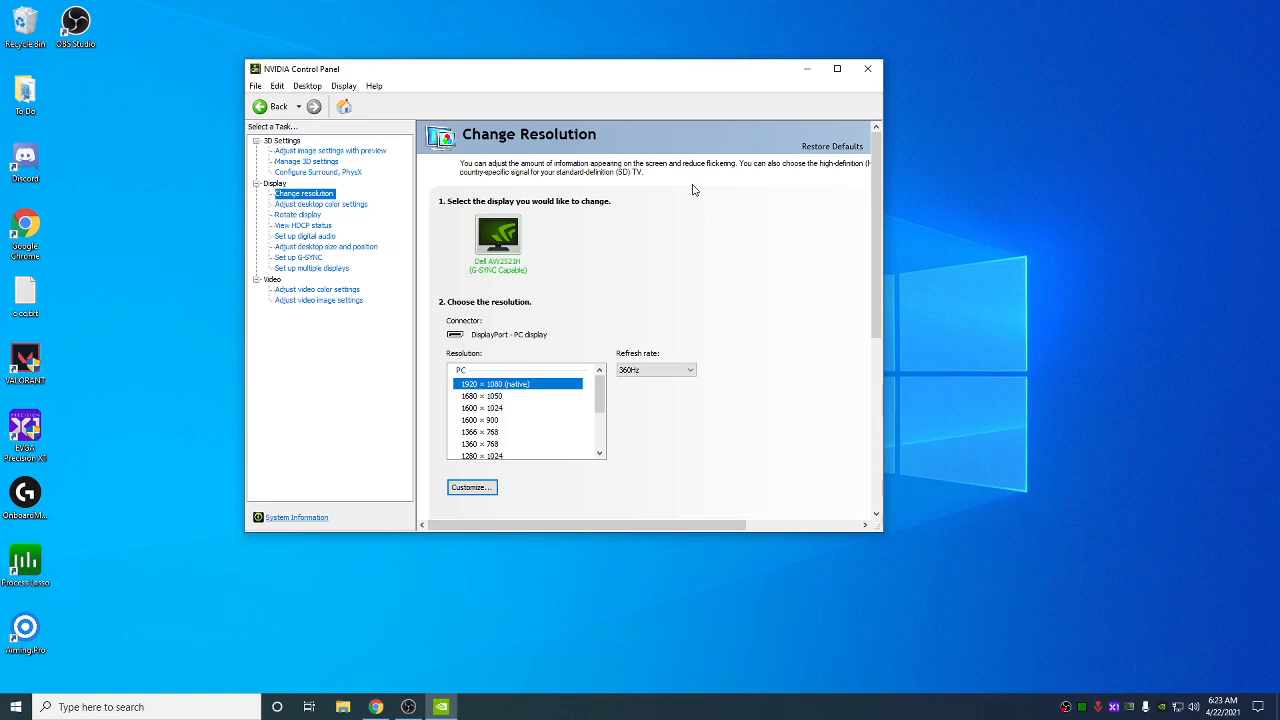
mouse_move(408, 318)
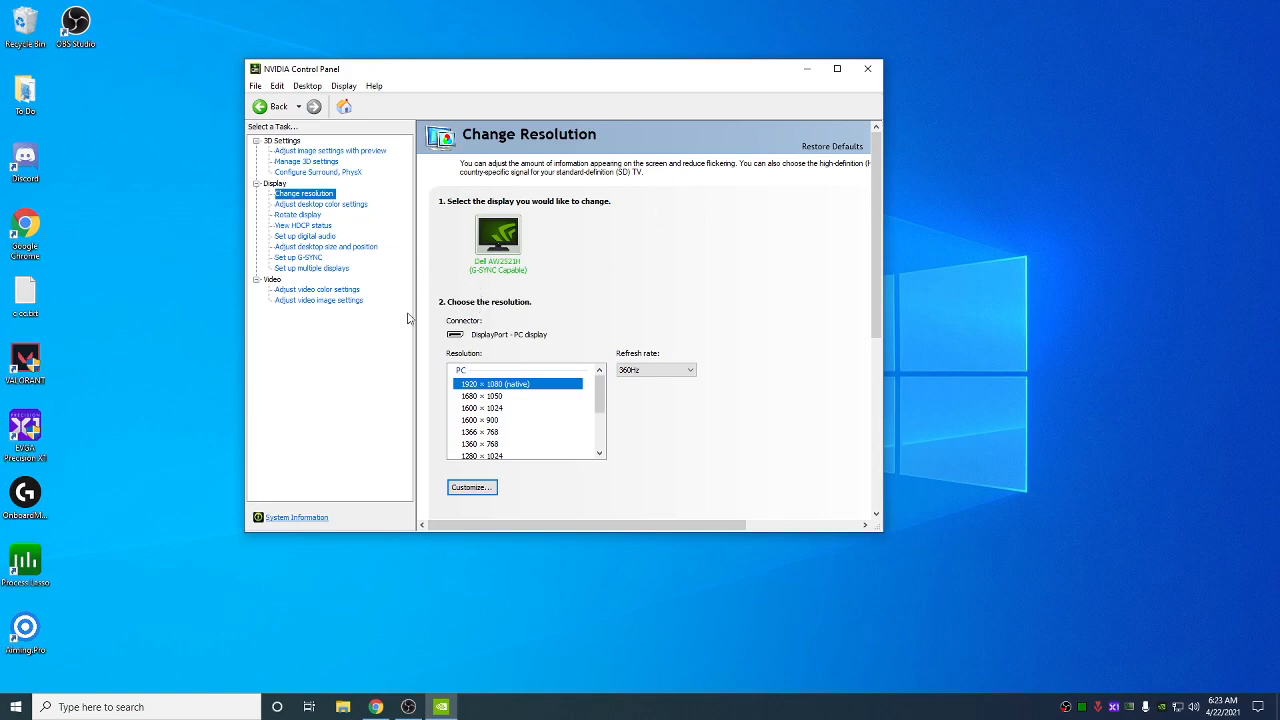
mouse_move(608, 266)
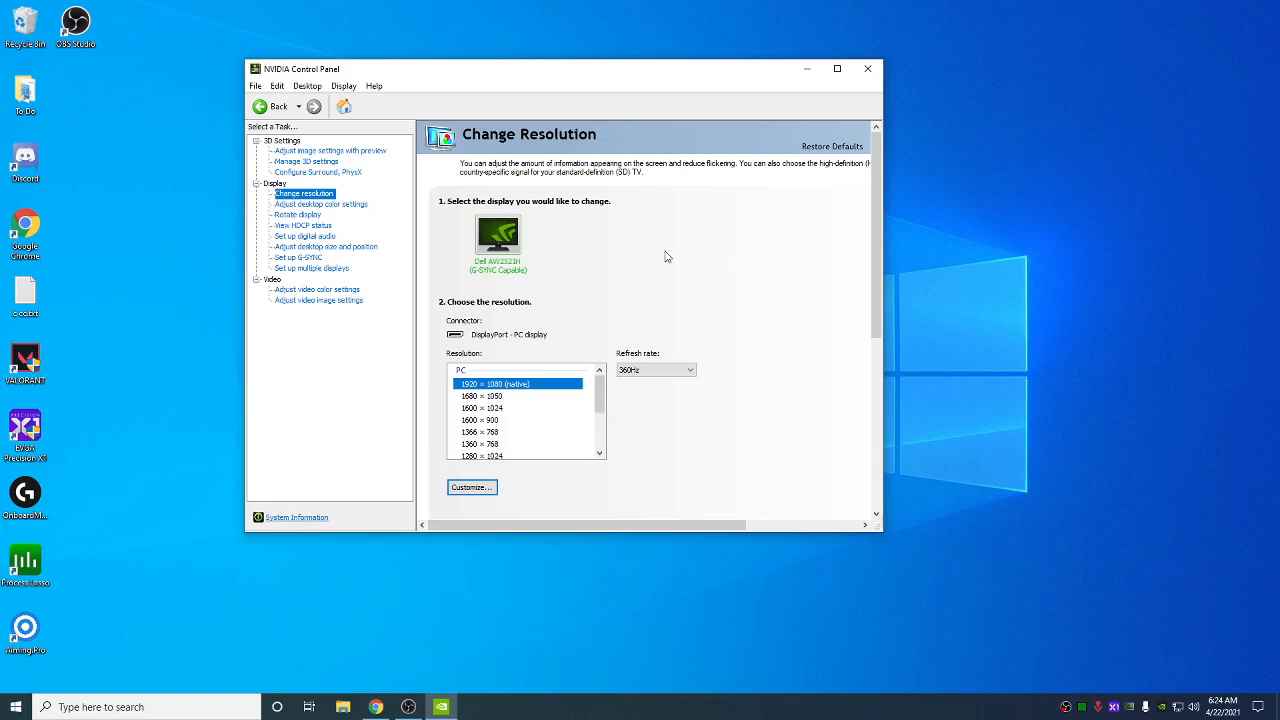
mouse_move(548, 260)
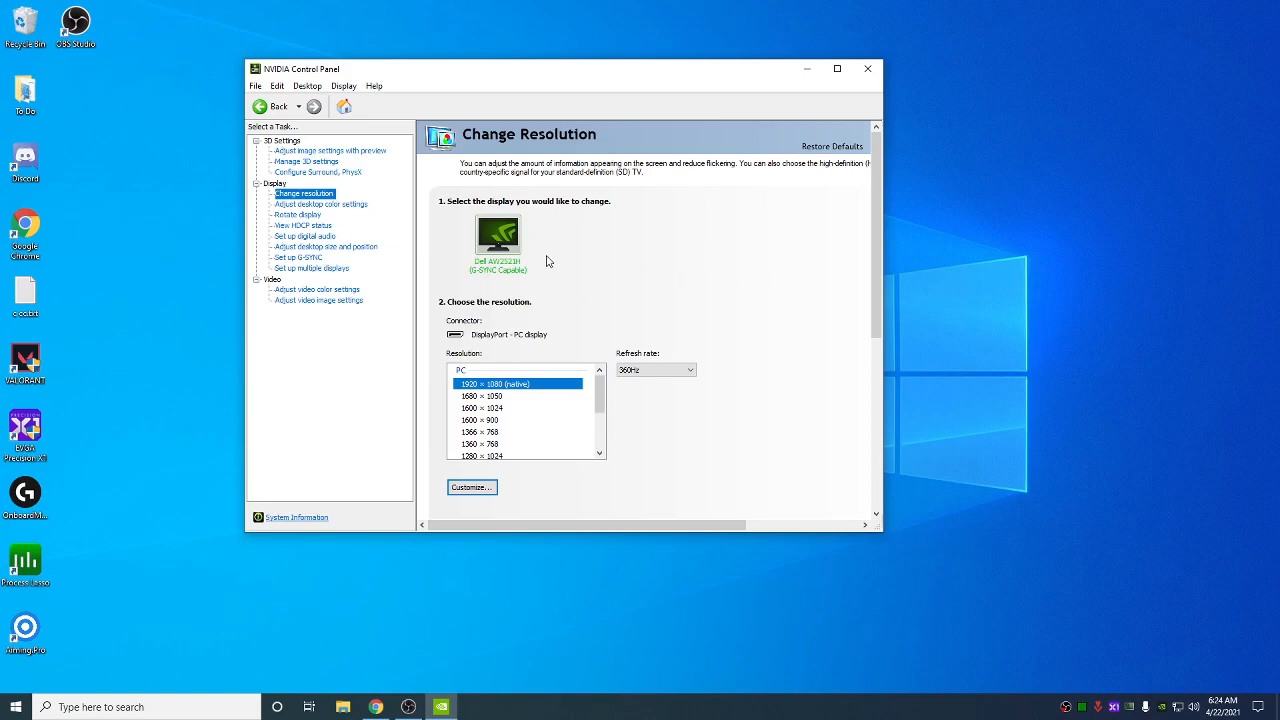
mouse_move(632, 232)
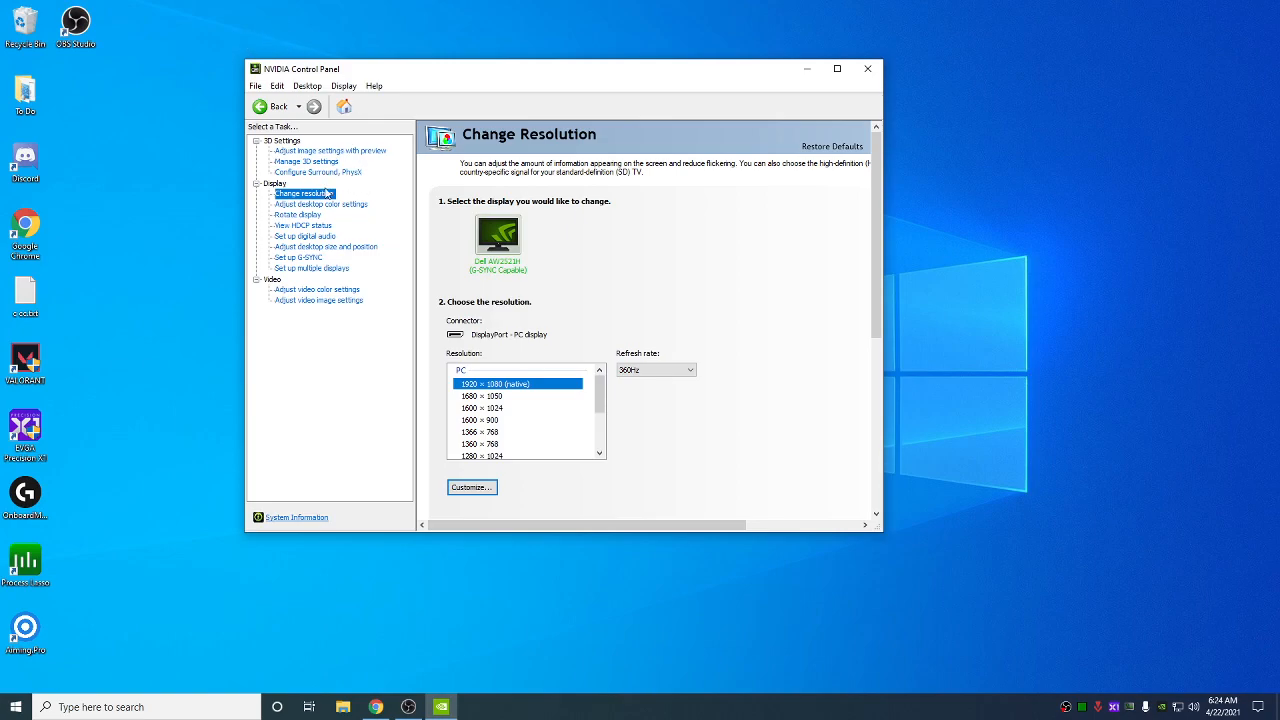
- Show Manage 3D settings Global list confirming Vertical sync On and Monitor Technology G-SYNC
click(306, 160)
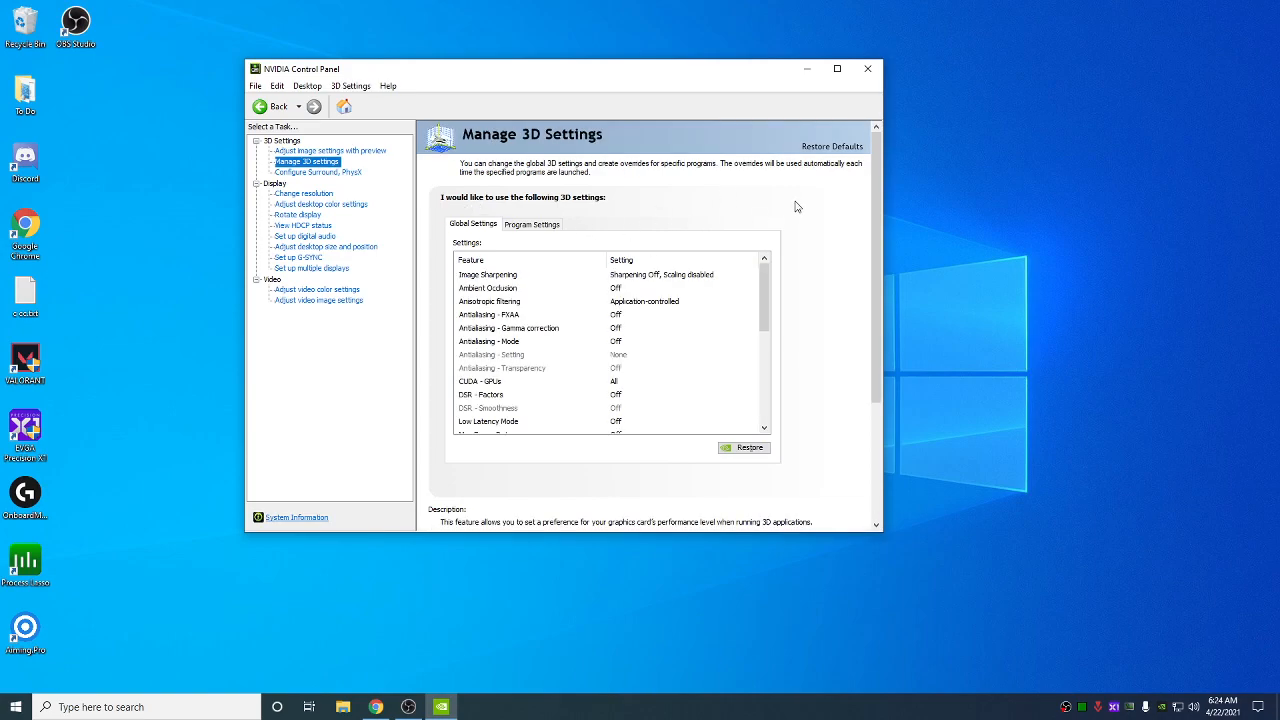
mouse_move(578, 212)
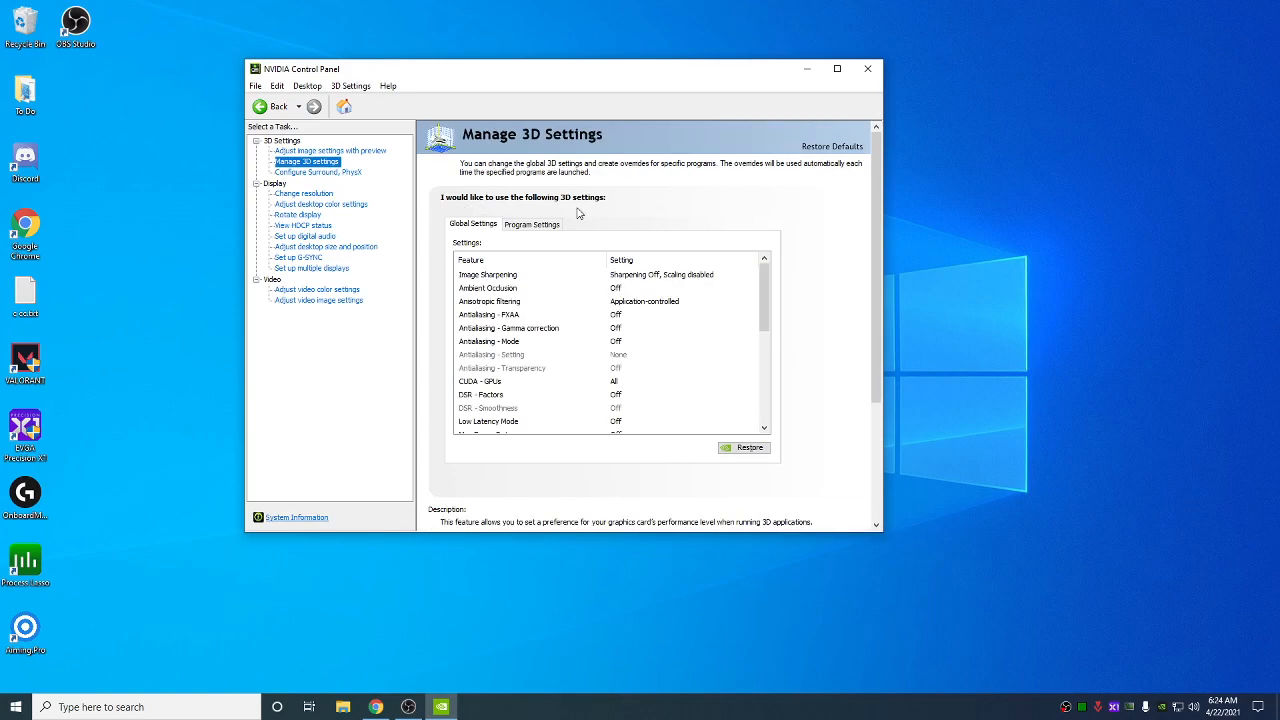
scroll(down, 3)
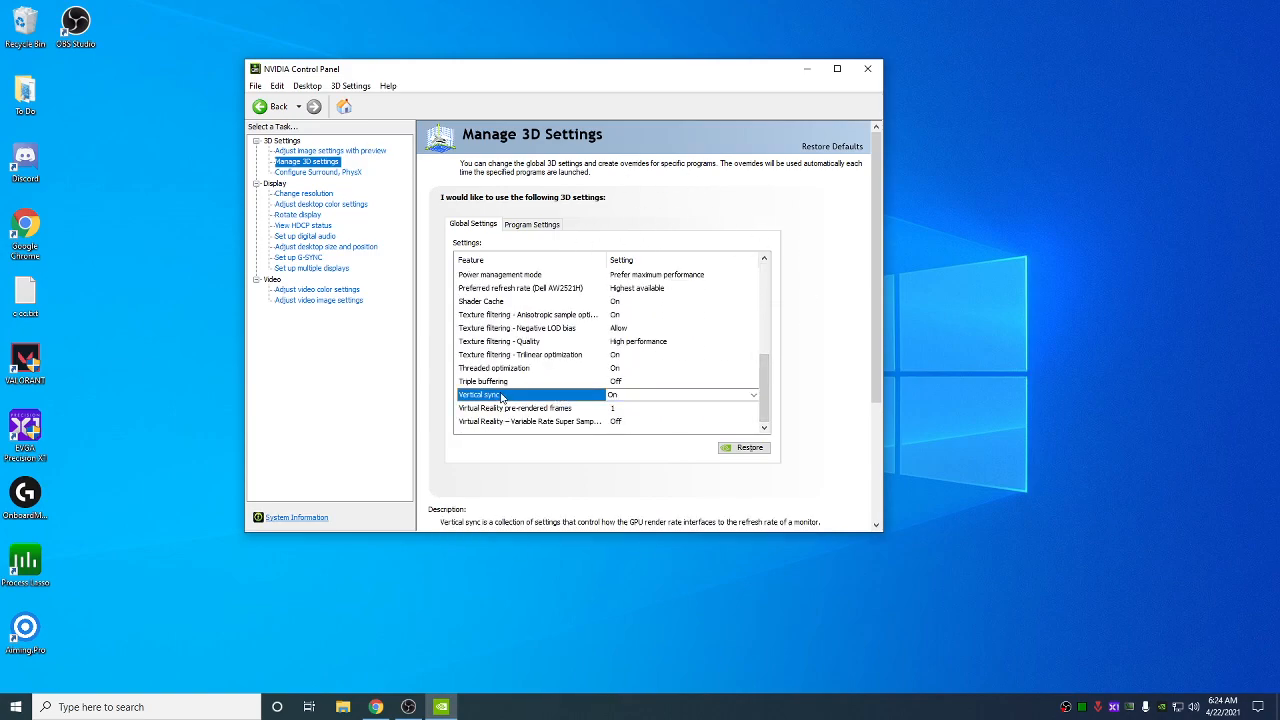
mouse_move(588, 394)
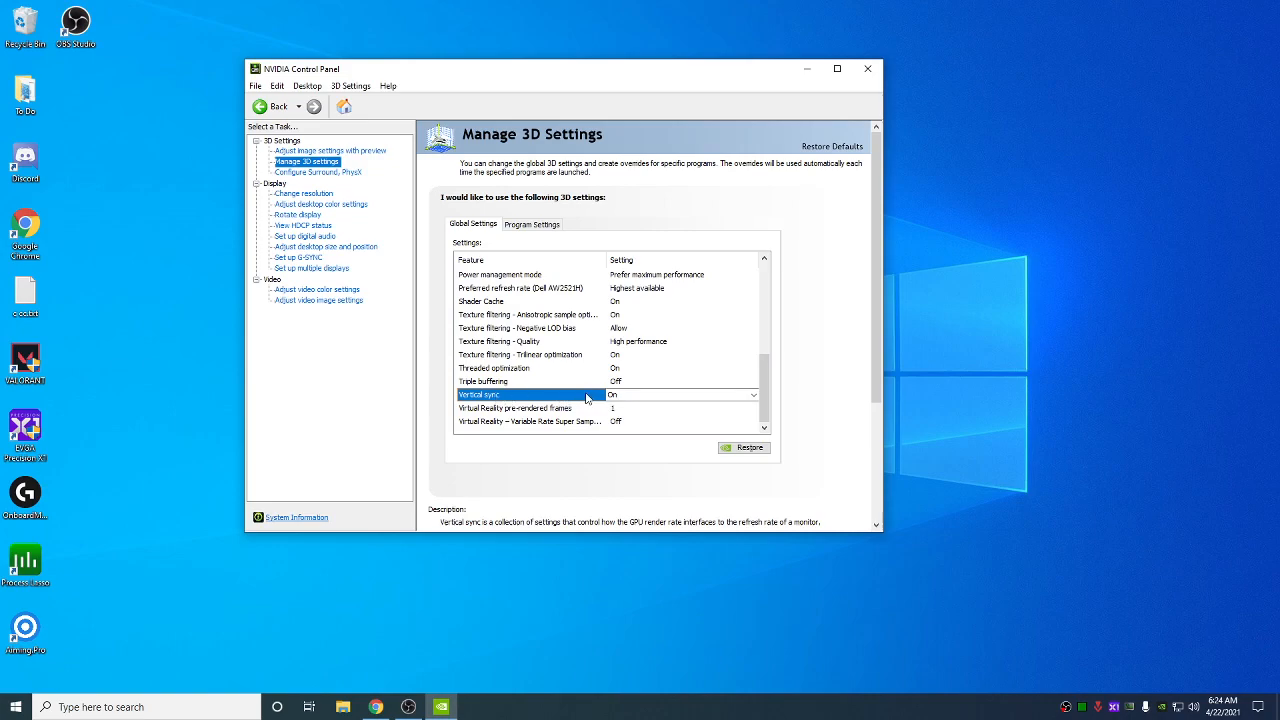
scroll(up, 3)
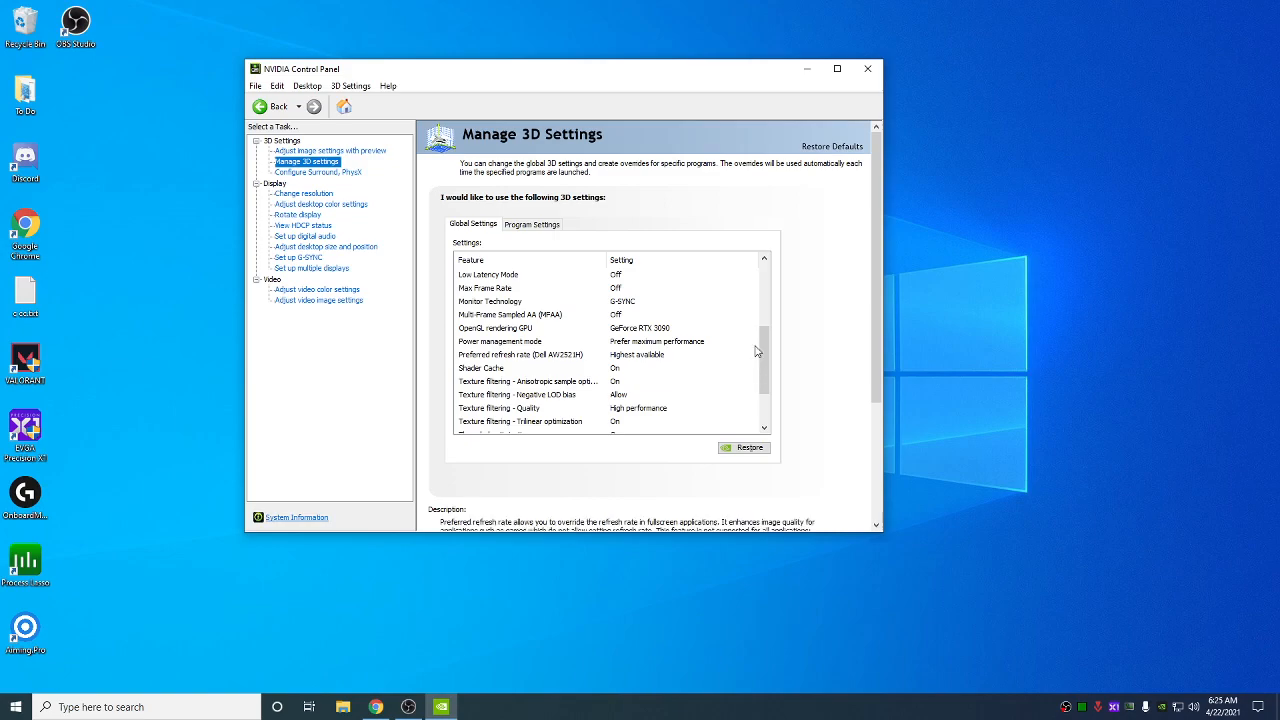
scroll(down, 3)
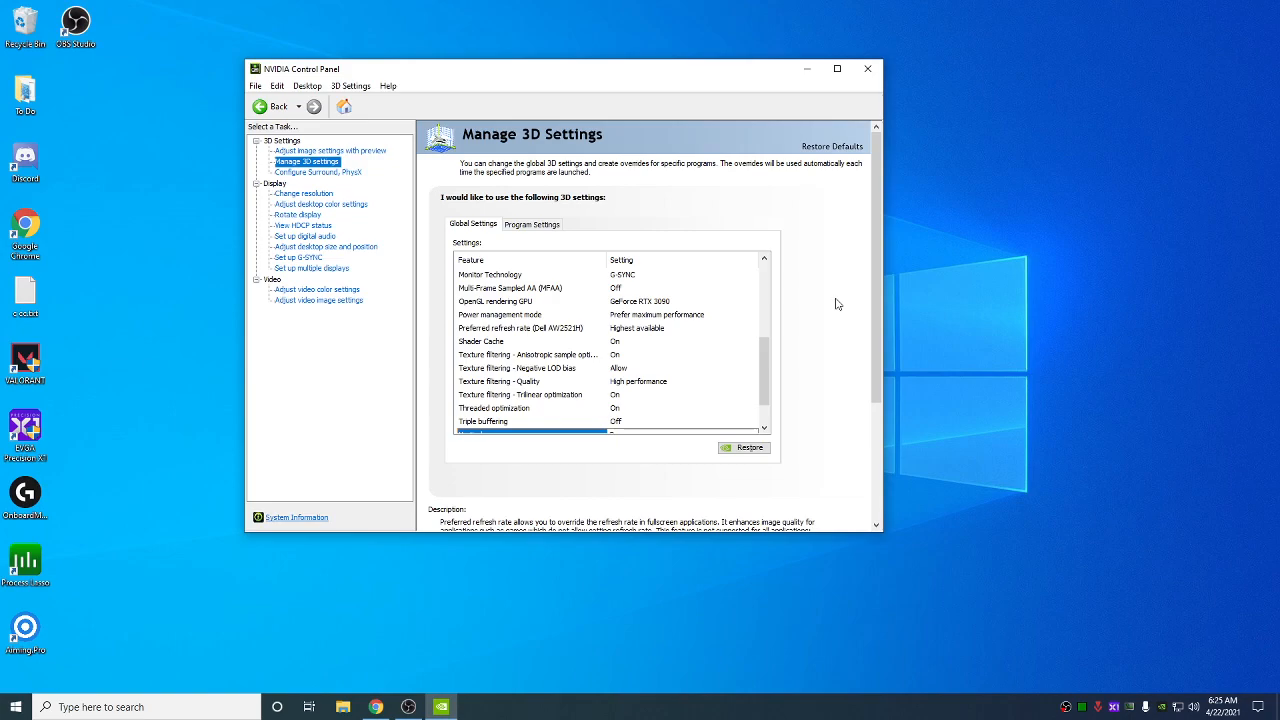
mouse_move(612, 224)
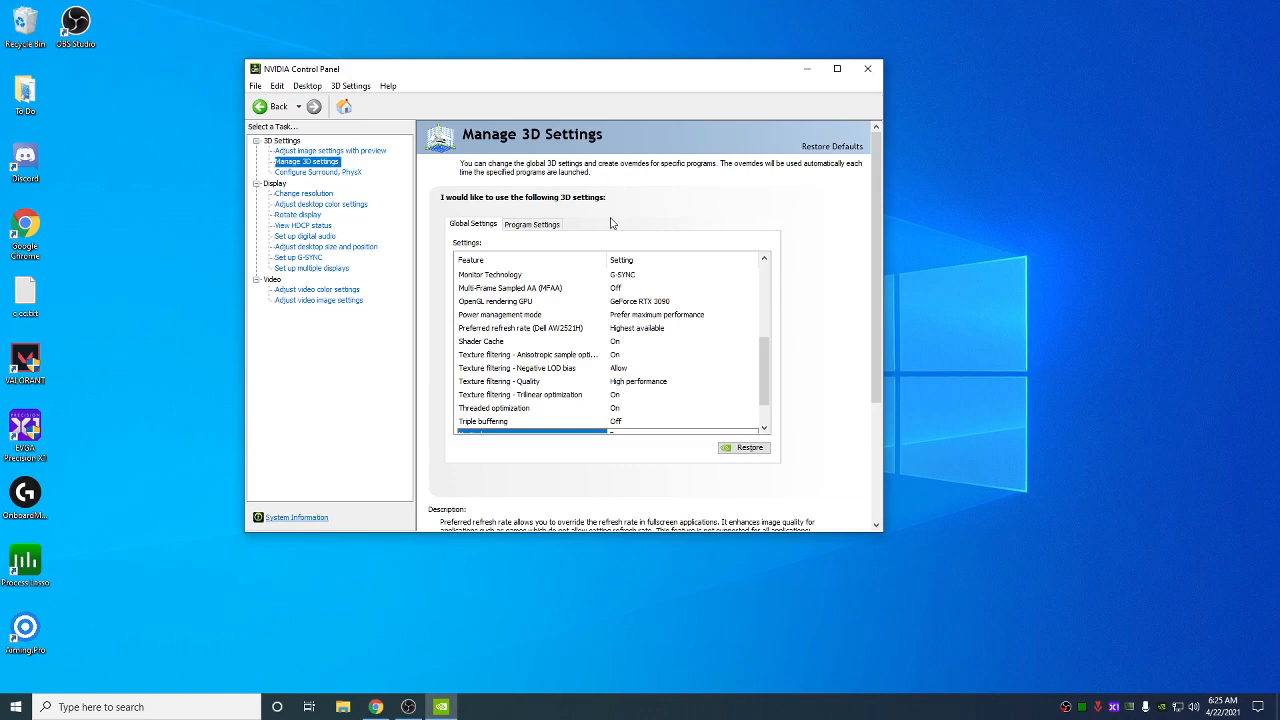
scroll(up, 3)
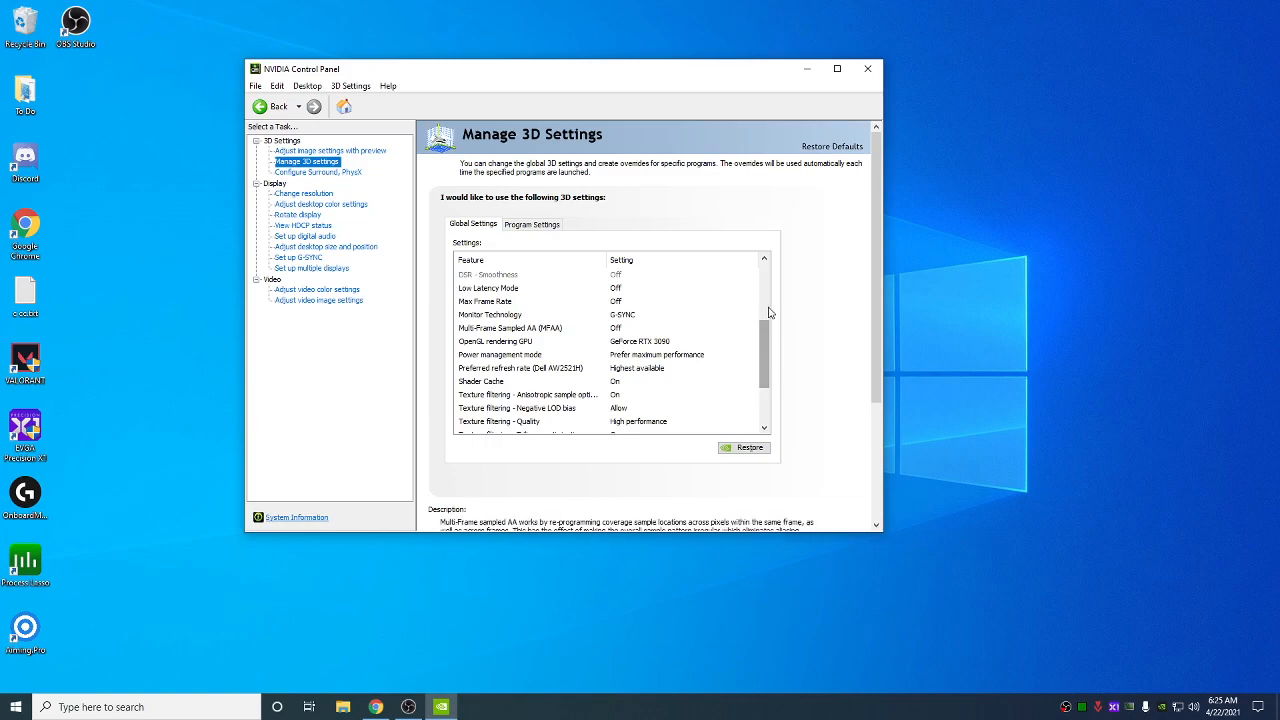
scroll(up, 3)
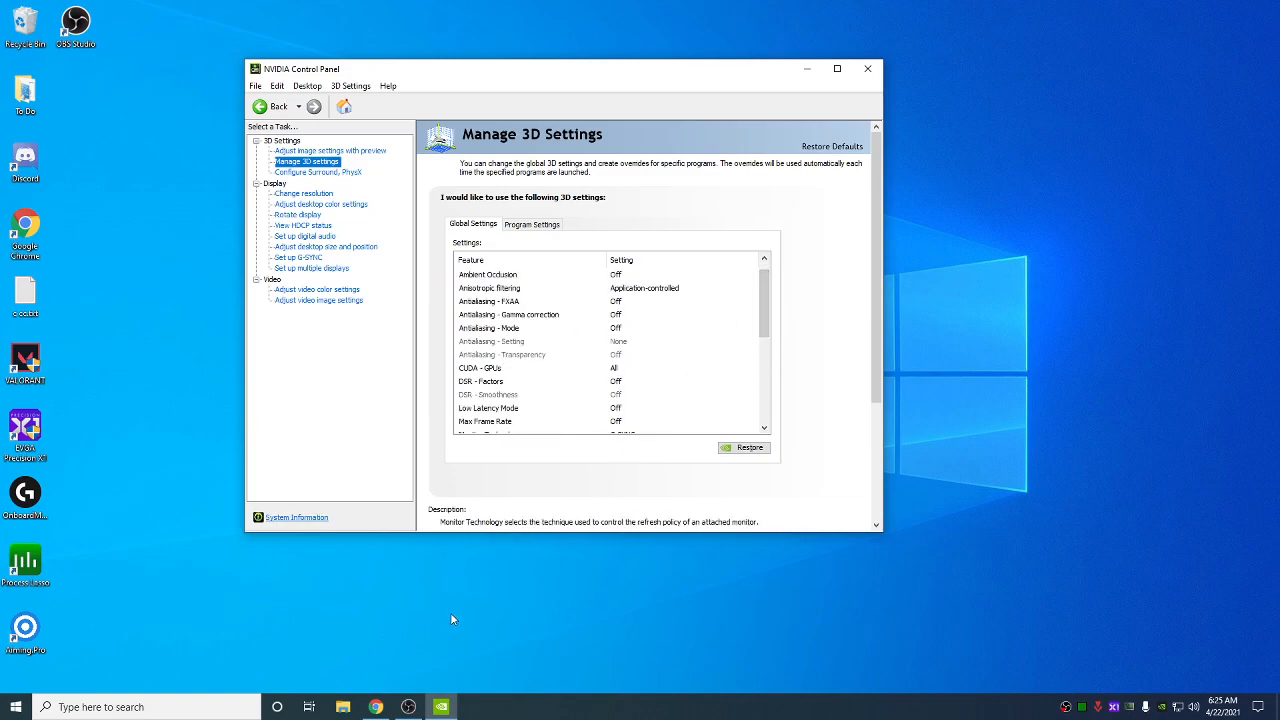
mouse_move(600, 496)
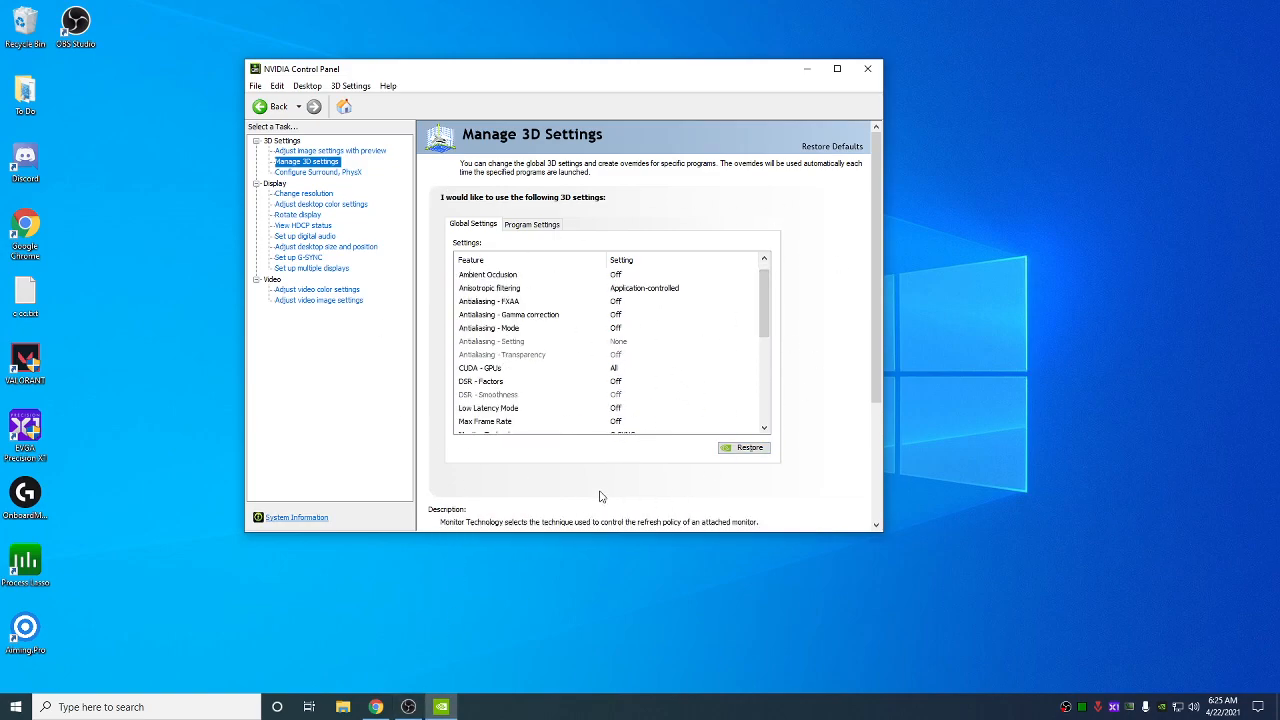